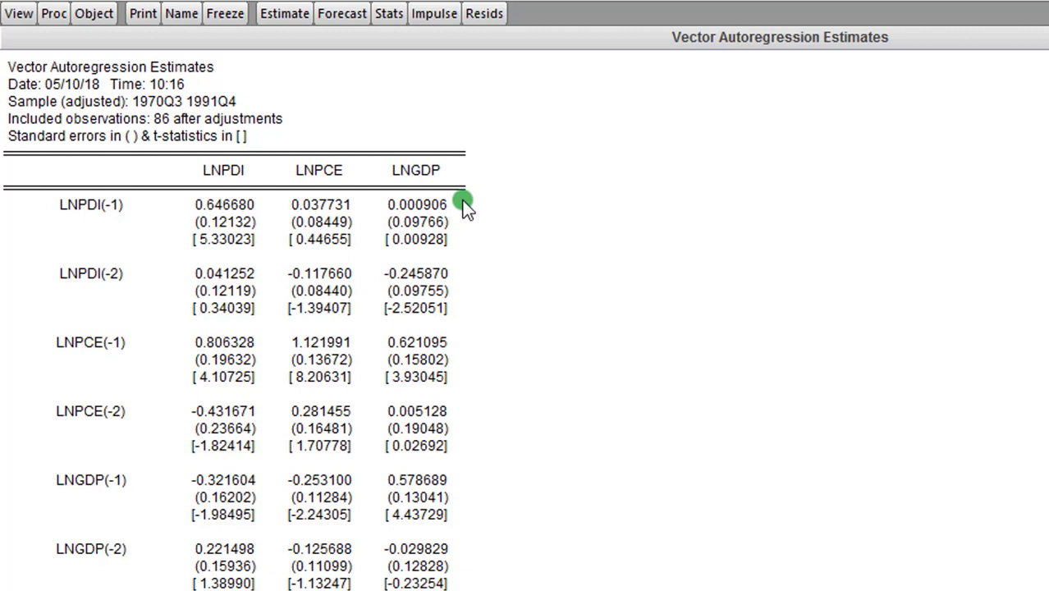
pyautogui.moveTo(201, 249)
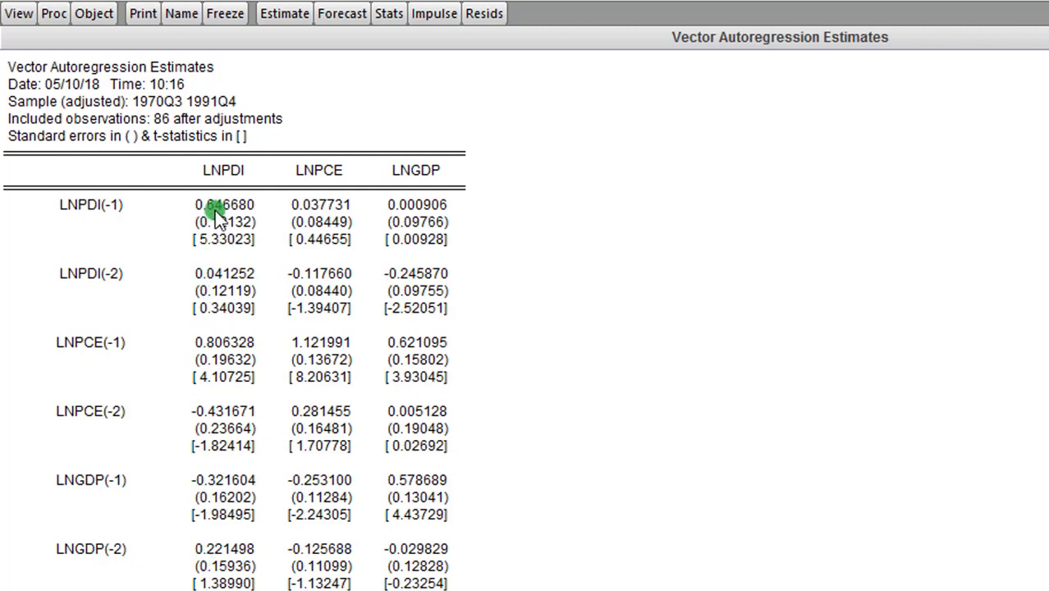
pyautogui.moveTo(463, 200)
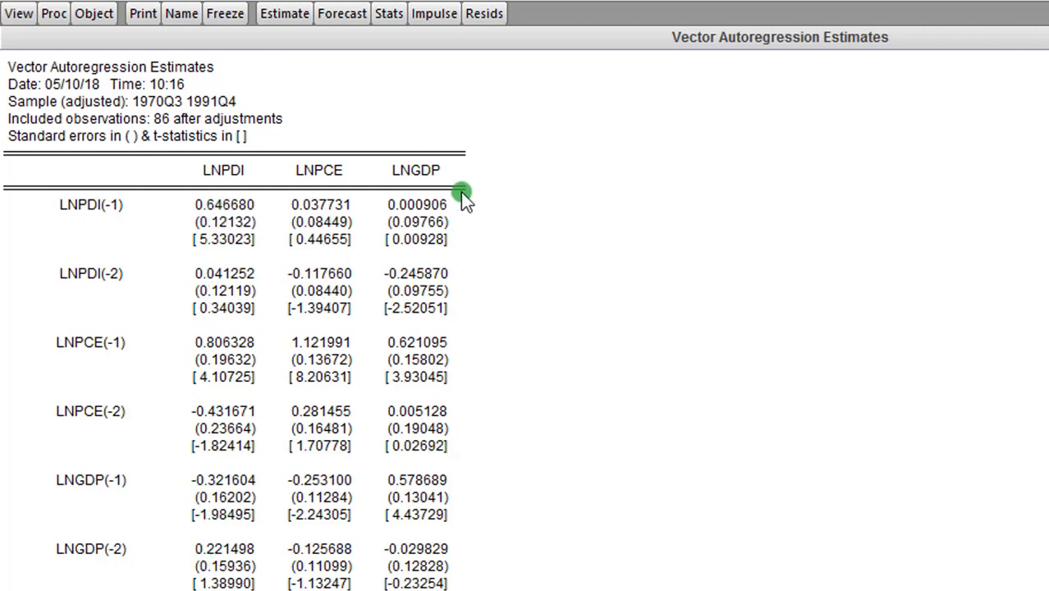
pyautogui.moveTo(435, 172)
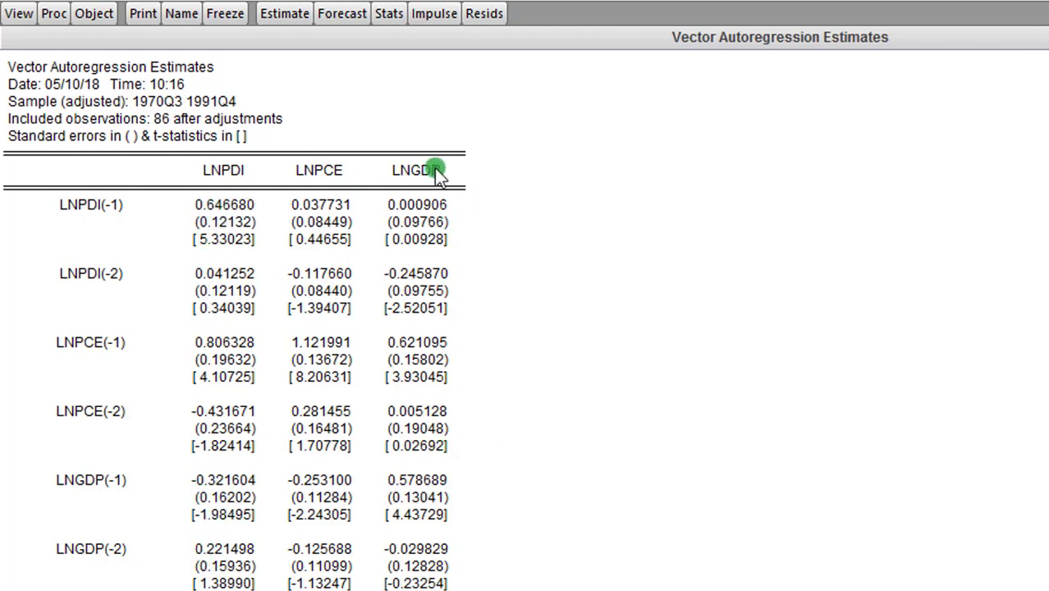
pyautogui.moveTo(468, 328)
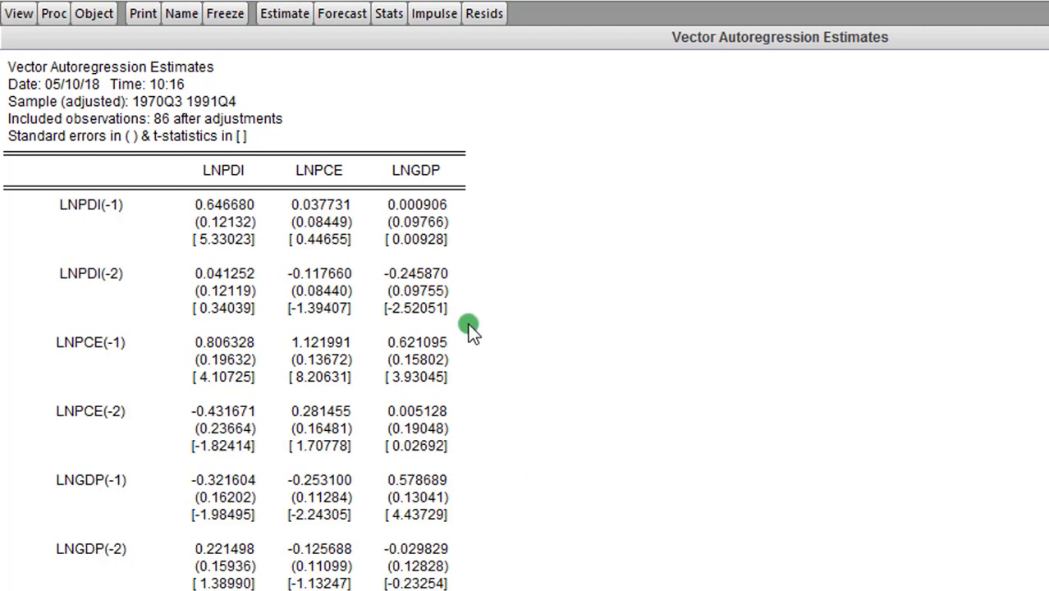
pyautogui.moveTo(459, 174)
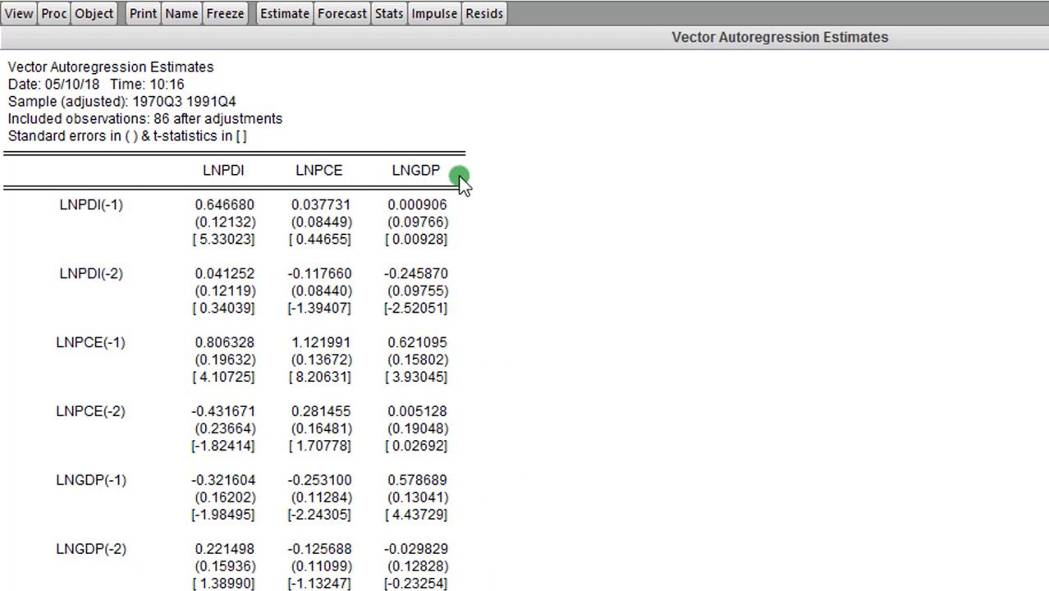
pyautogui.moveTo(496, 545)
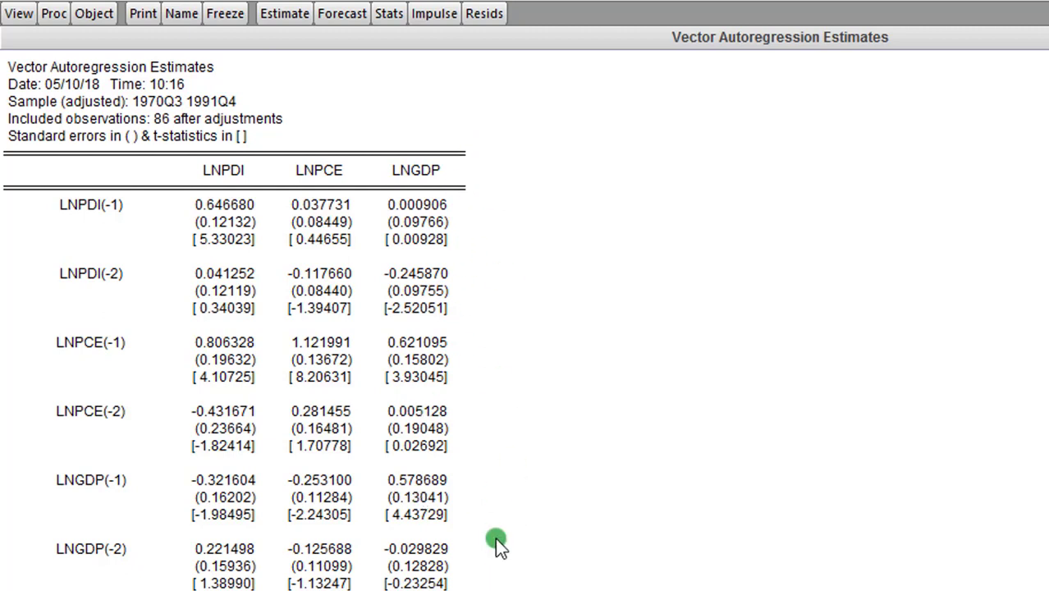
pyautogui.moveTo(451, 204)
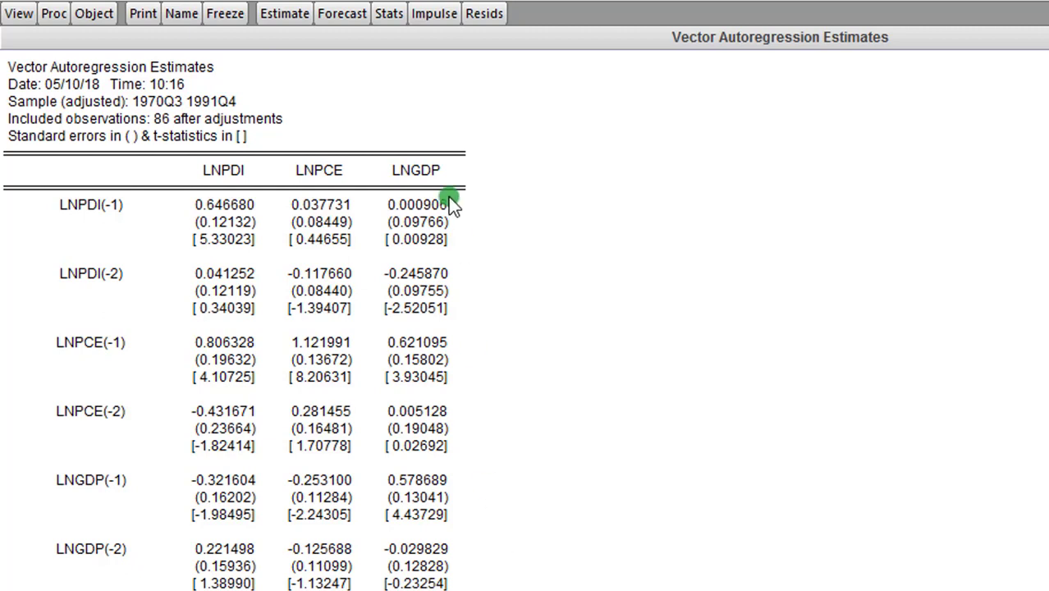
pyautogui.moveTo(52, 13)
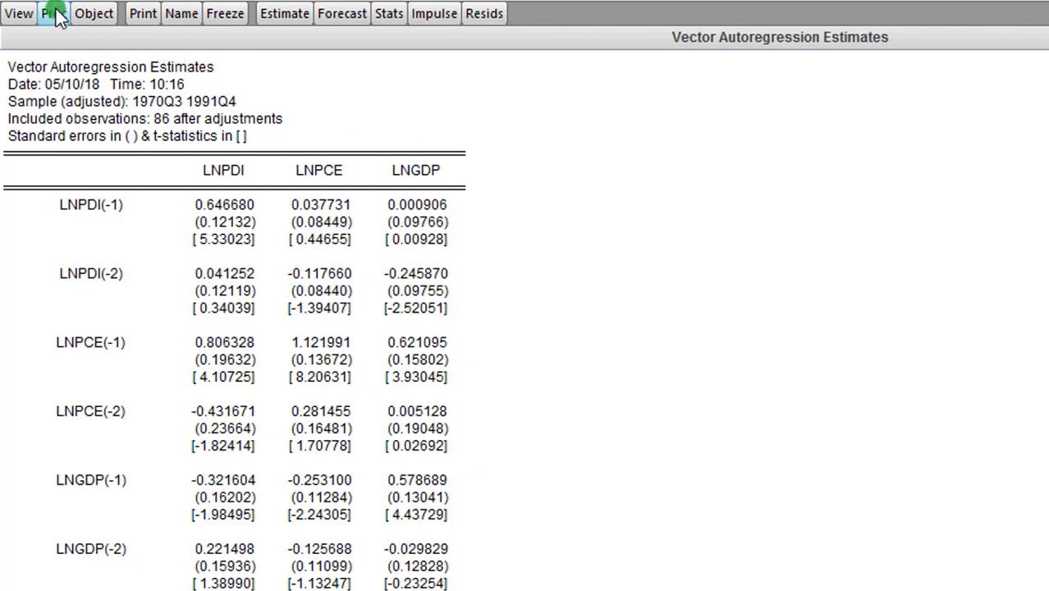
# Build a three-equation system from the VAR via Proc > Make System > Order by Variable.
pyautogui.click(52, 13)
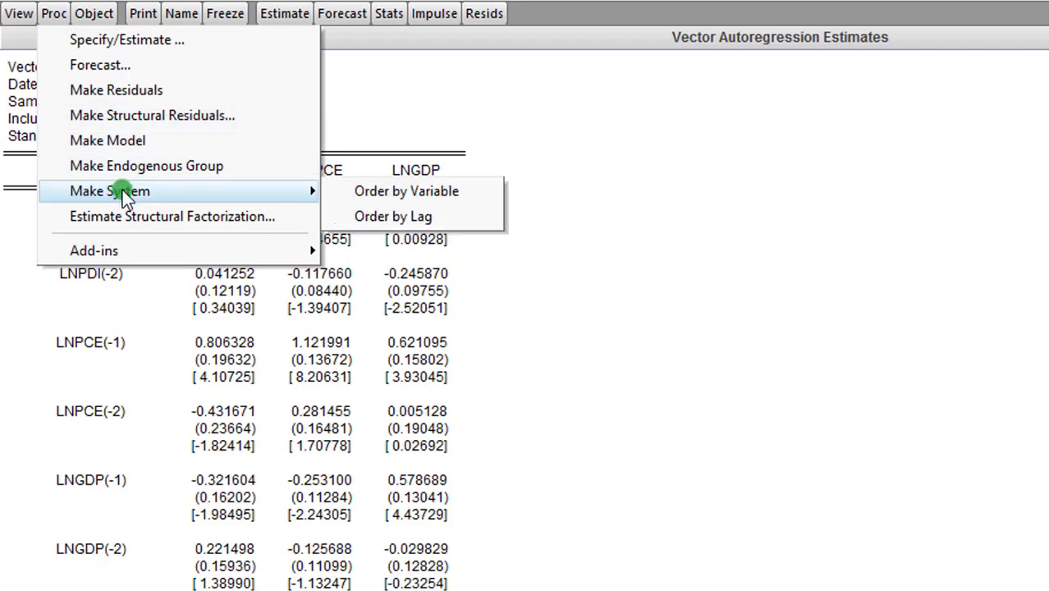
pyautogui.moveTo(156, 197)
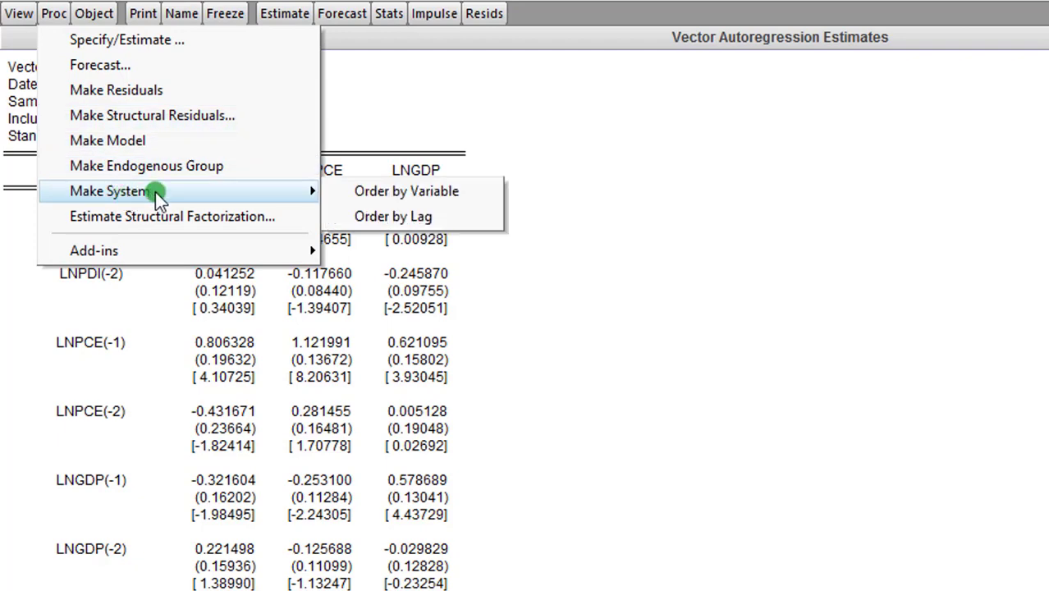
pyautogui.moveTo(407, 190)
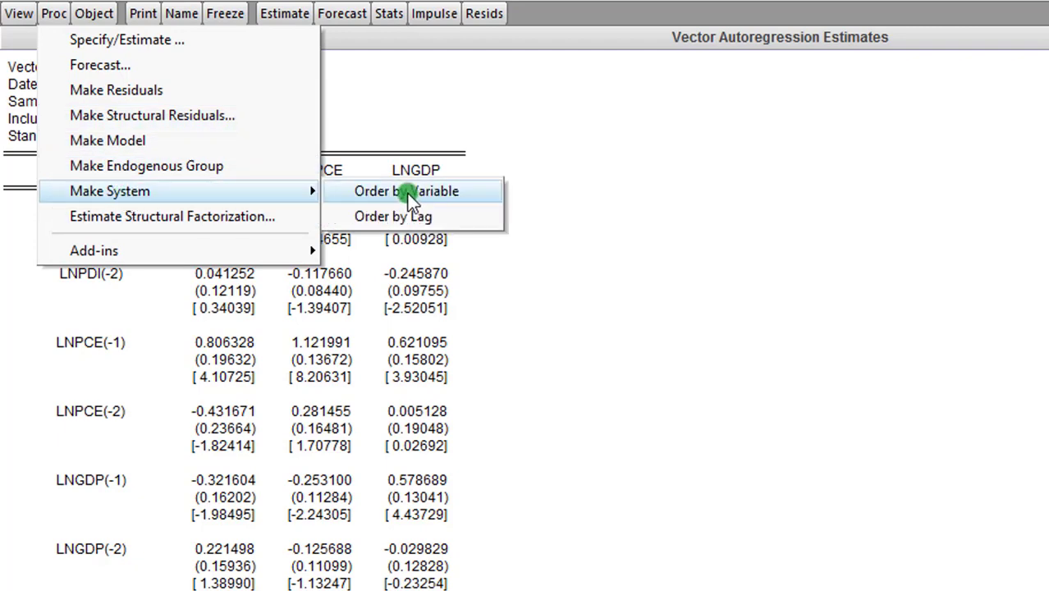
pyautogui.click(407, 190)
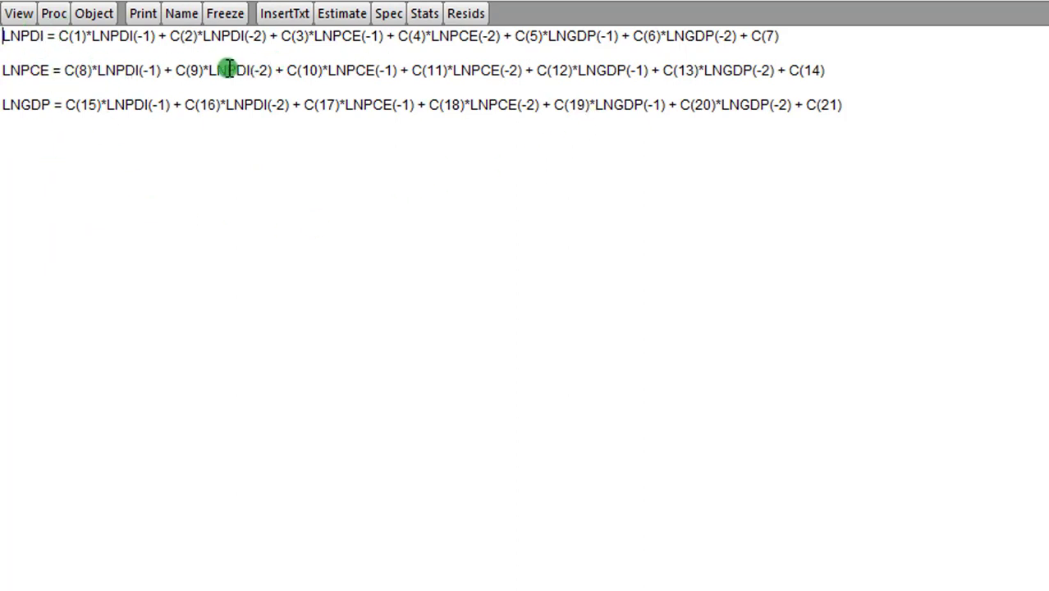
pyautogui.moveTo(220, 56)
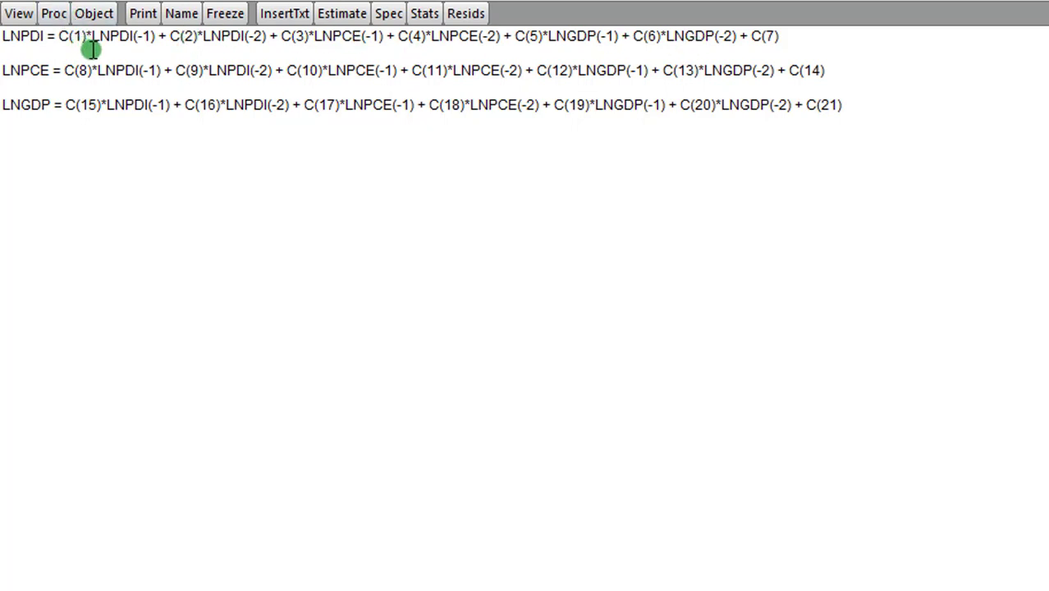
pyautogui.moveTo(840, 49)
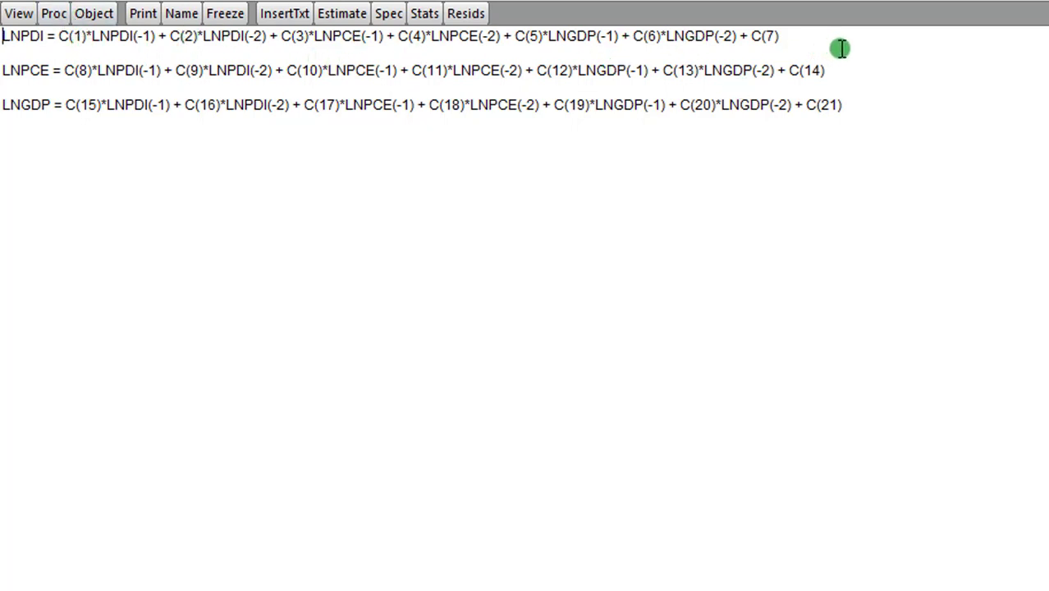
pyautogui.moveTo(309, 128)
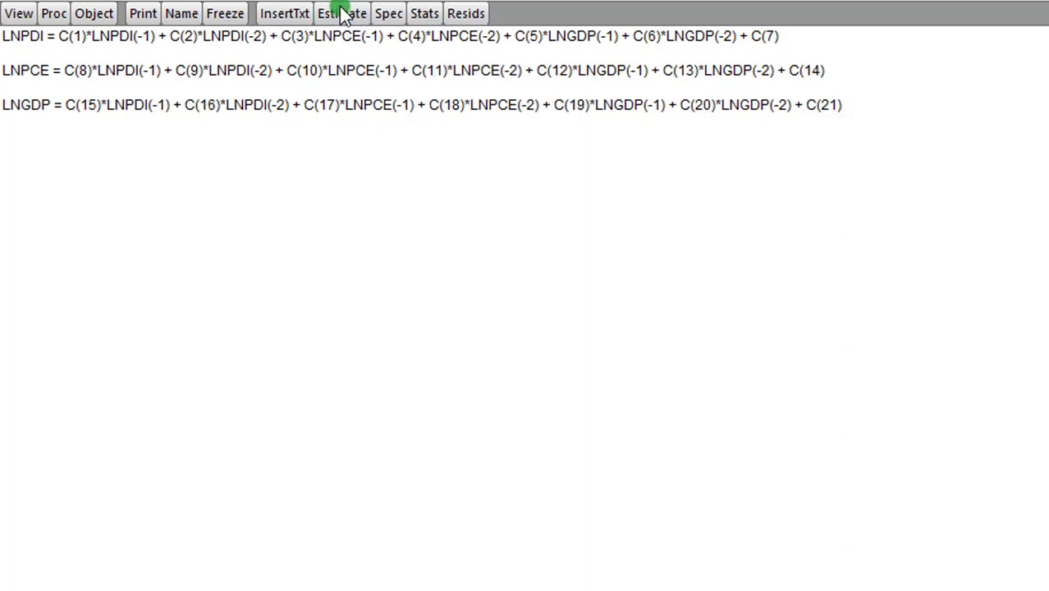
# Open system estimation with Ordinary Least Squares over sample 1970q1–1991q4.
pyautogui.click(340, 13)
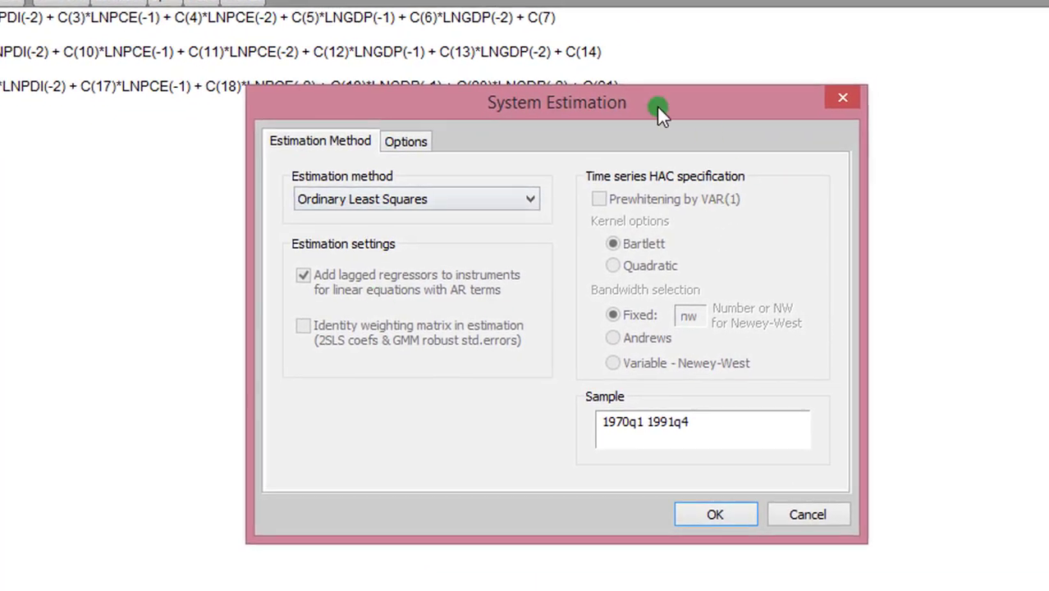
pyautogui.moveTo(556, 211)
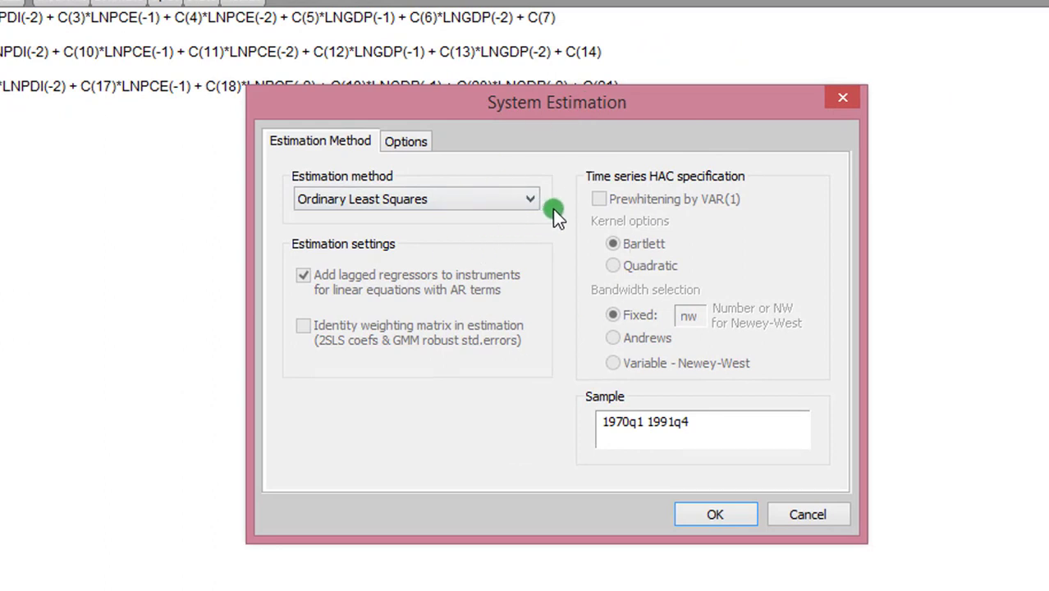
pyautogui.moveTo(716, 392)
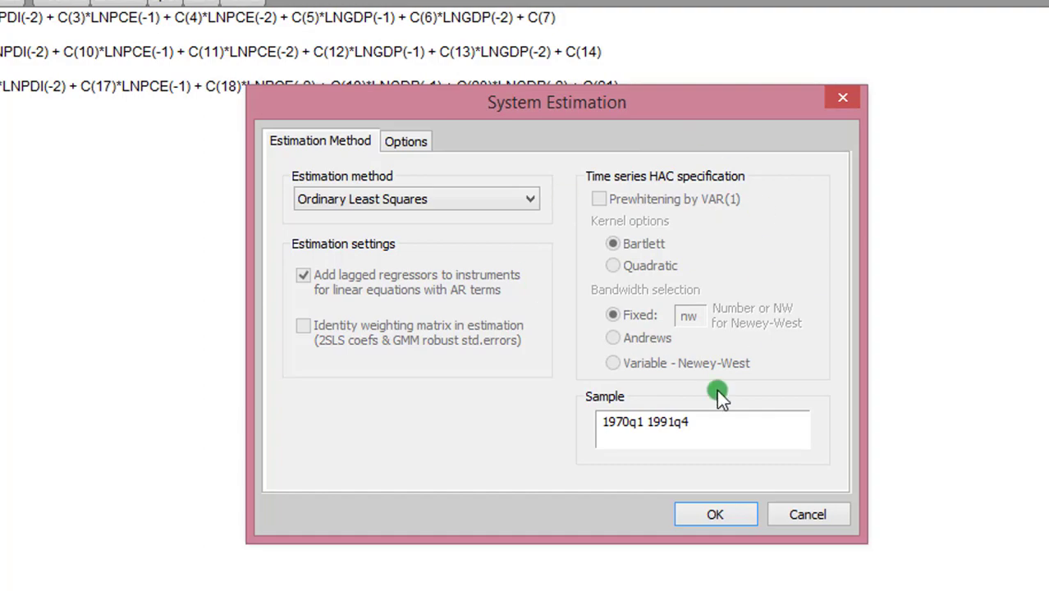
pyautogui.click(715, 514)
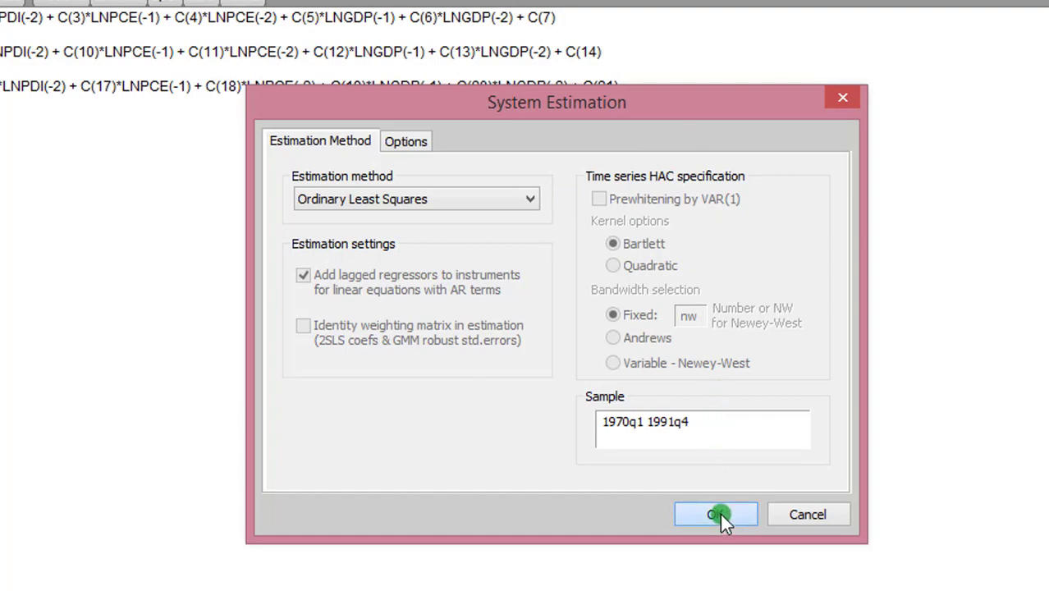
pyautogui.click(715, 513)
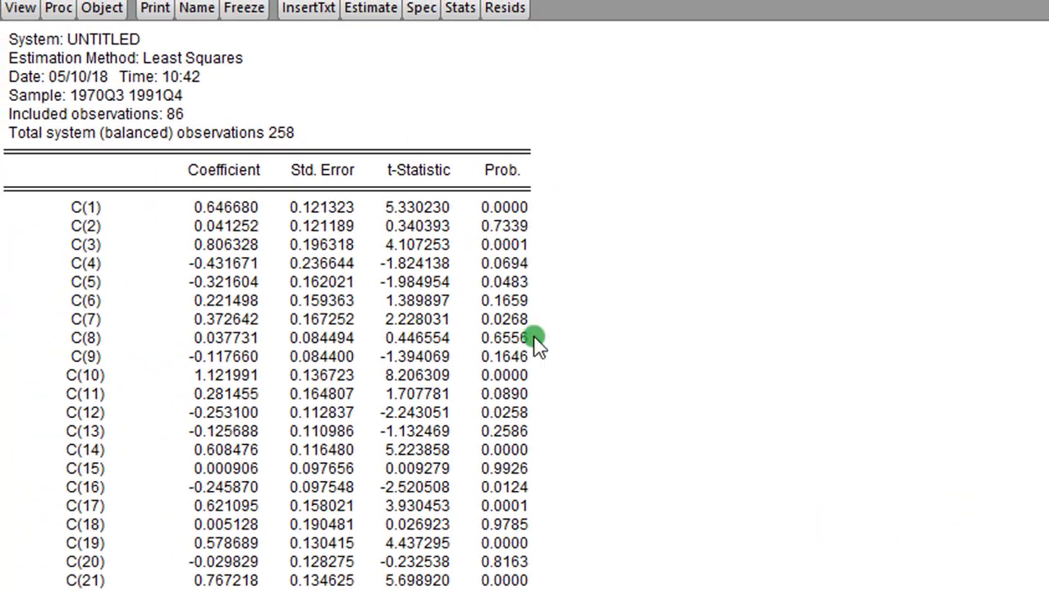
pyautogui.moveTo(118, 266)
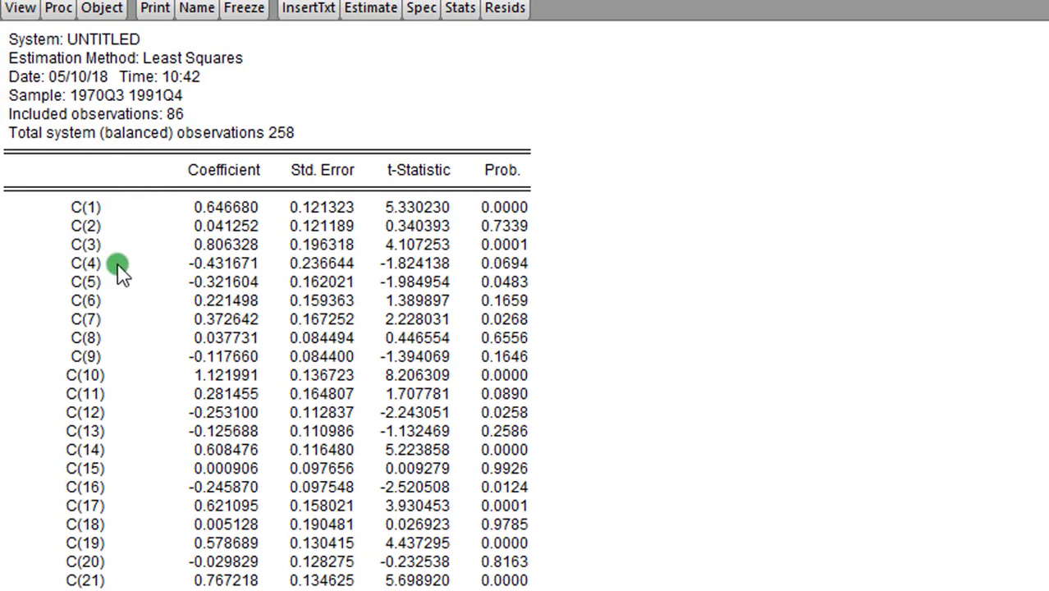
pyautogui.moveTo(534, 213)
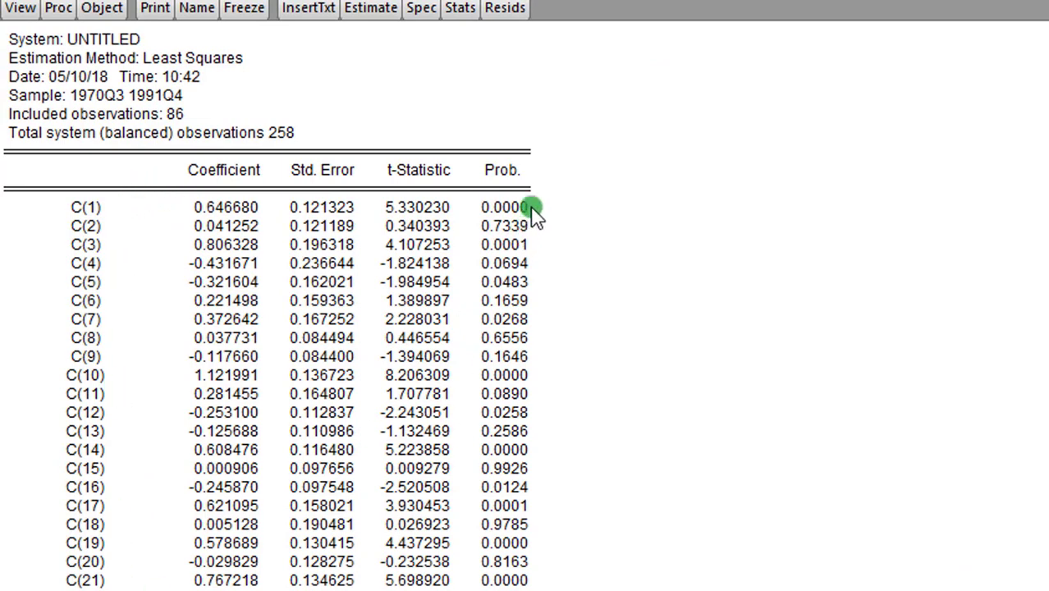
pyautogui.moveTo(935, 583)
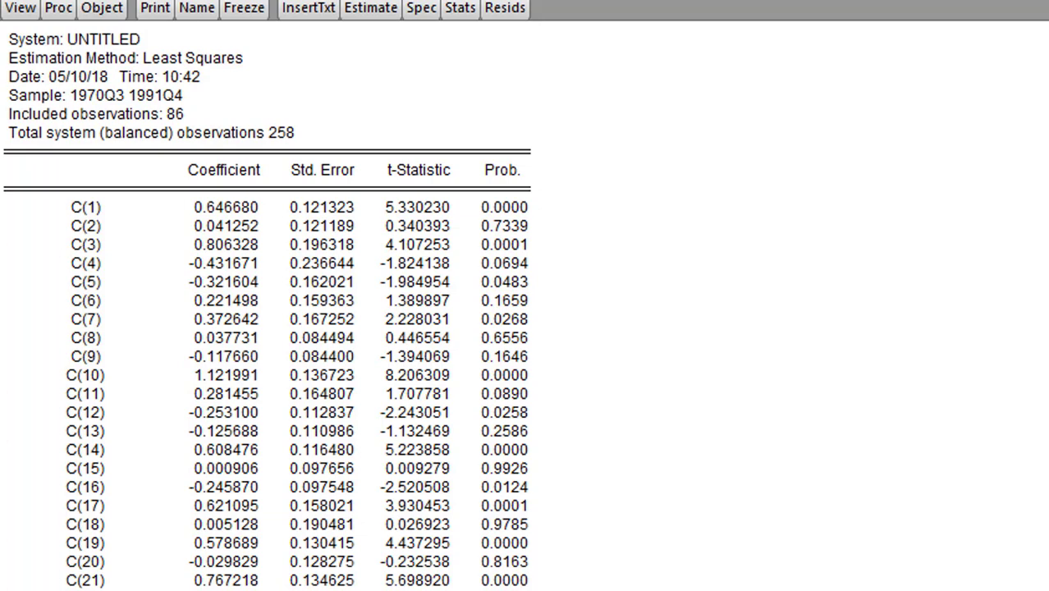
pyautogui.scroll(-3)
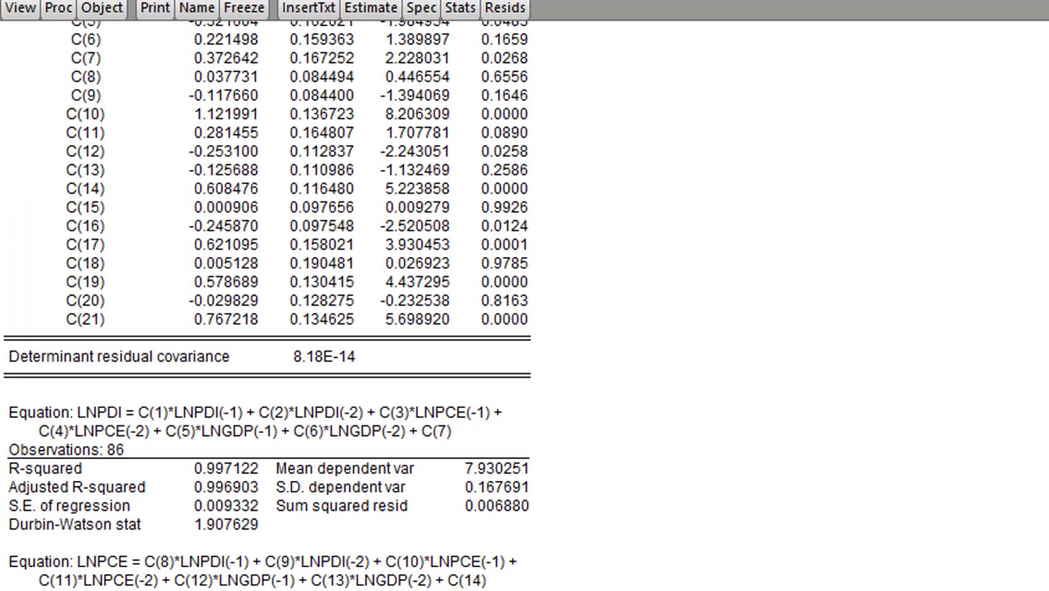
pyautogui.scroll(-3)
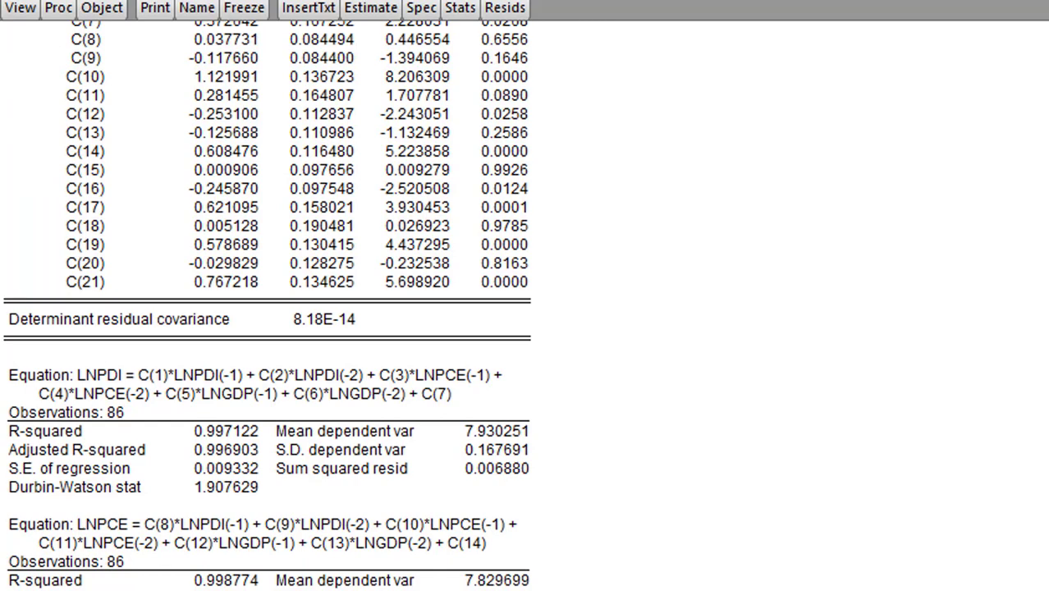
pyautogui.scroll(-3)
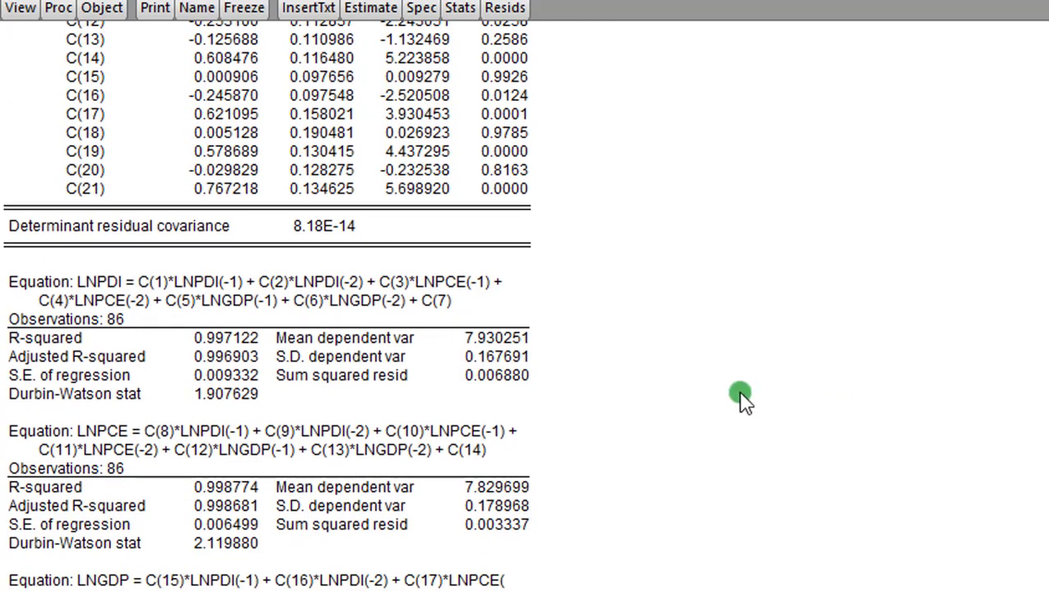
pyautogui.scroll(-3)
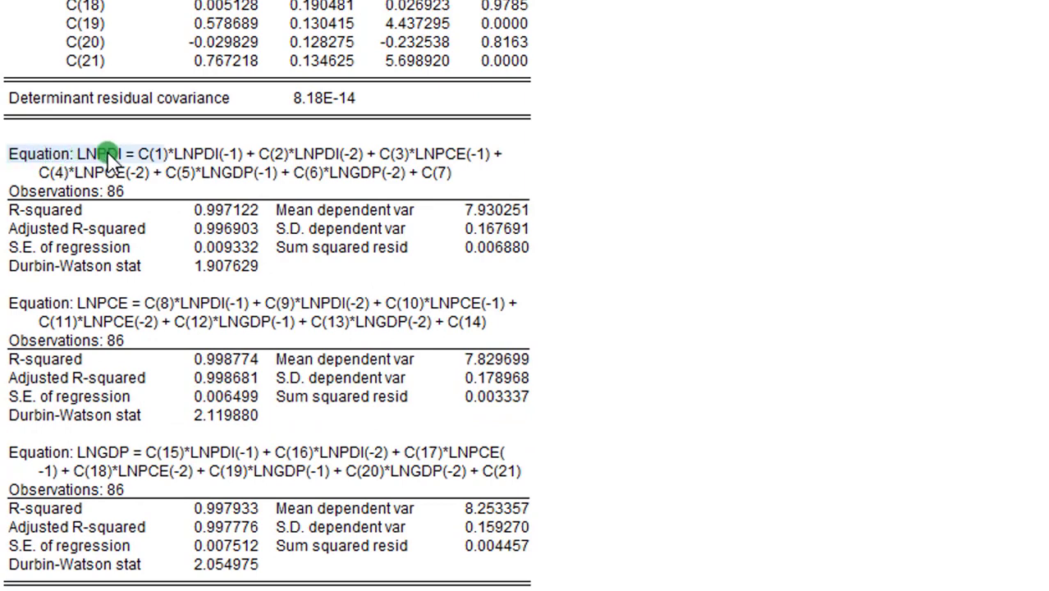
pyautogui.moveTo(98, 302)
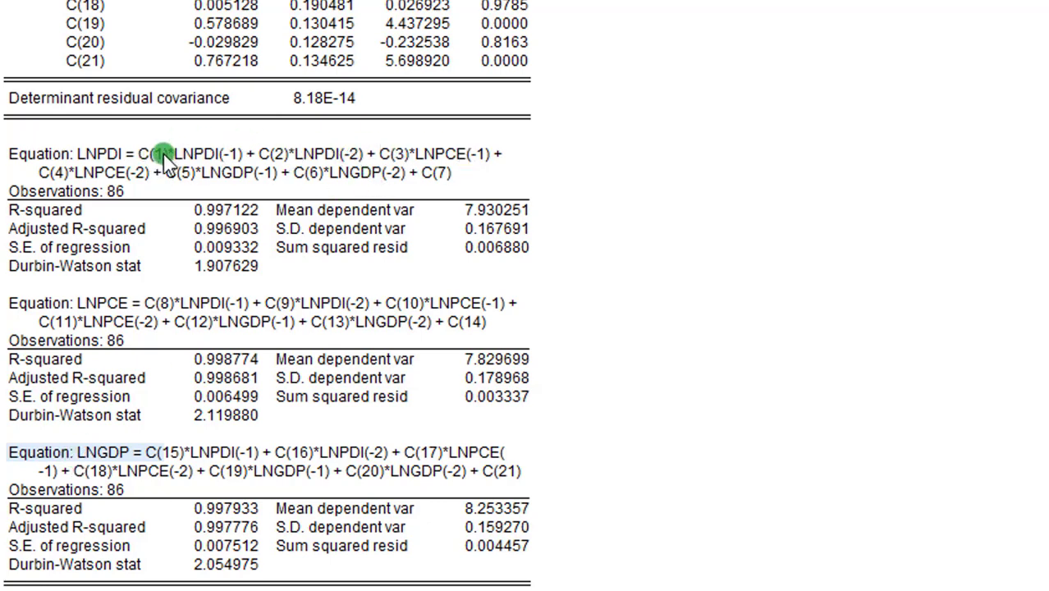
pyautogui.moveTo(402, 156)
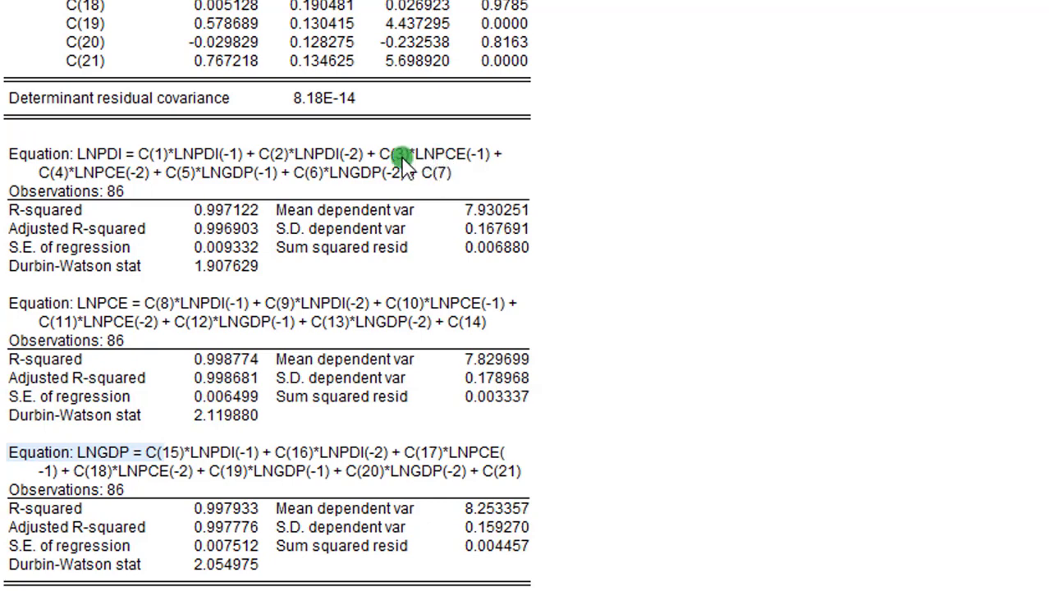
pyautogui.moveTo(299, 167)
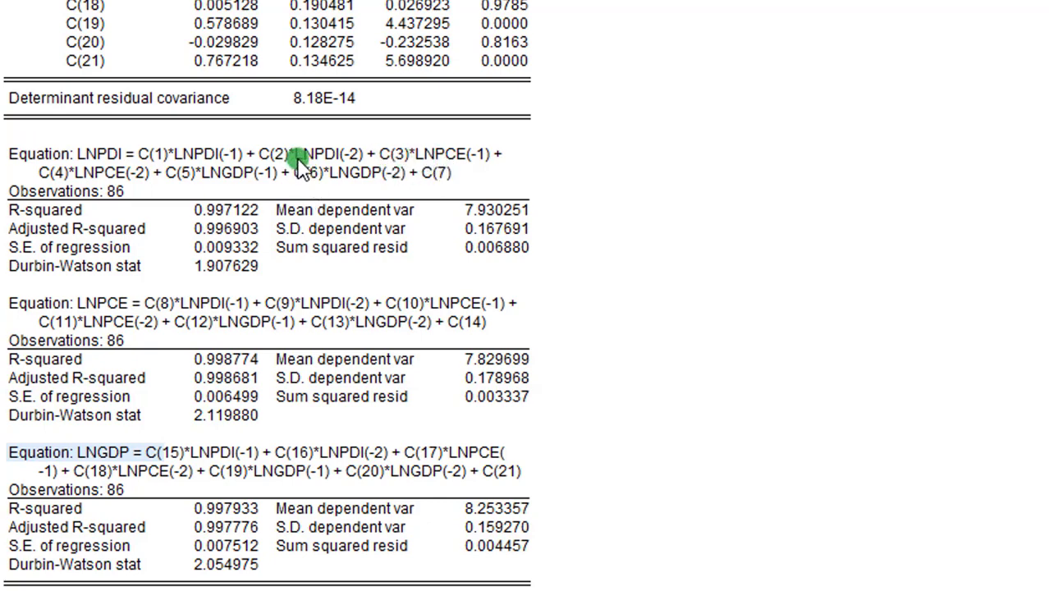
pyautogui.moveTo(553, 182)
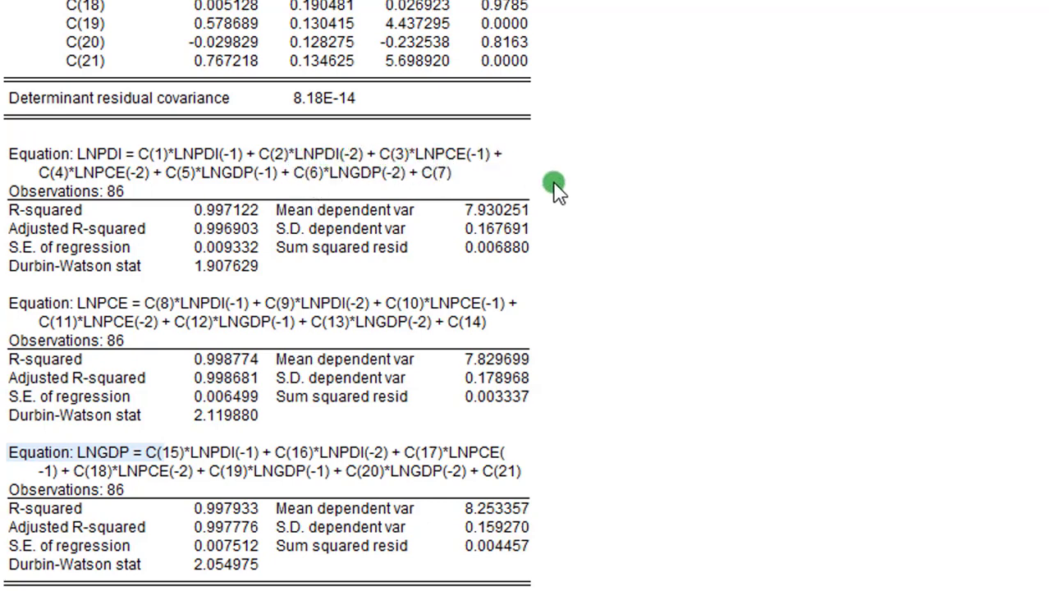
pyautogui.moveTo(463, 155)
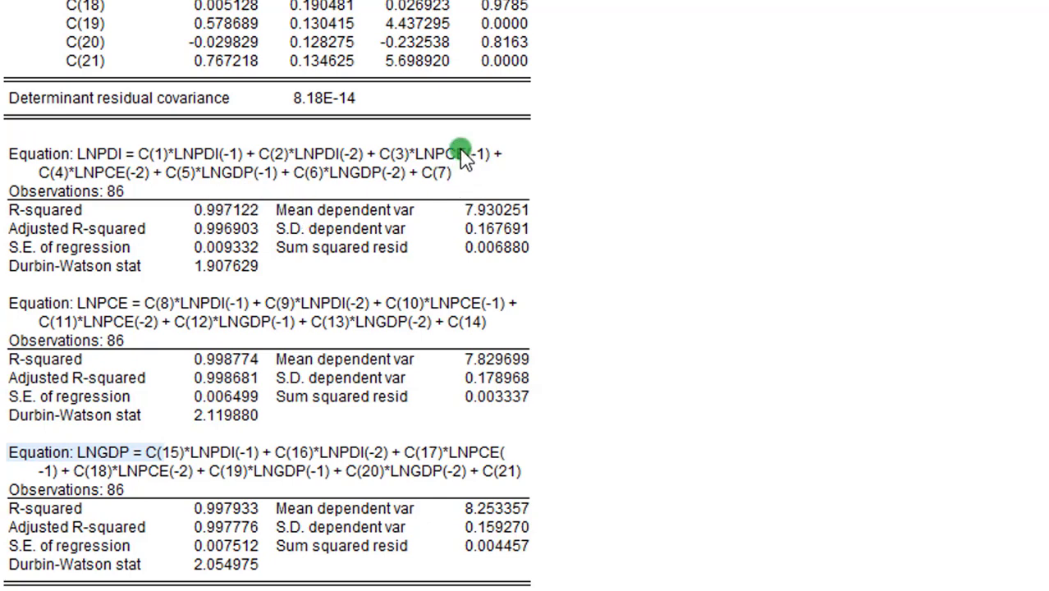
pyautogui.moveTo(450, 156)
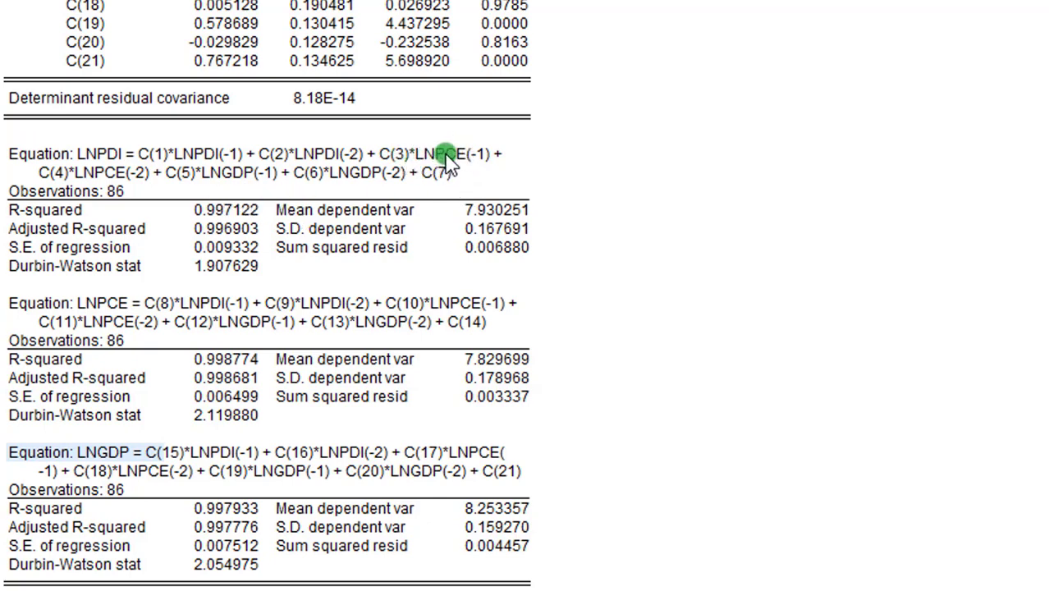
pyautogui.moveTo(476, 164)
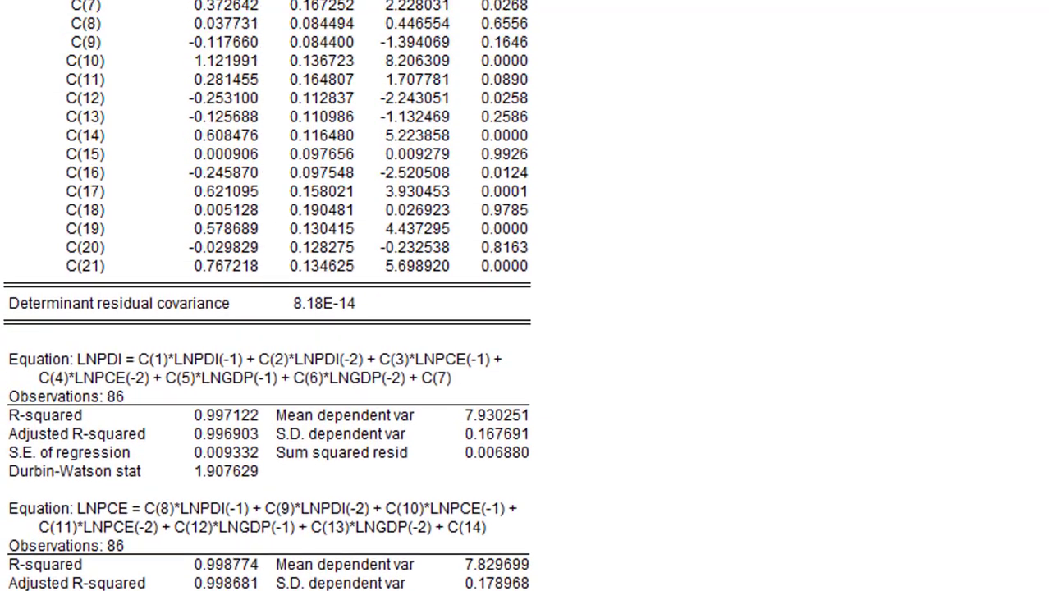
pyautogui.scroll(3)
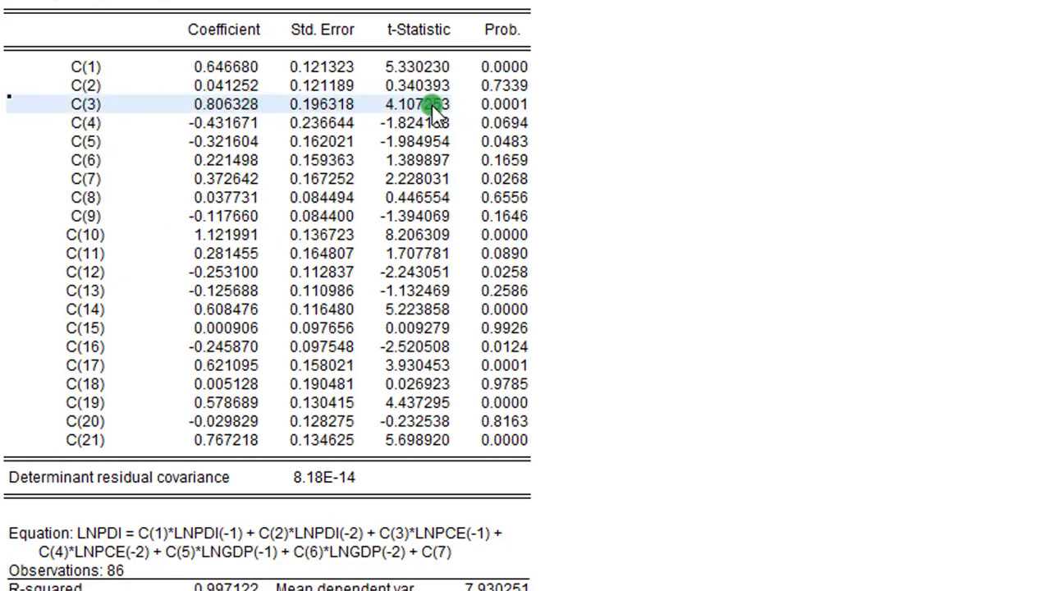
pyautogui.moveTo(533, 112)
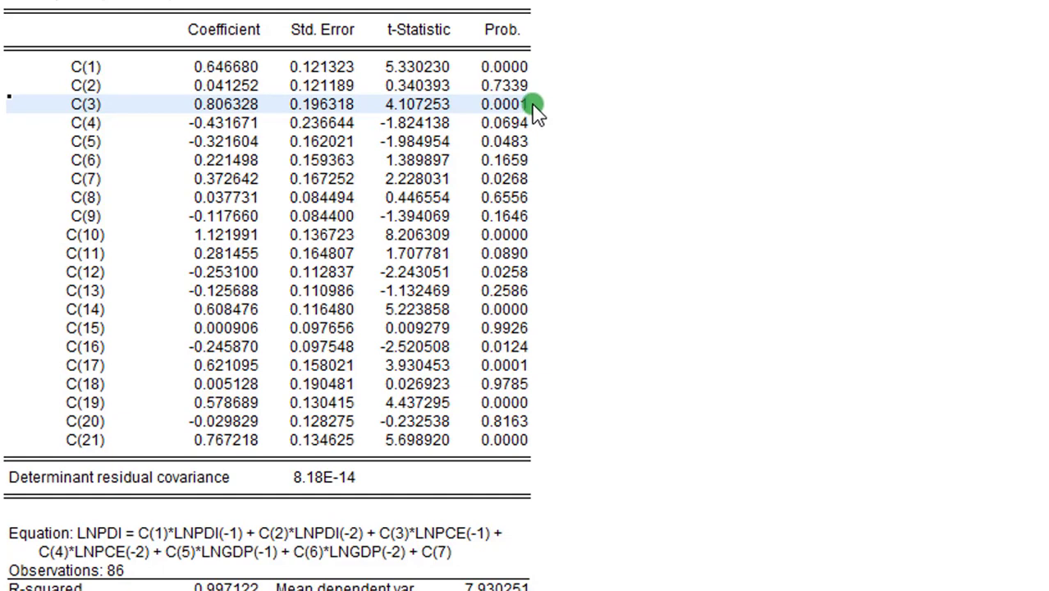
pyautogui.moveTo(94, 123)
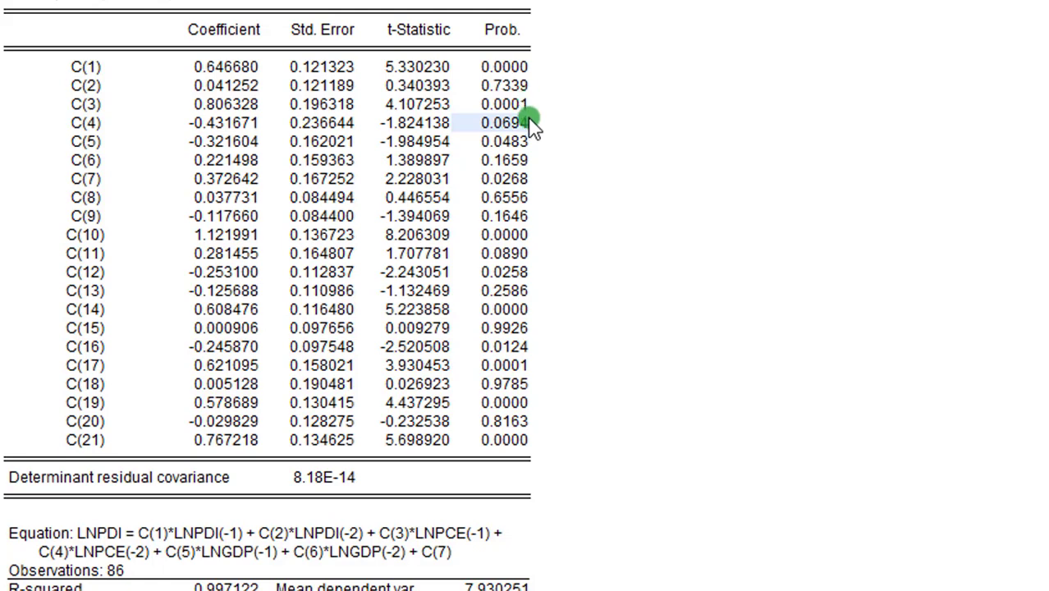
pyautogui.moveTo(402, 538)
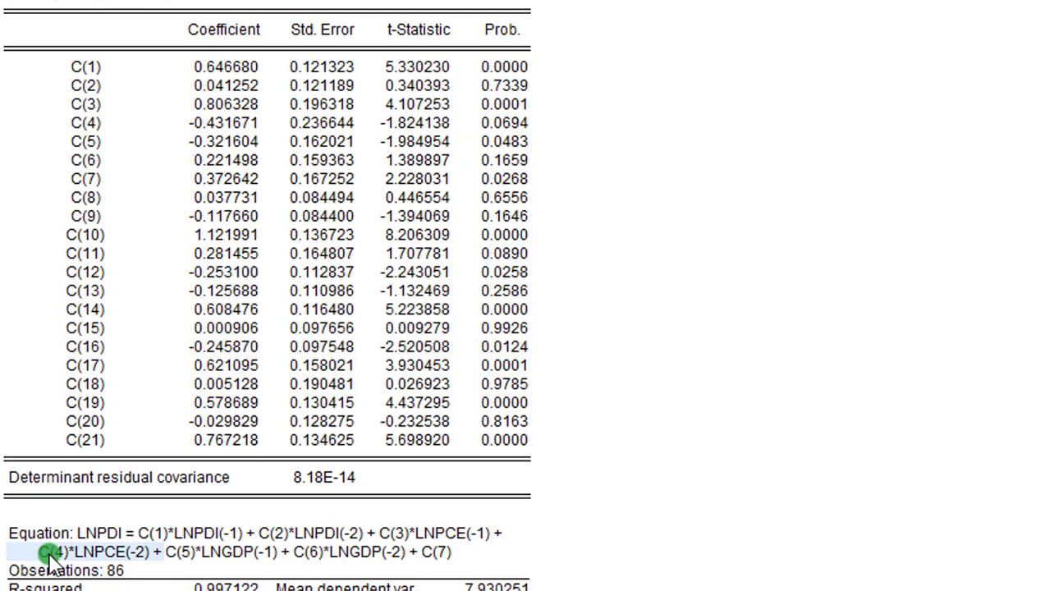
pyautogui.moveTo(495, 135)
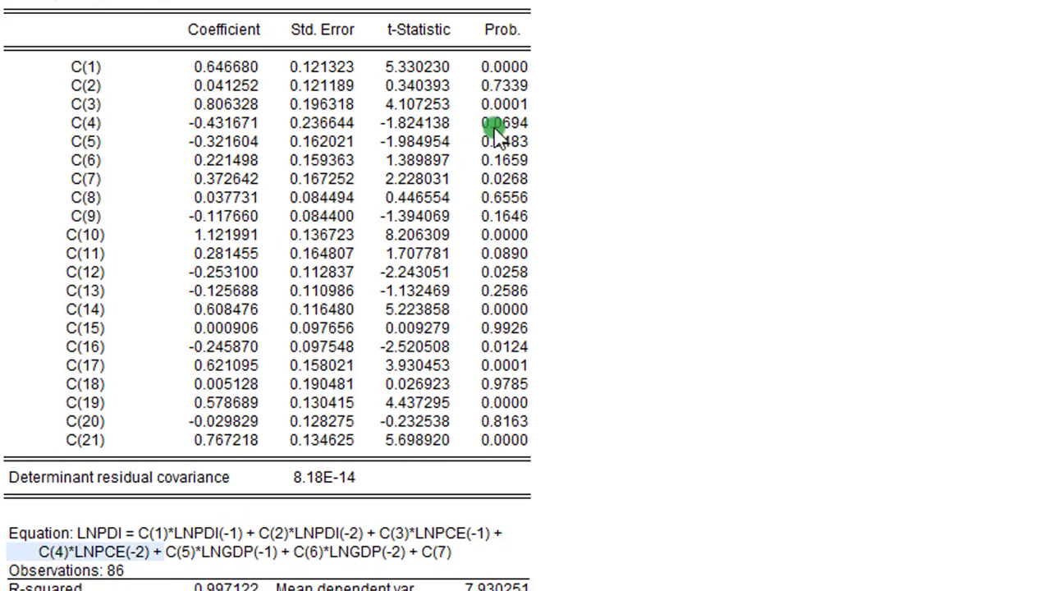
pyautogui.scroll(3)
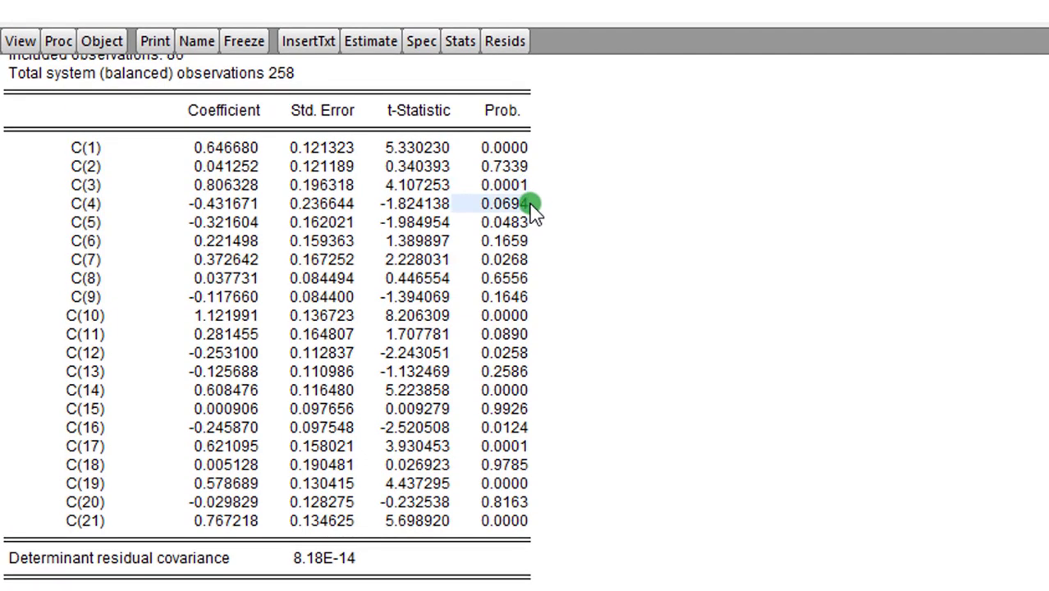
pyautogui.moveTo(74, 68)
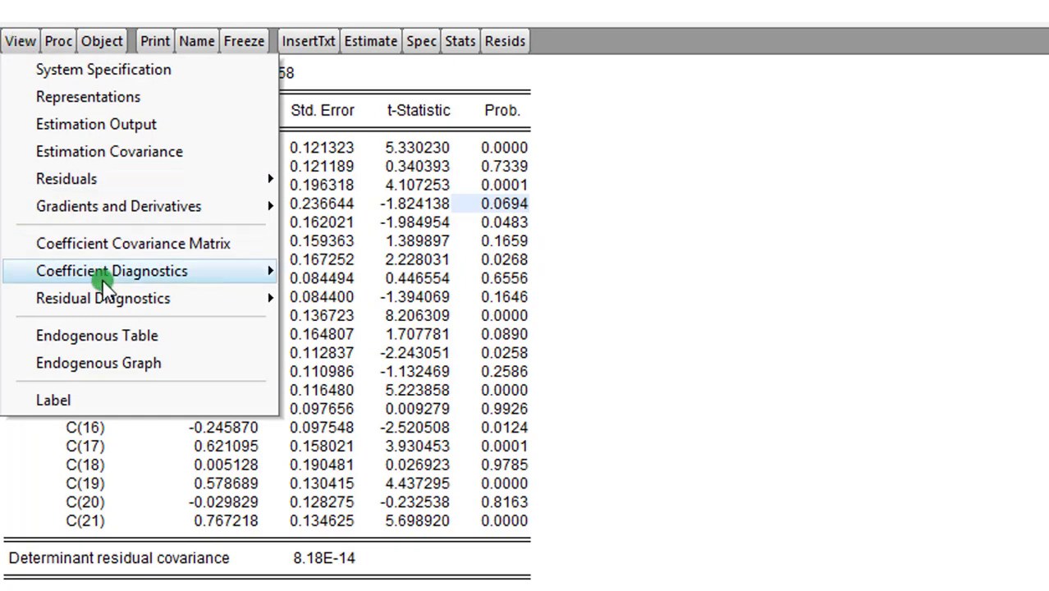
pyautogui.moveTo(133, 243)
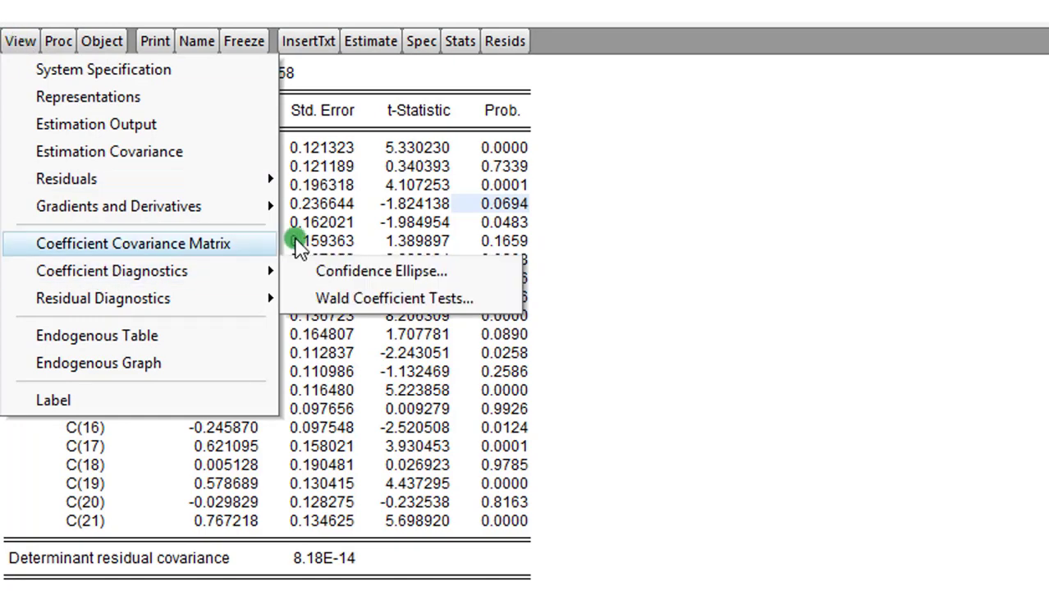
# Run the Wald test c(3)=c(4)=0, giving chi-square 24.46 with 2 df, p 0.0000.
pyautogui.click(394, 299)
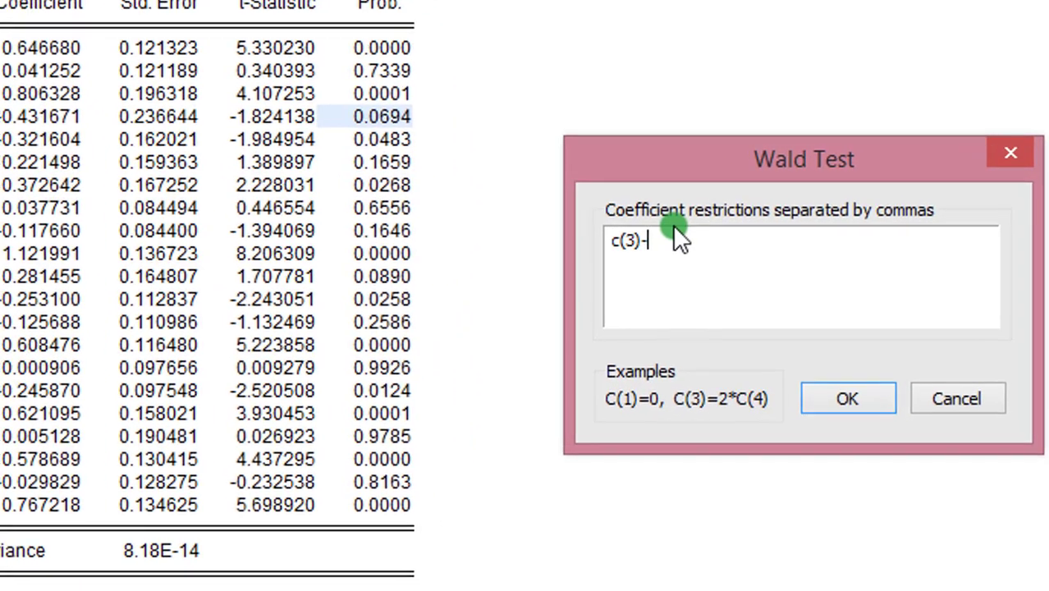
pyautogui.write('=c(')
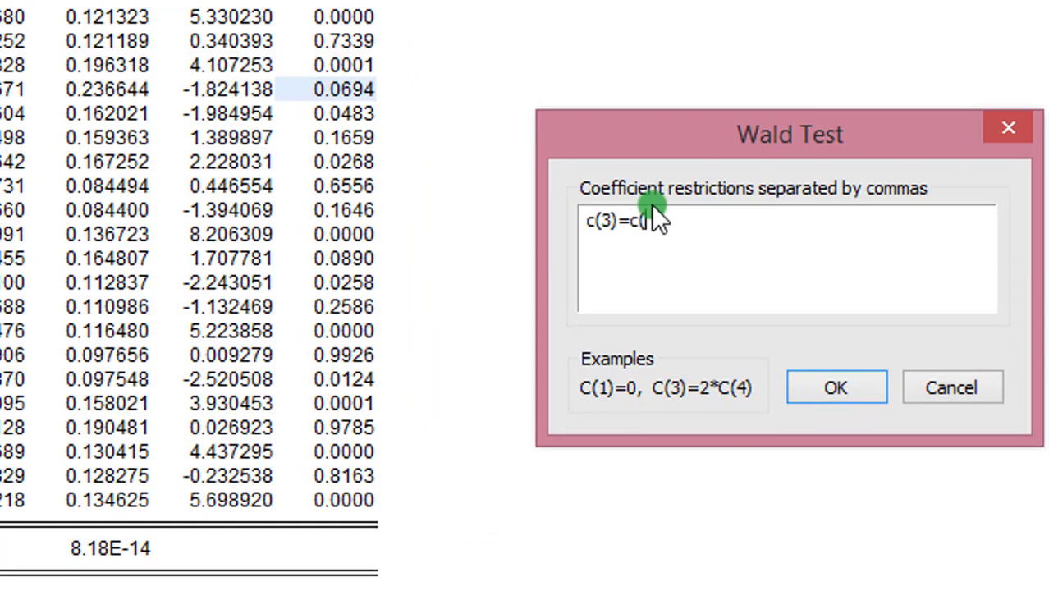
pyautogui.write('=')
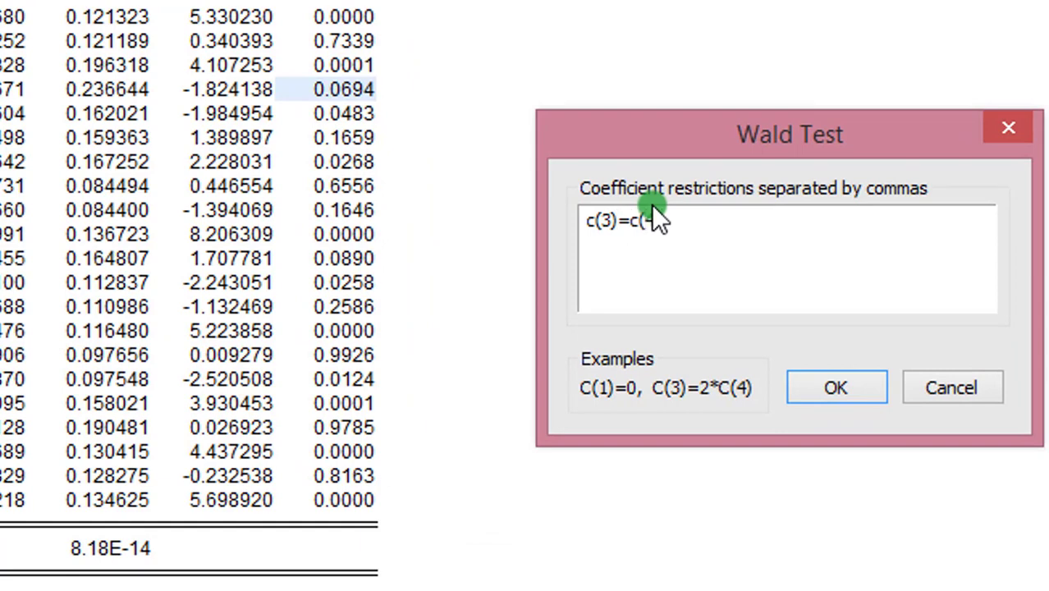
pyautogui.write('4)=0')
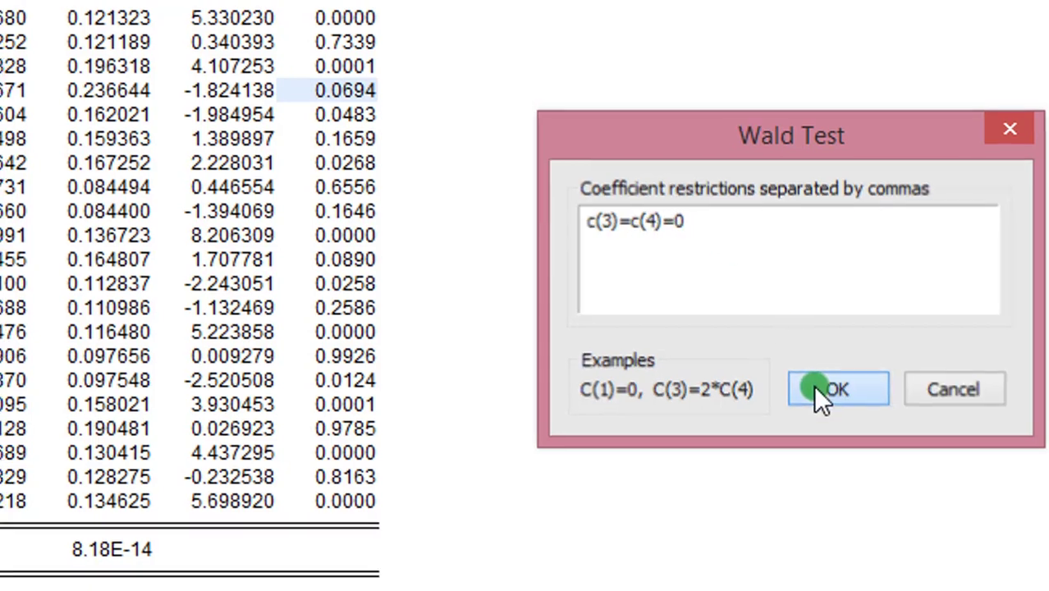
pyautogui.click(837, 389)
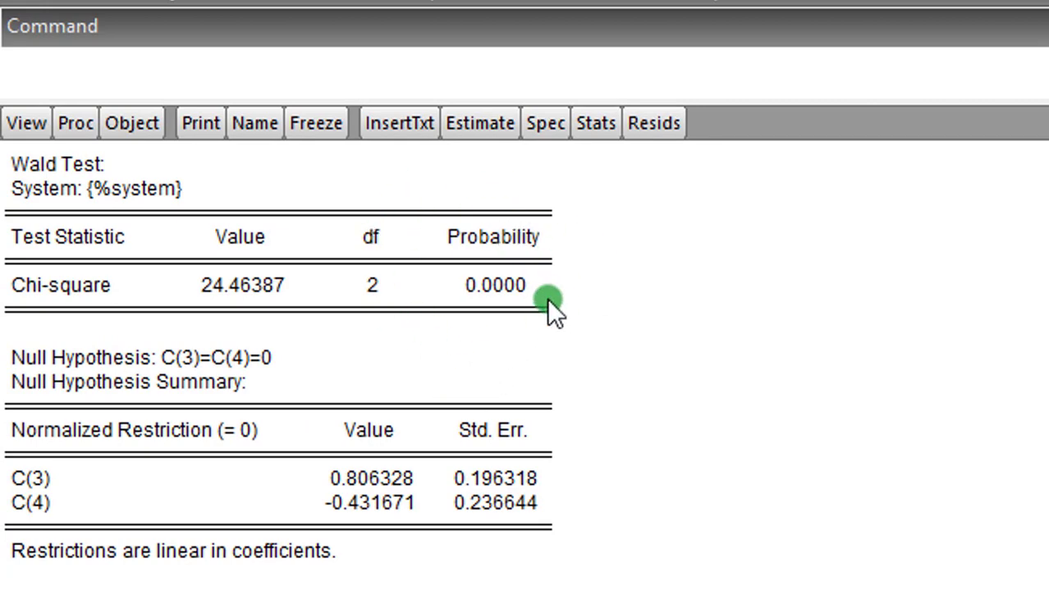
pyautogui.moveTo(557, 296)
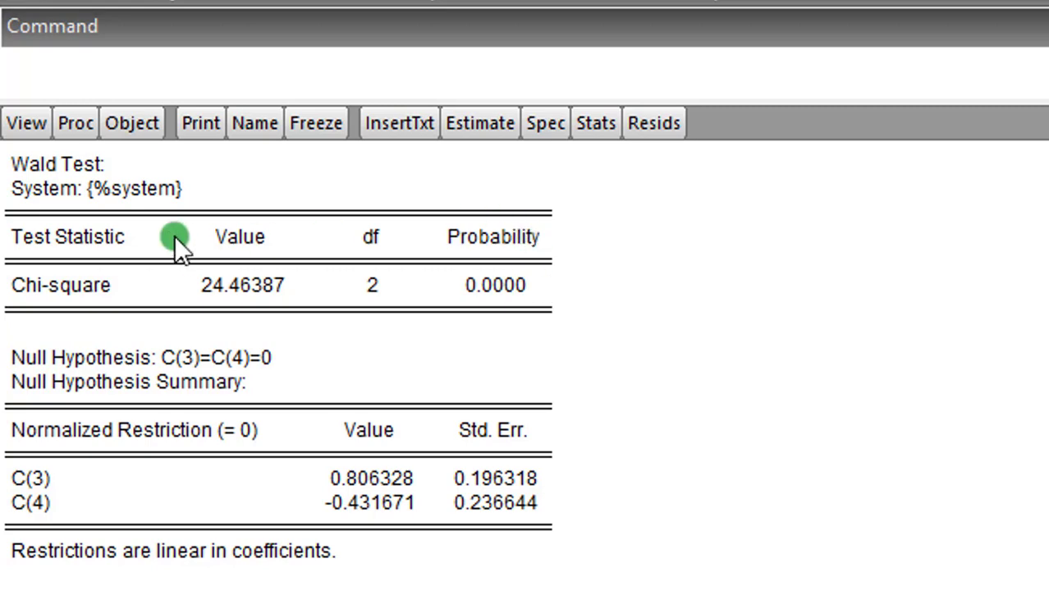
pyautogui.moveTo(539, 364)
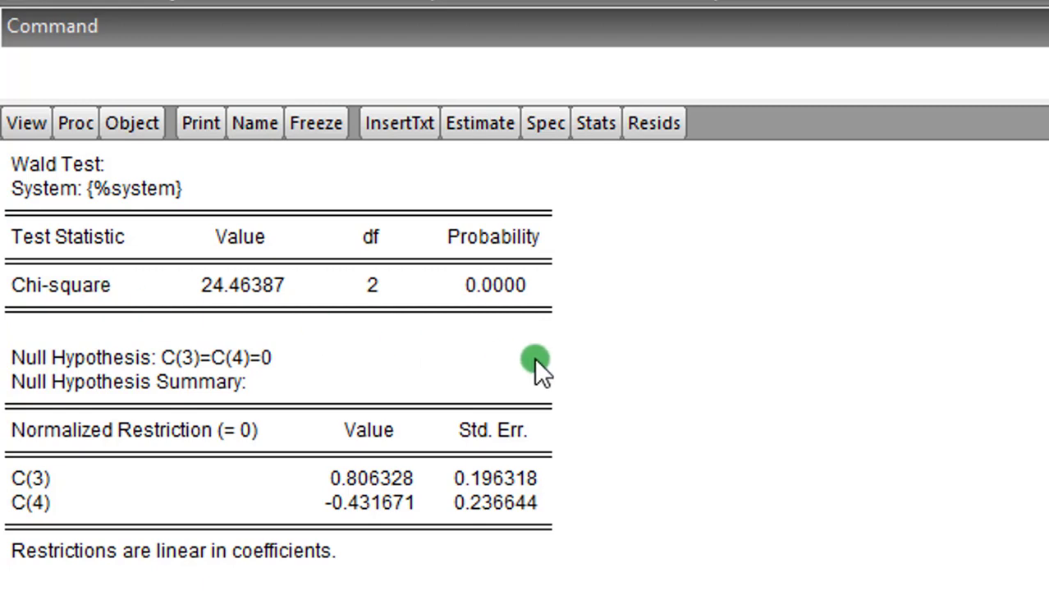
pyautogui.moveTo(543, 297)
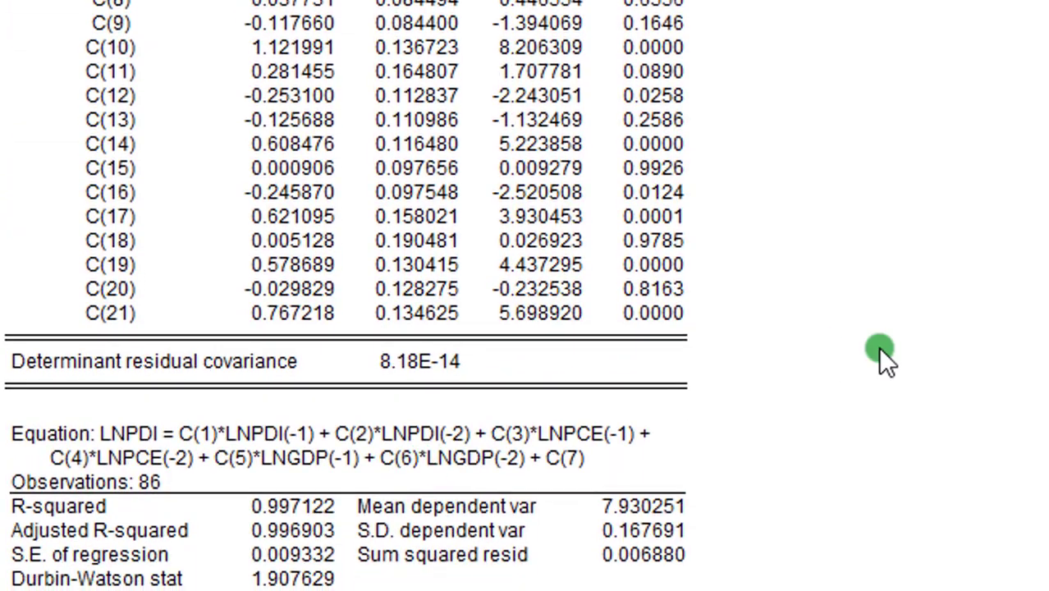
# From the system output, launch Wald Coefficient Tests under Coefficient Diagnostics again.
pyautogui.scroll(3)
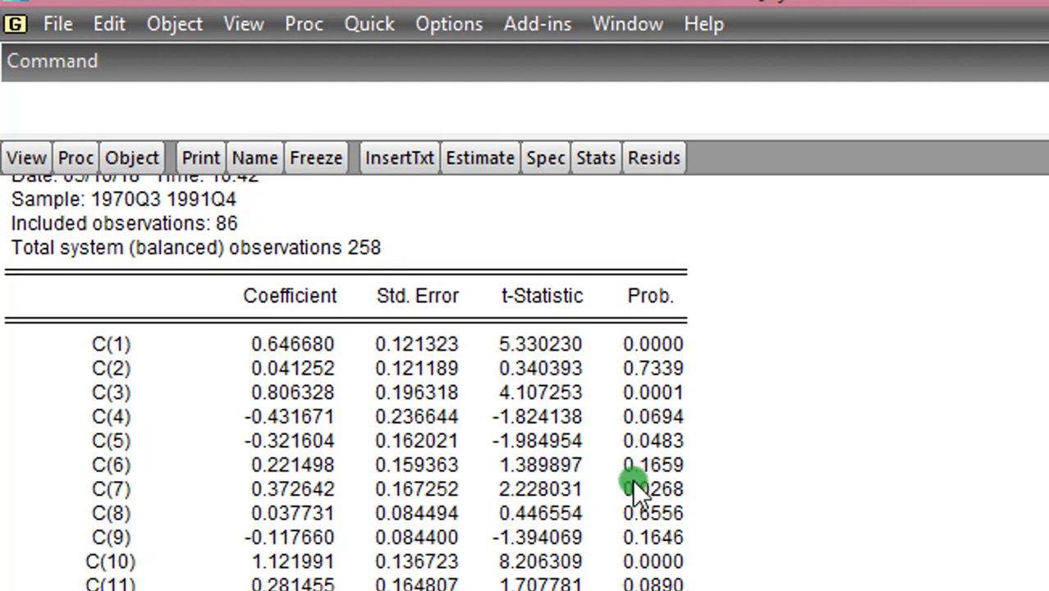
pyautogui.moveTo(689, 473)
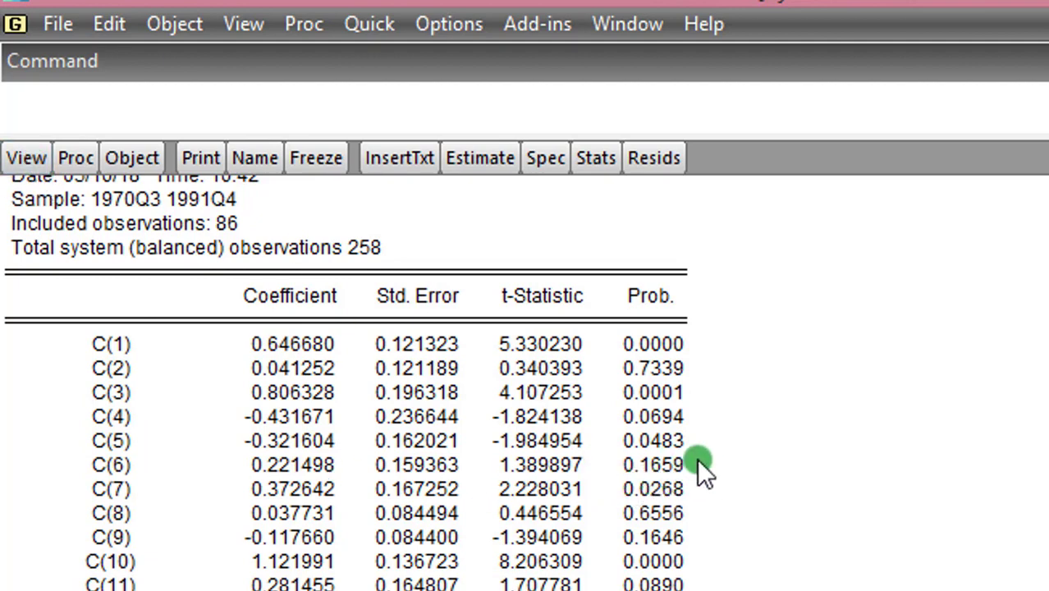
pyautogui.click(27, 157)
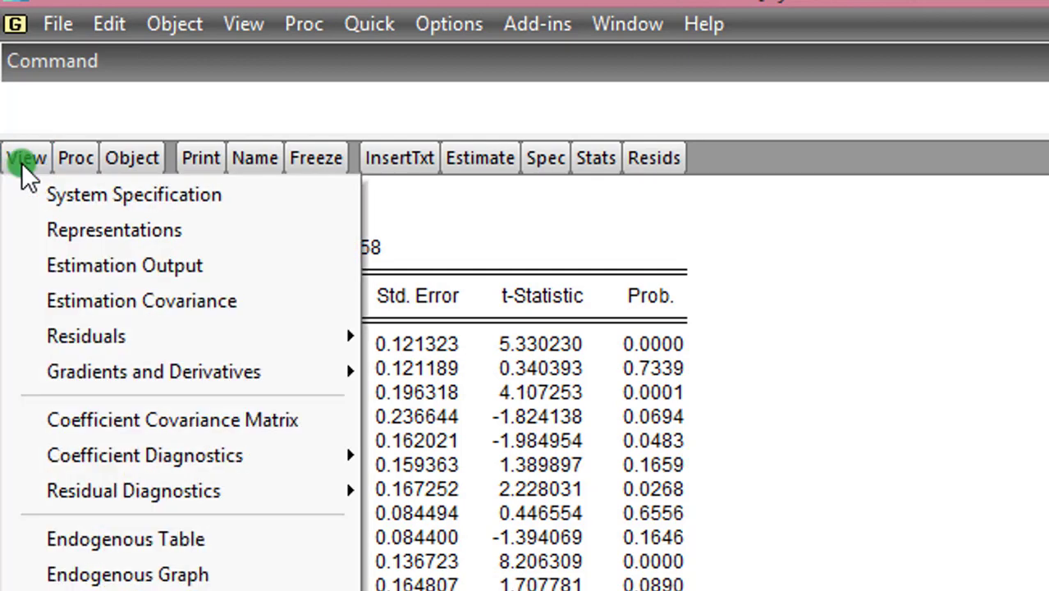
pyautogui.moveTo(145, 456)
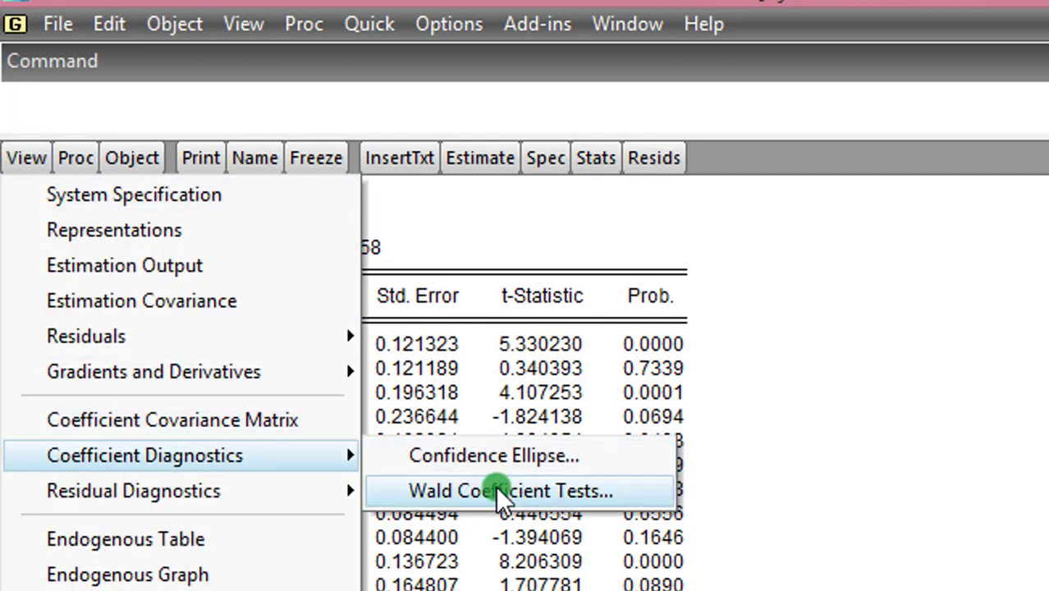
pyautogui.click(509, 491)
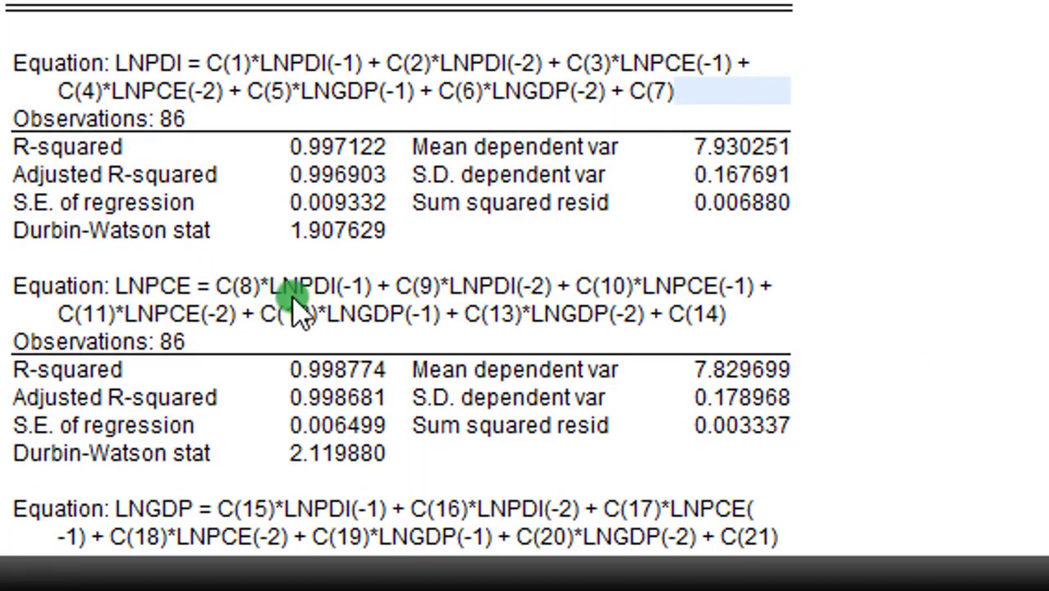
pyautogui.moveTo(440, 315)
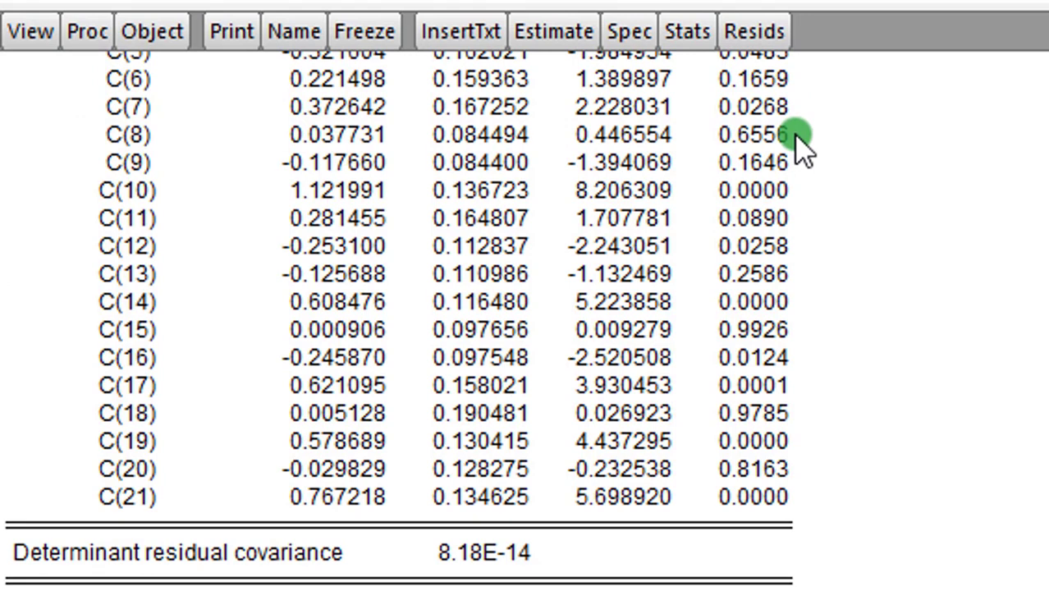
pyautogui.moveTo(139, 172)
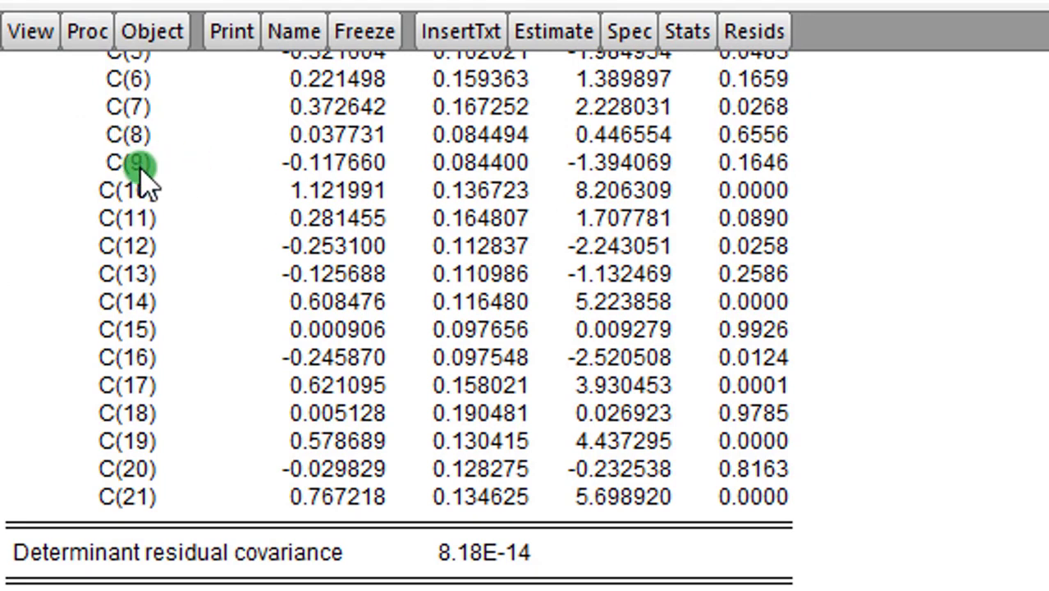
pyautogui.moveTo(808, 161)
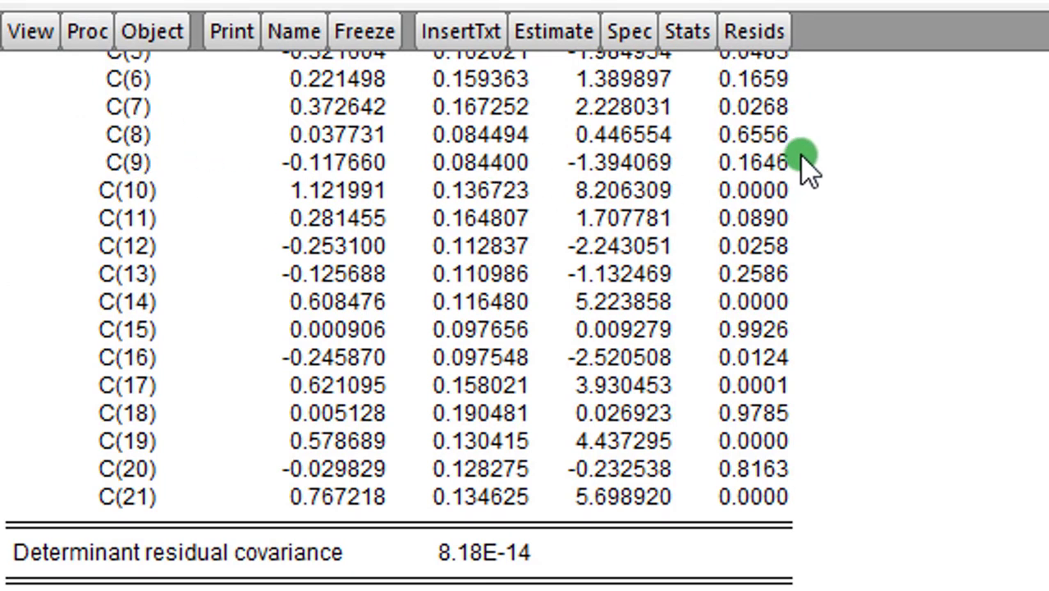
pyautogui.moveTo(808, 161)
pyautogui.write('c(8)=c(9)=0')
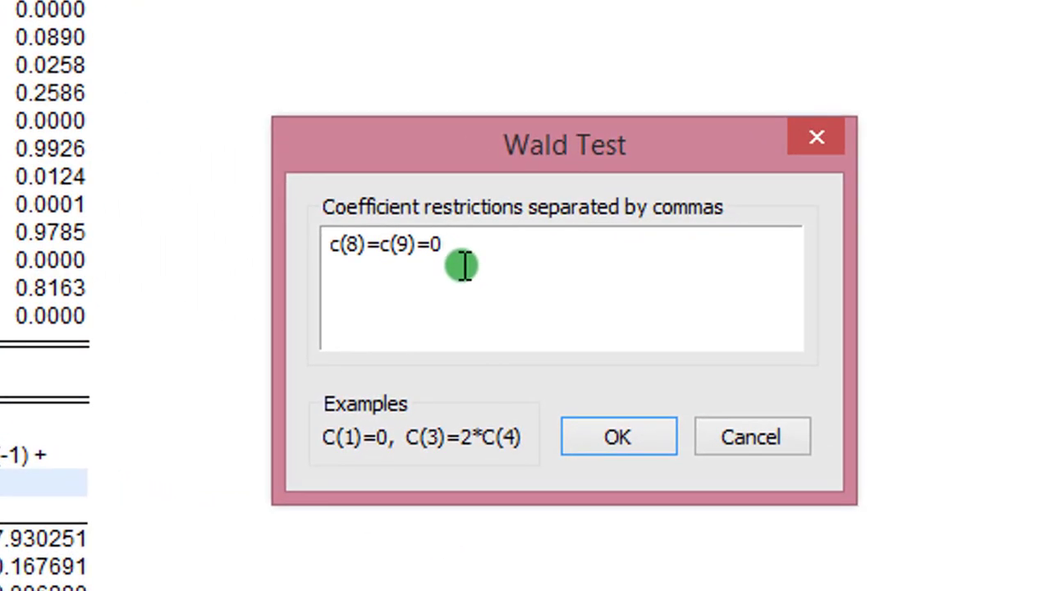
# Confirm the Wald restriction c(8)=c(9)=0 and return to the system least-squares output.
pyautogui.click(617, 437)
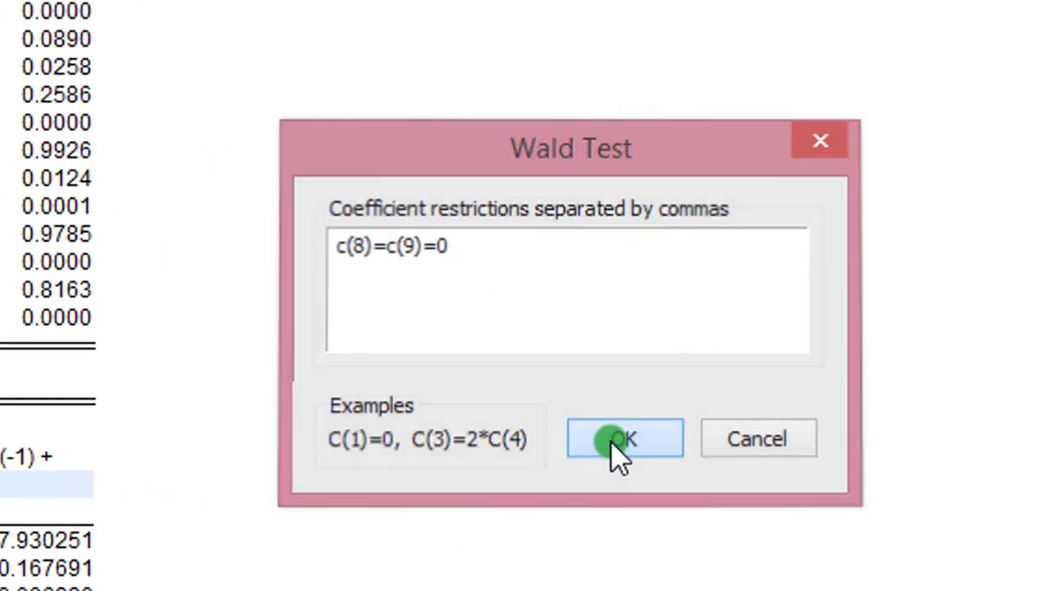
pyautogui.click(623, 438)
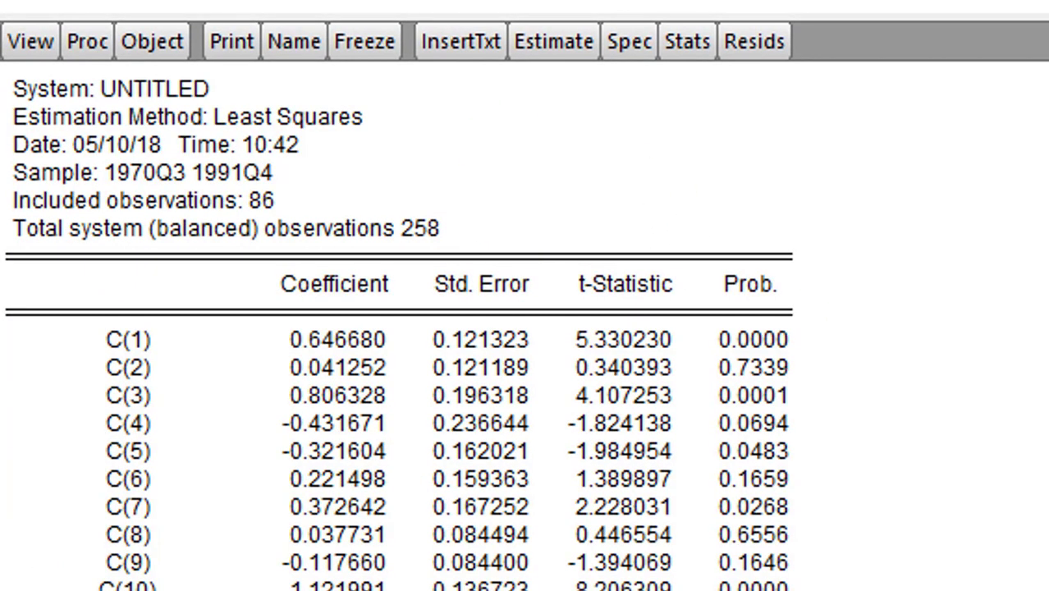
# Run the Wald test c(12)=c(13)=0, giving chi-square 24.91 with 2 df, p 0.0000.
pyautogui.scroll(-3)
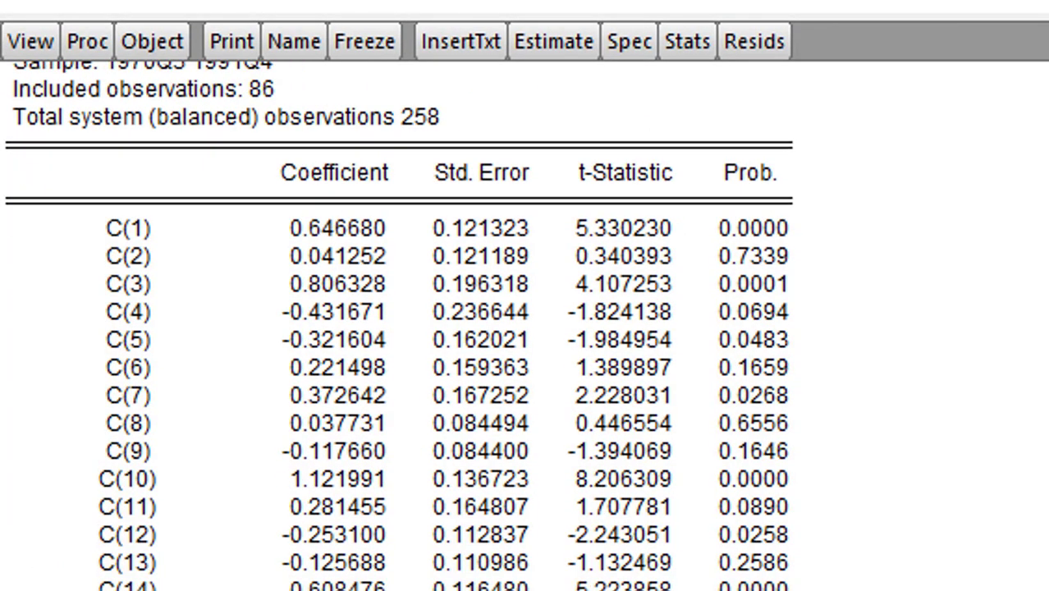
pyautogui.scroll(-3)
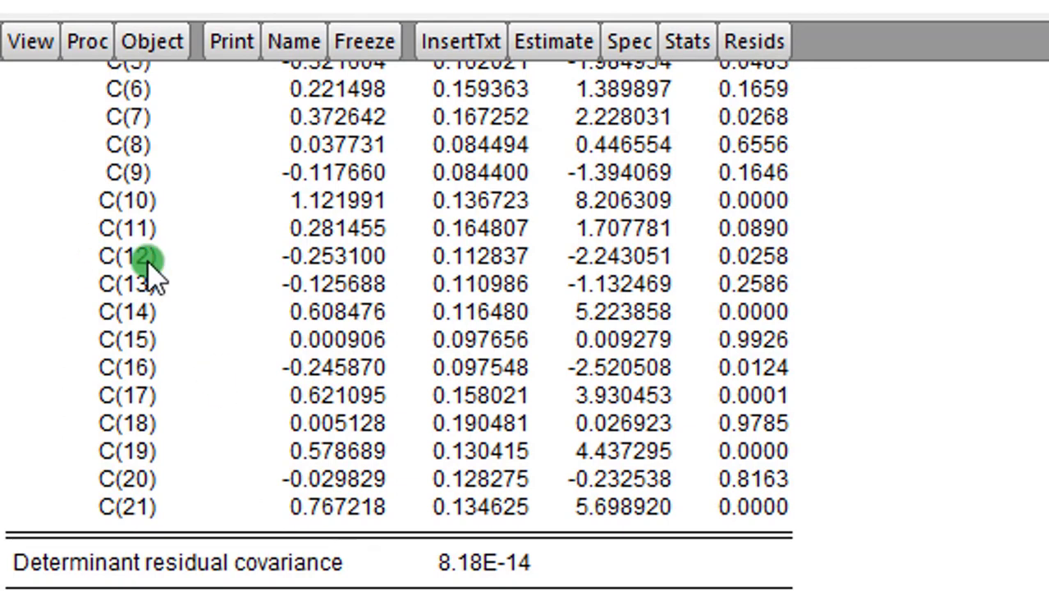
pyautogui.moveTo(785, 295)
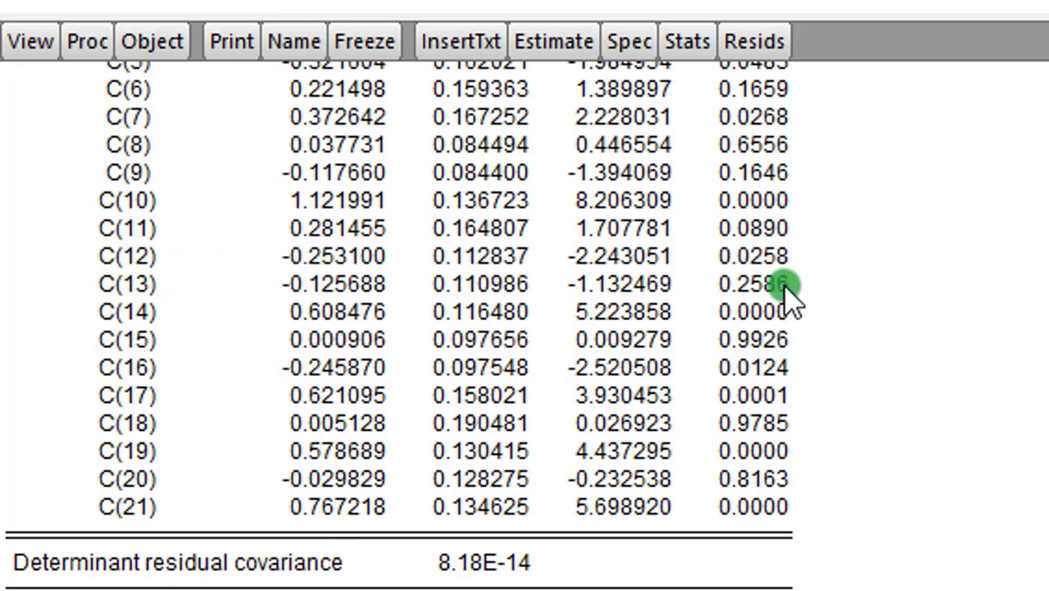
pyautogui.moveTo(791, 265)
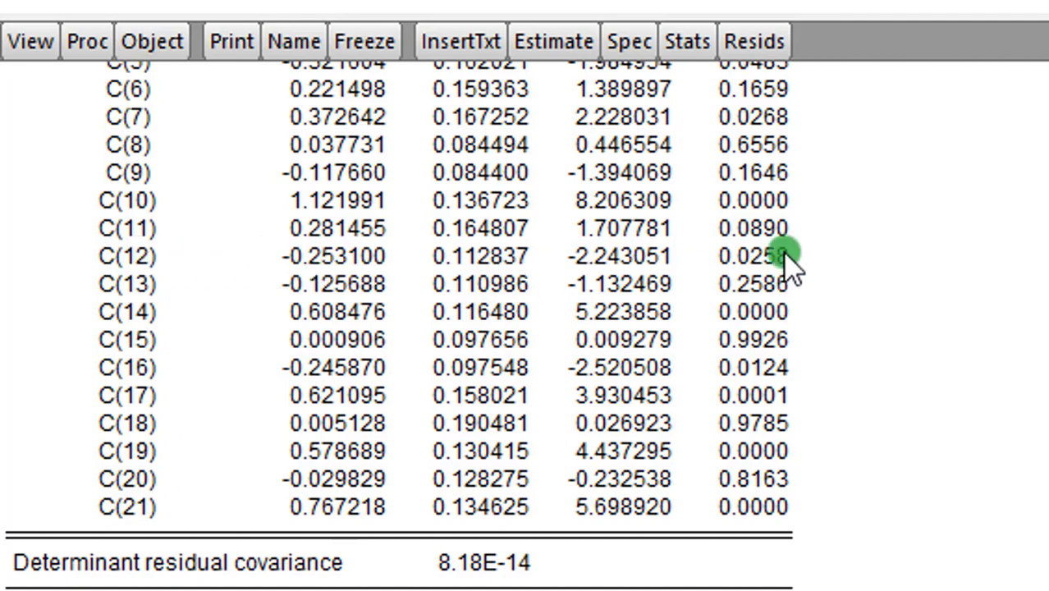
pyautogui.moveTo(780, 292)
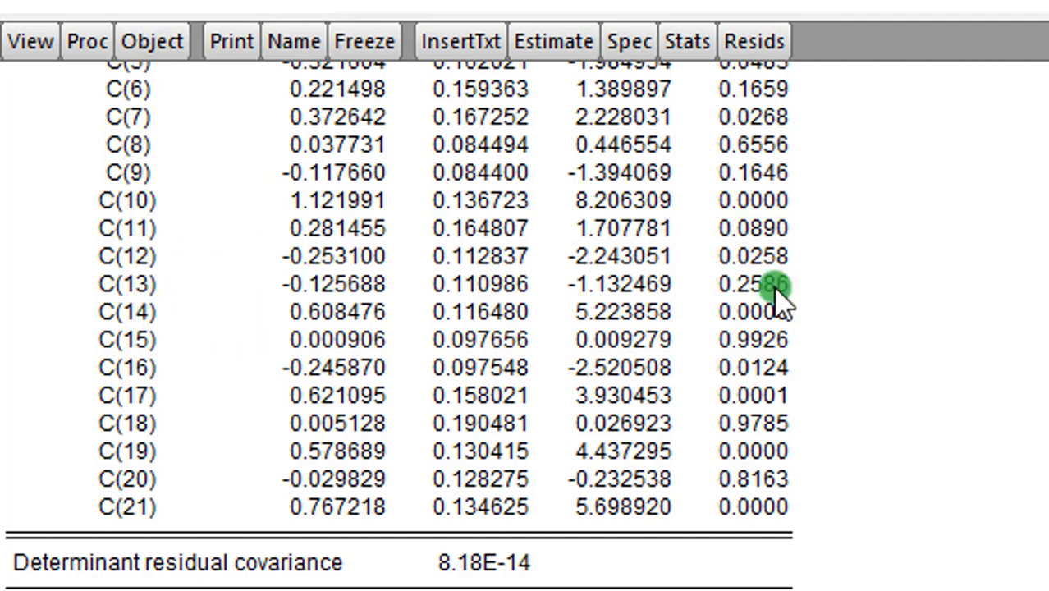
pyautogui.moveTo(788, 298)
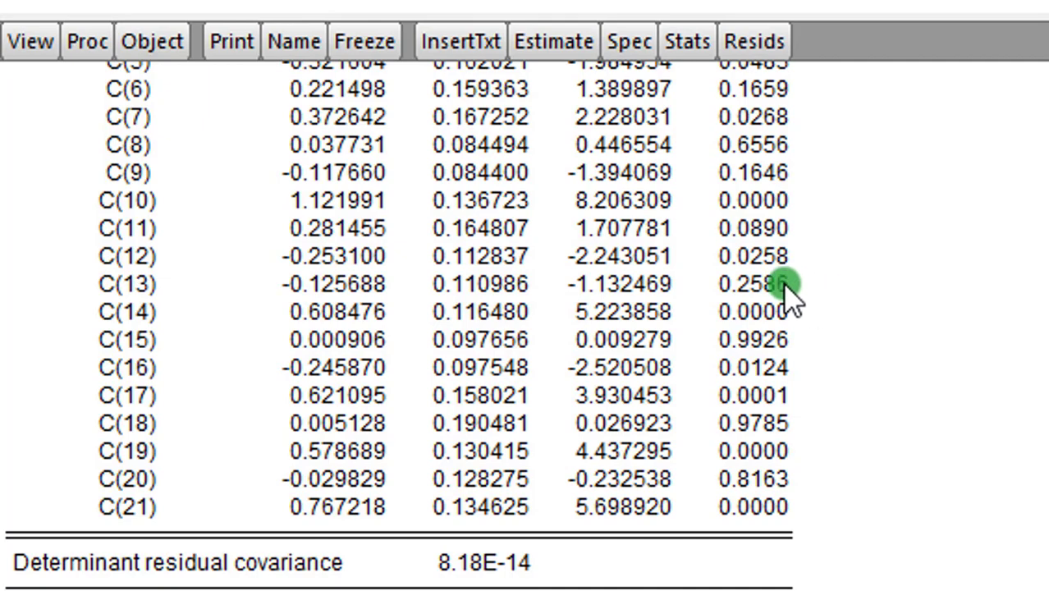
pyautogui.moveTo(63, 106)
pyautogui.write('c(12)=c(13)=0')
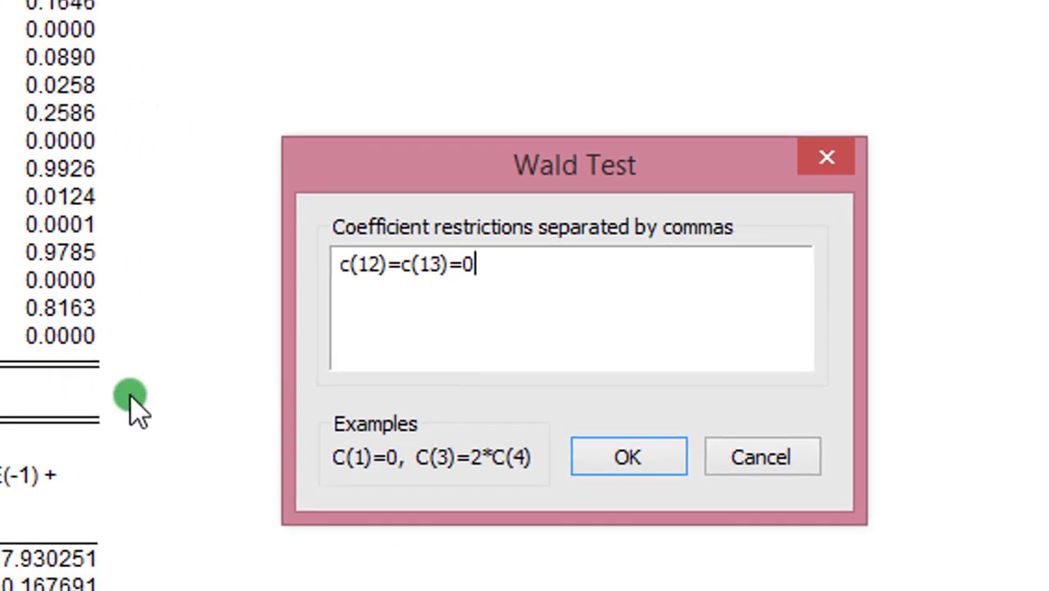
pyautogui.click(627, 457)
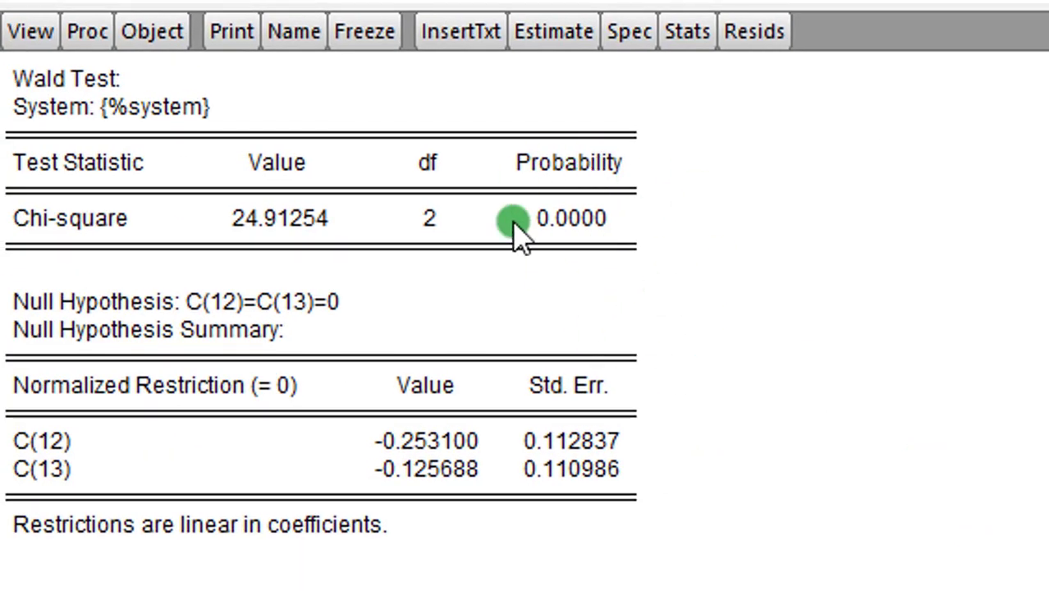
pyautogui.moveTo(620, 243)
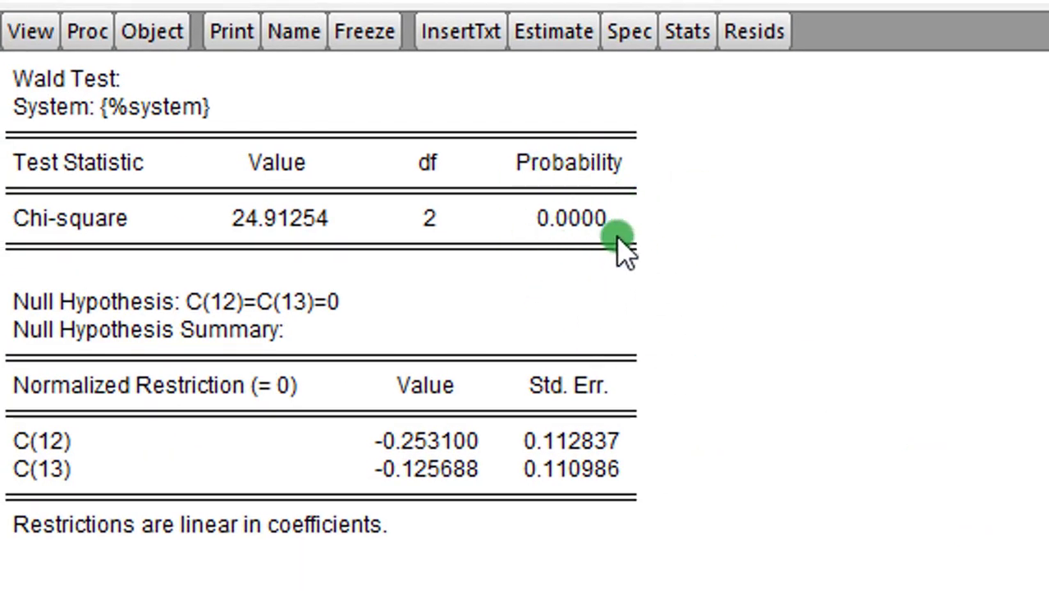
pyautogui.moveTo(640, 226)
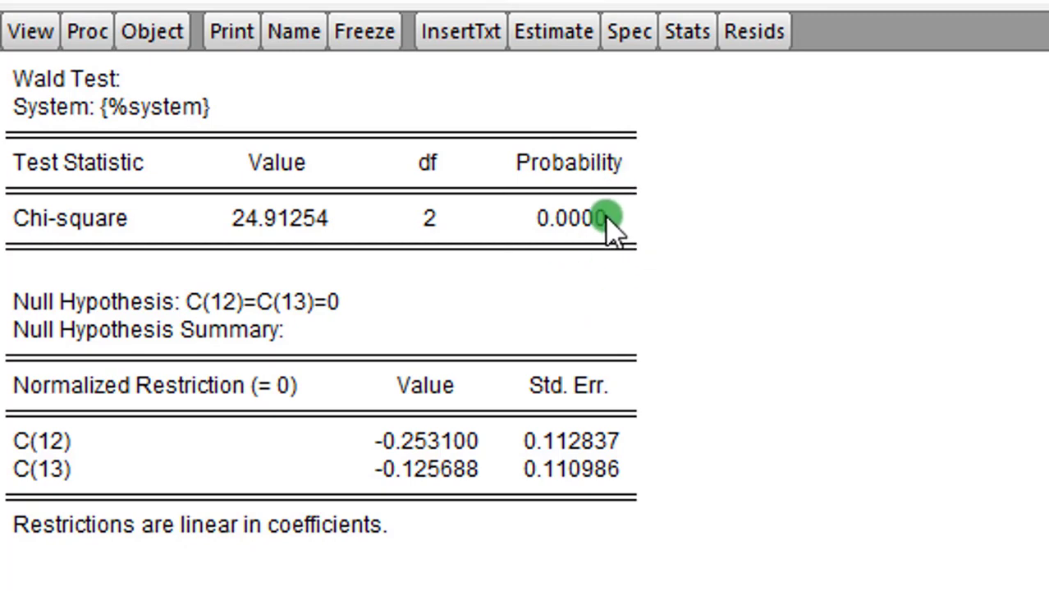
pyautogui.moveTo(657, 246)
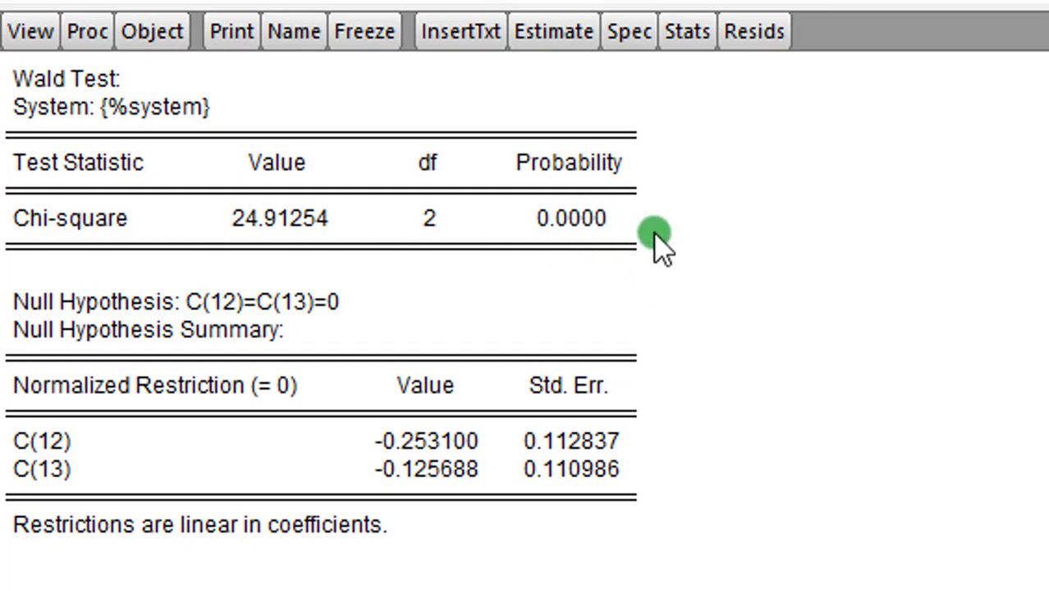
pyautogui.moveTo(621, 243)
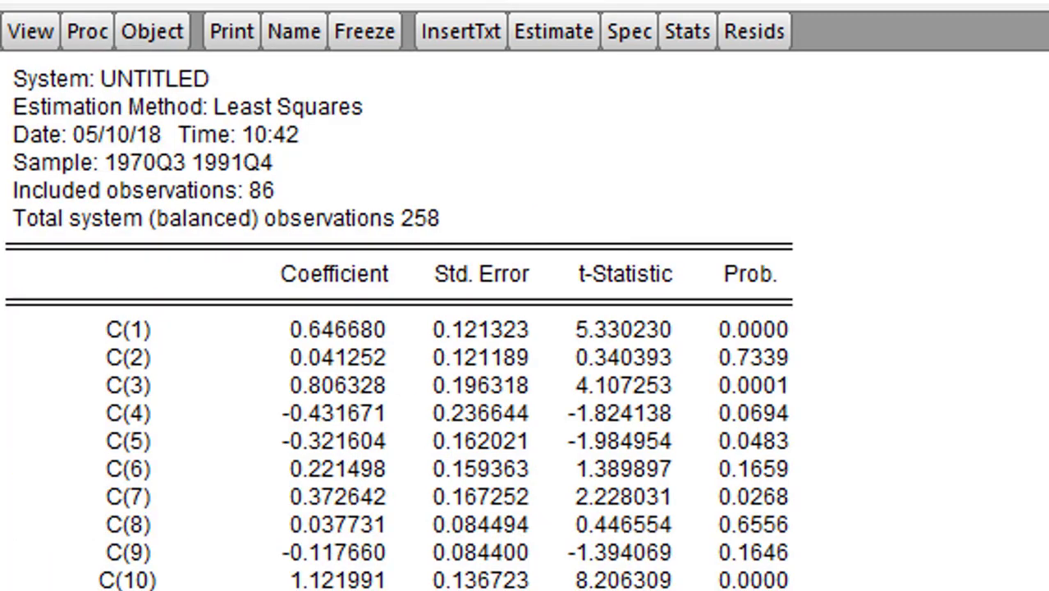
# Run the Wald test c(15)=c(16)=0, giving chi-square 13.53 with 2 df, p 0.0012.
pyautogui.scroll(-3)
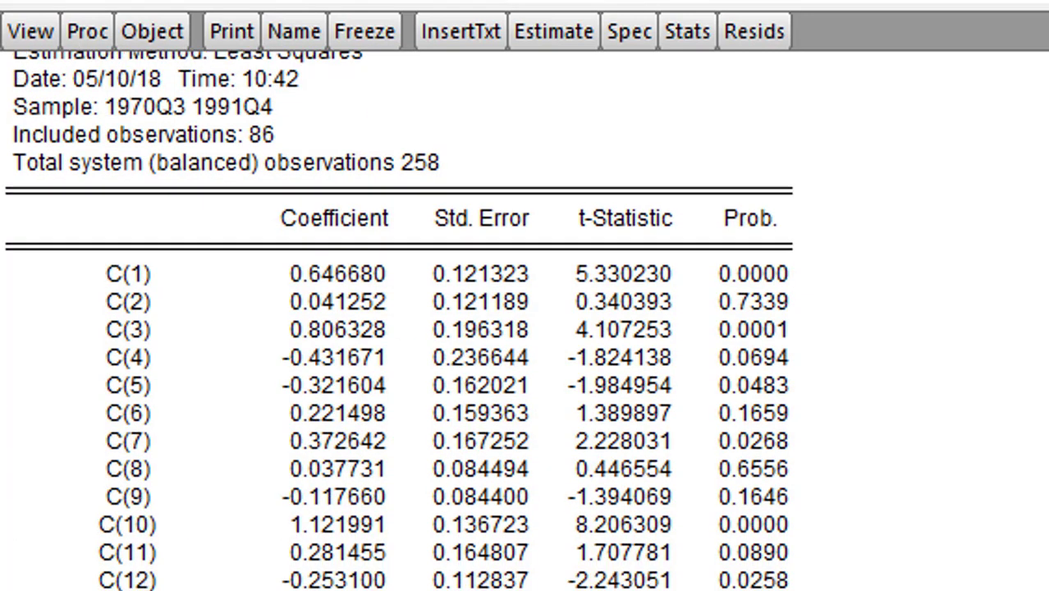
pyautogui.scroll(-3)
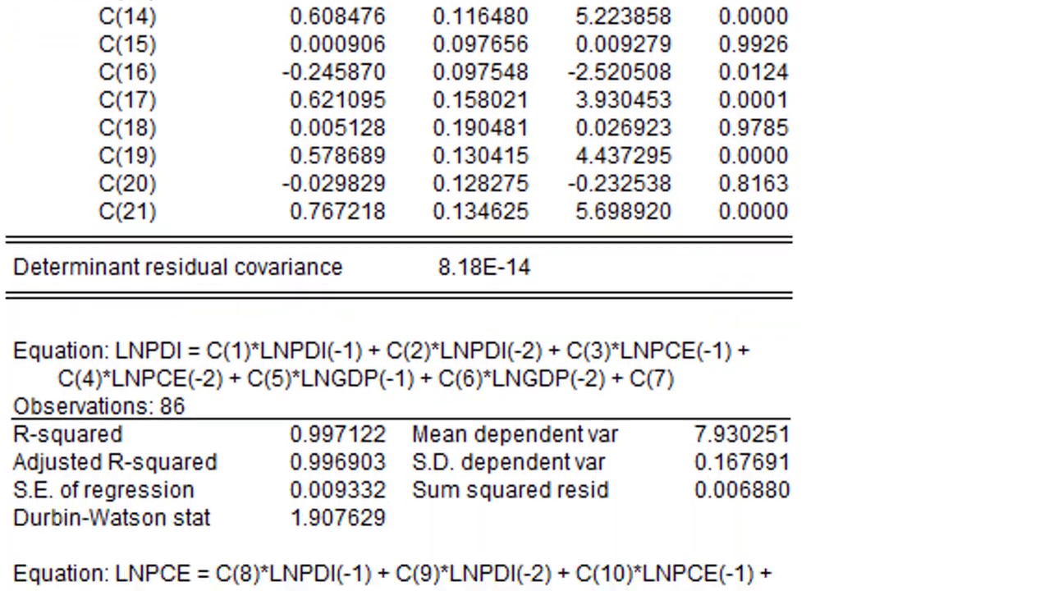
pyautogui.scroll(-3)
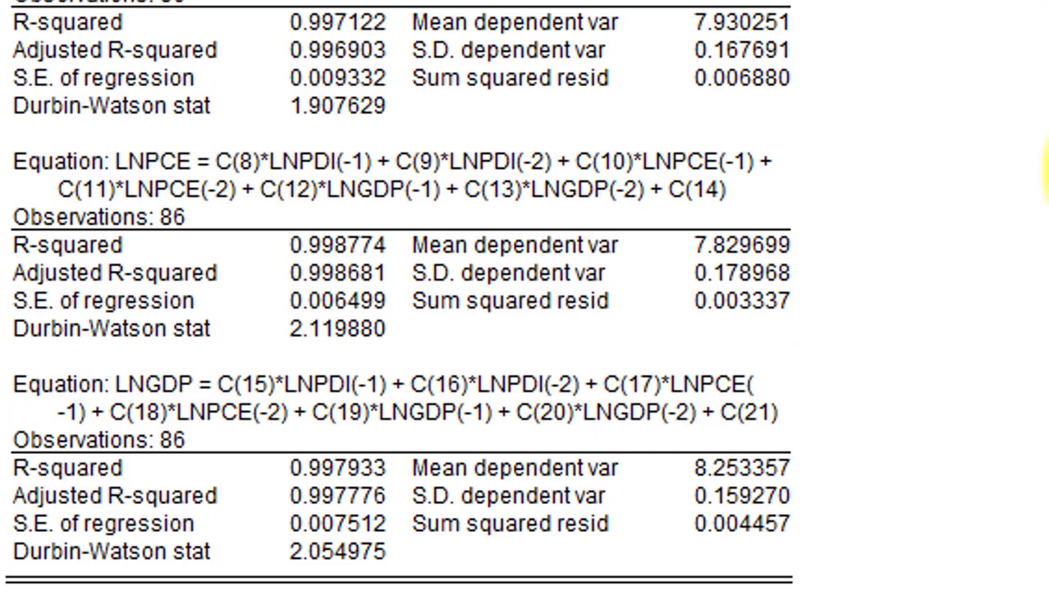
pyautogui.scroll(3)
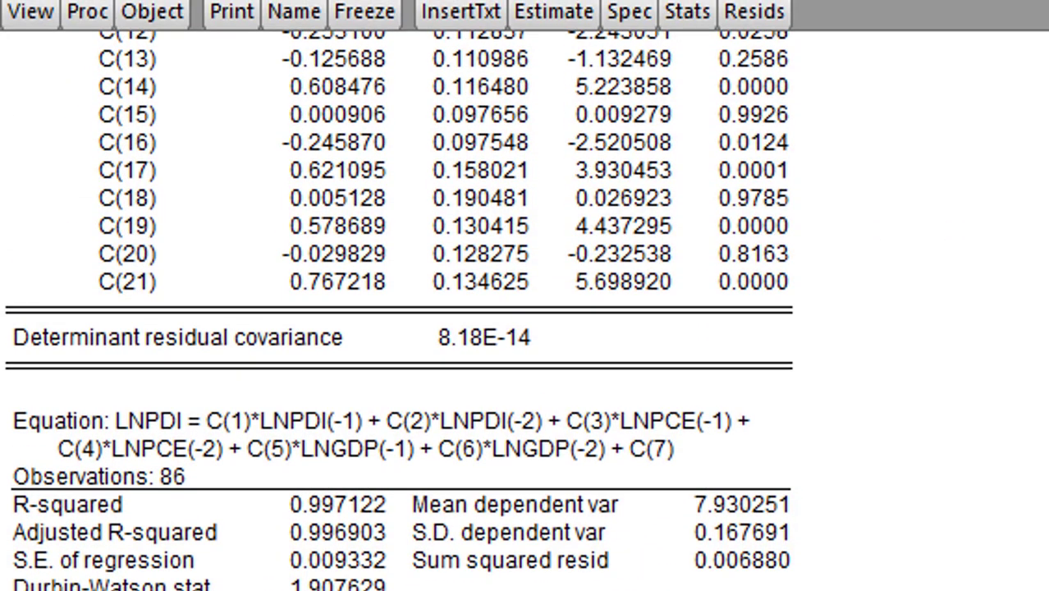
pyautogui.moveTo(173, 151)
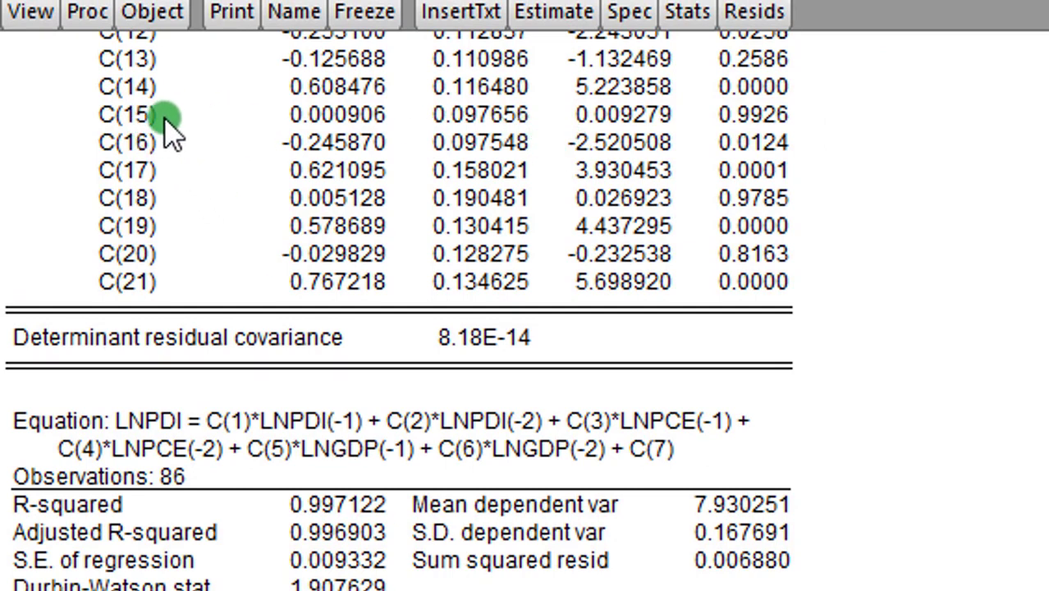
pyautogui.moveTo(780, 131)
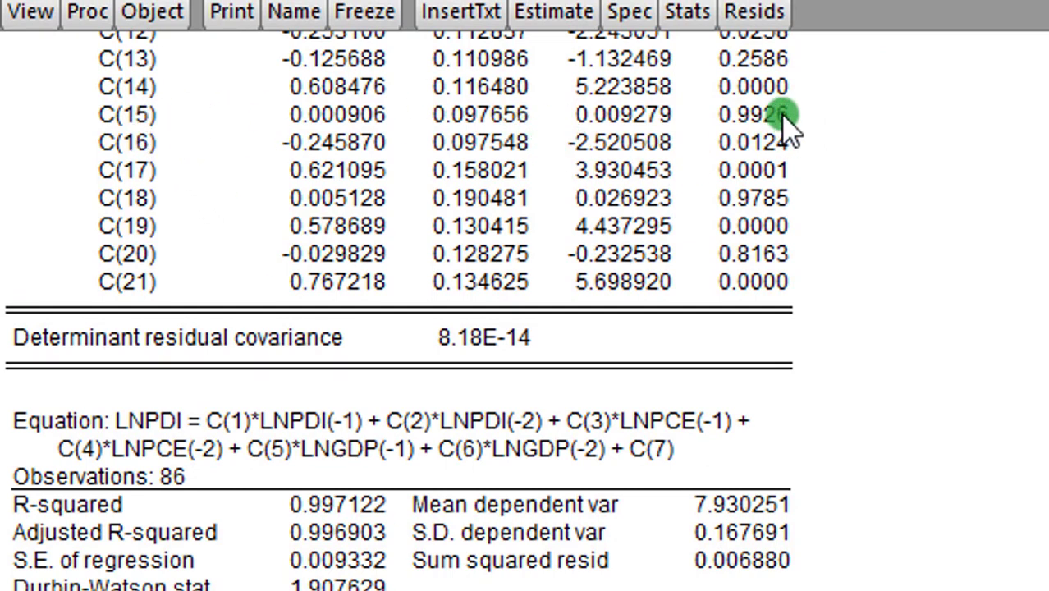
pyautogui.moveTo(785, 156)
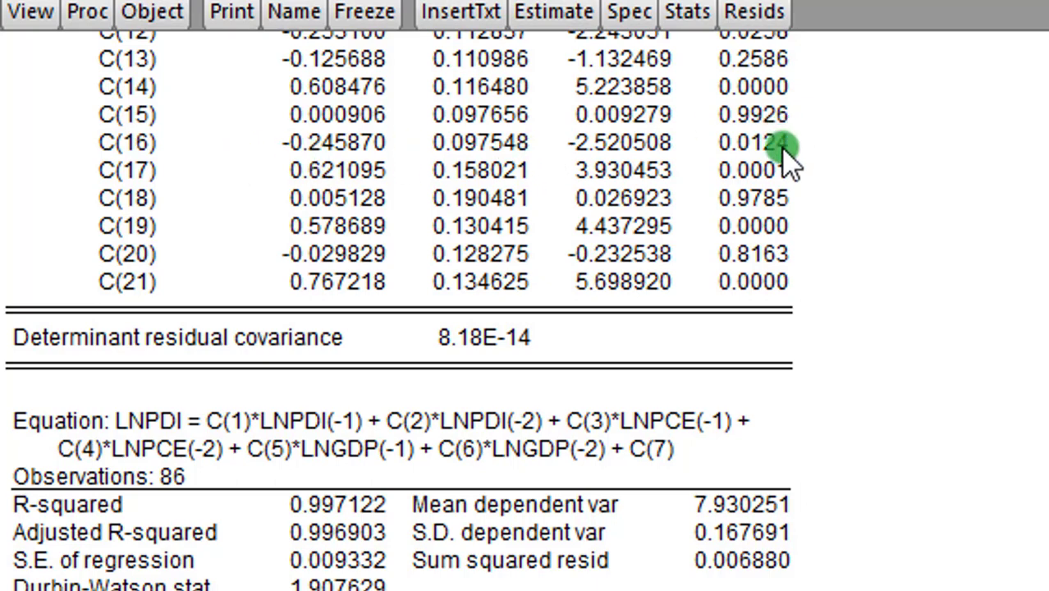
pyautogui.moveTo(282, 123)
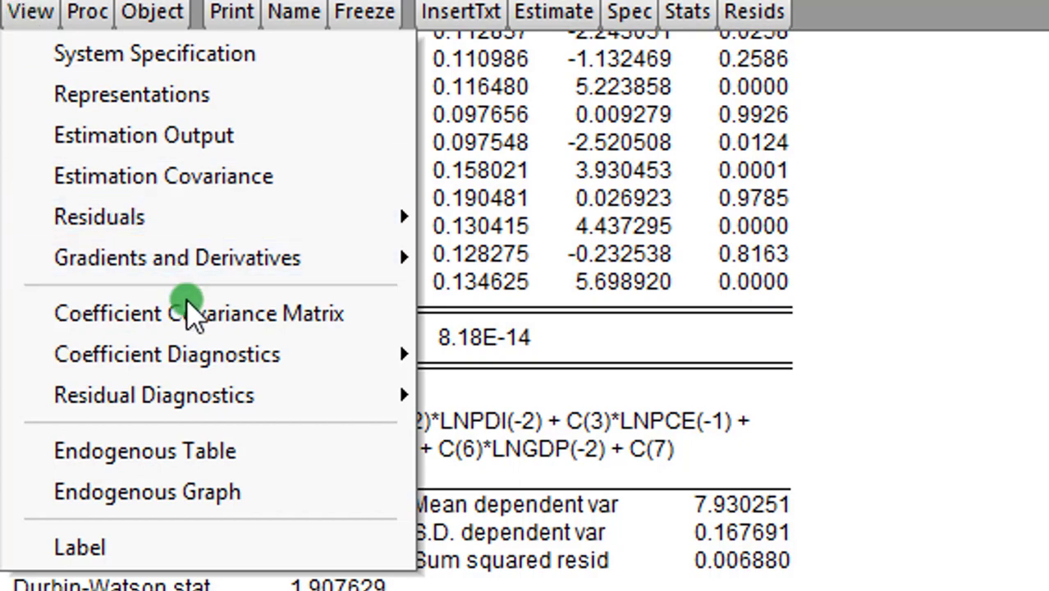
pyautogui.moveTo(167, 354)
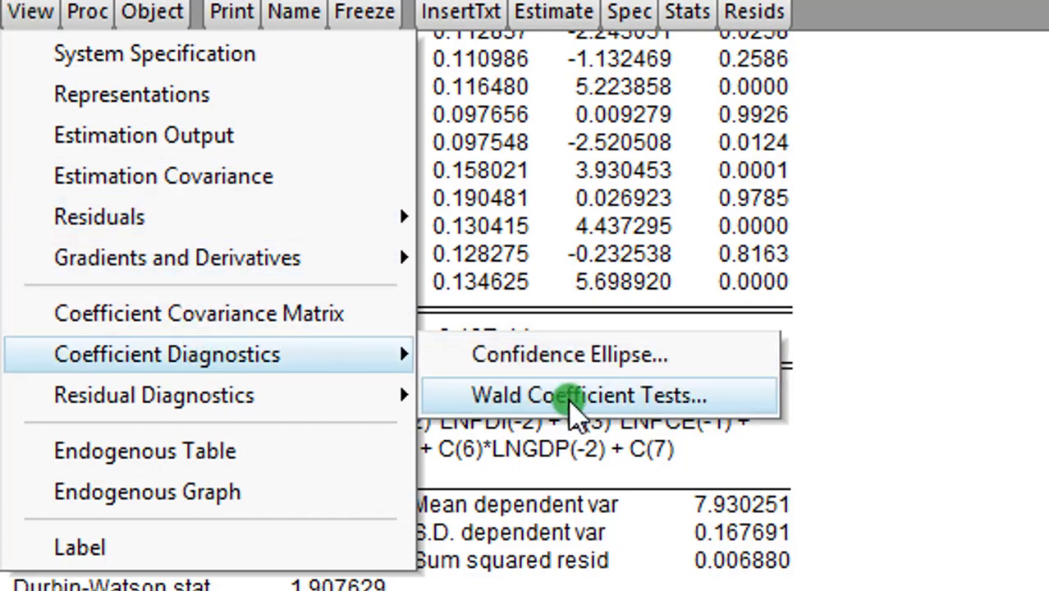
pyautogui.click(587, 394)
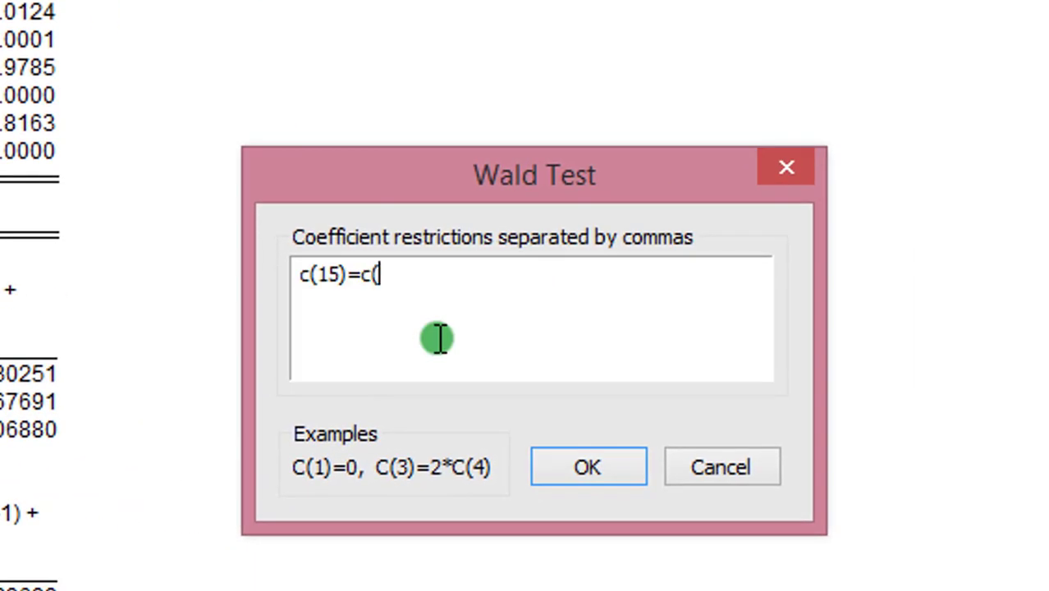
pyautogui.write('16)')
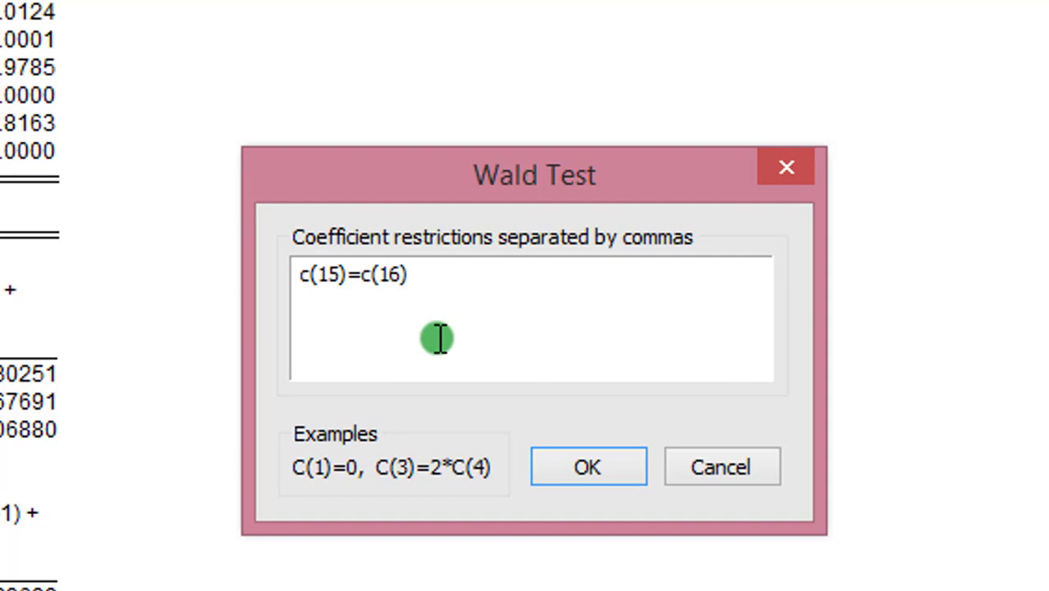
pyautogui.write('=0')
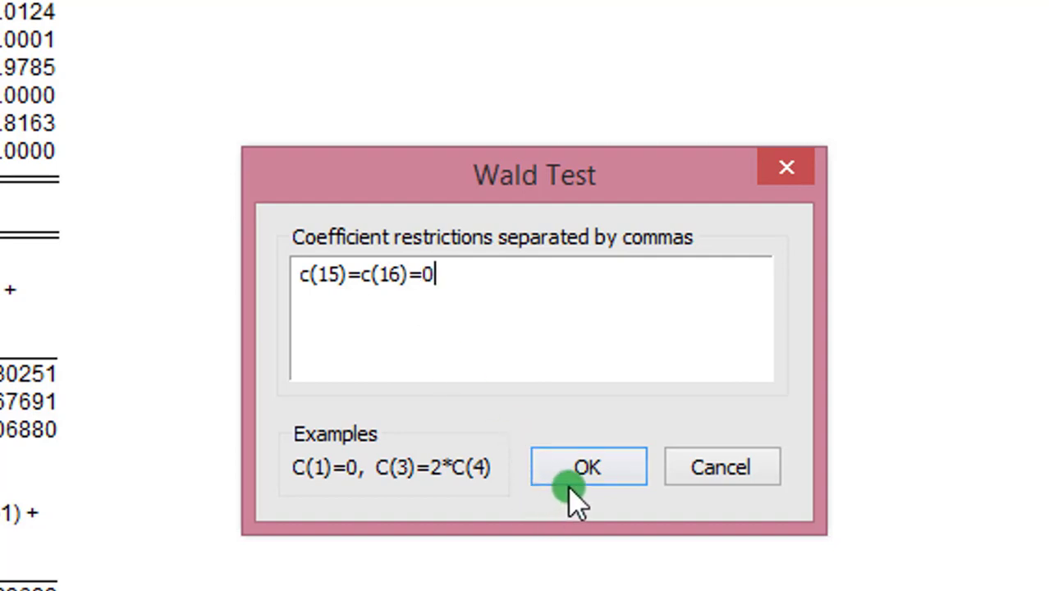
pyautogui.click(588, 466)
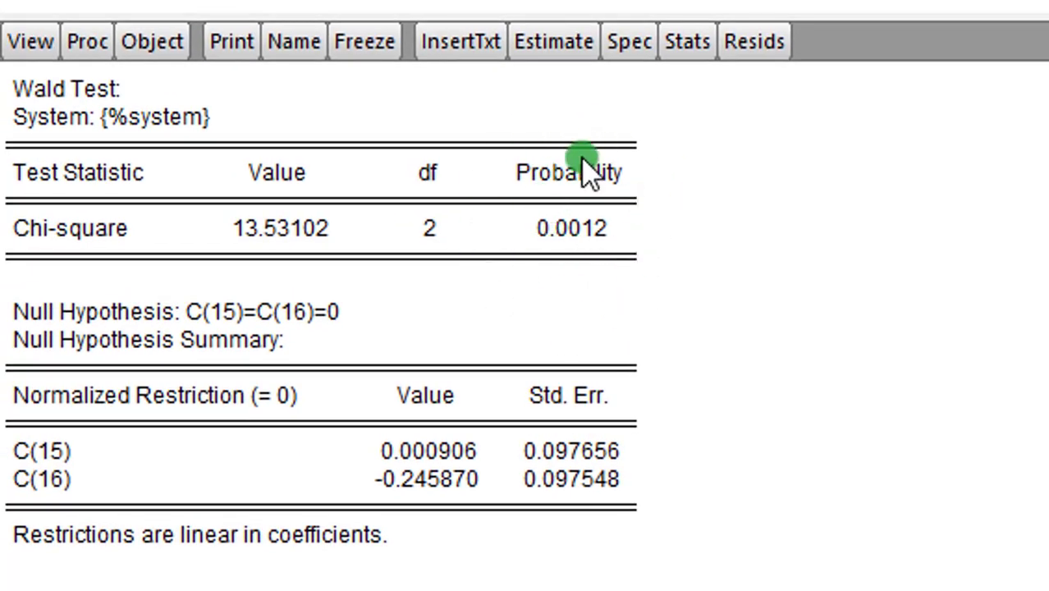
pyautogui.moveTo(583, 233)
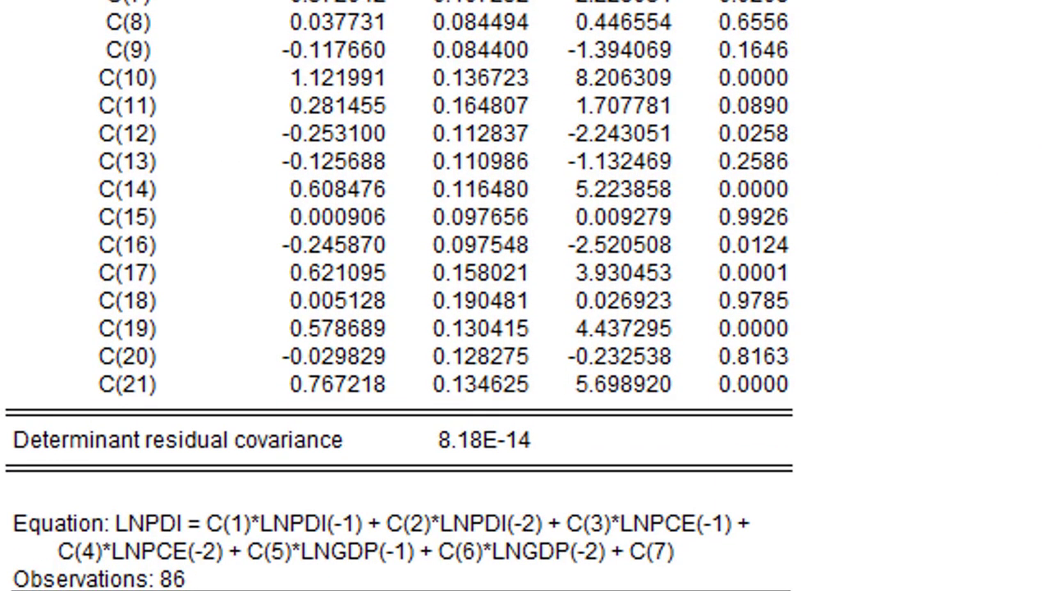
# Run the Wald test c(17)=c(18)=0, giving chi-square 48.70 with 2 df, p 0.0000.
pyautogui.scroll(-3)
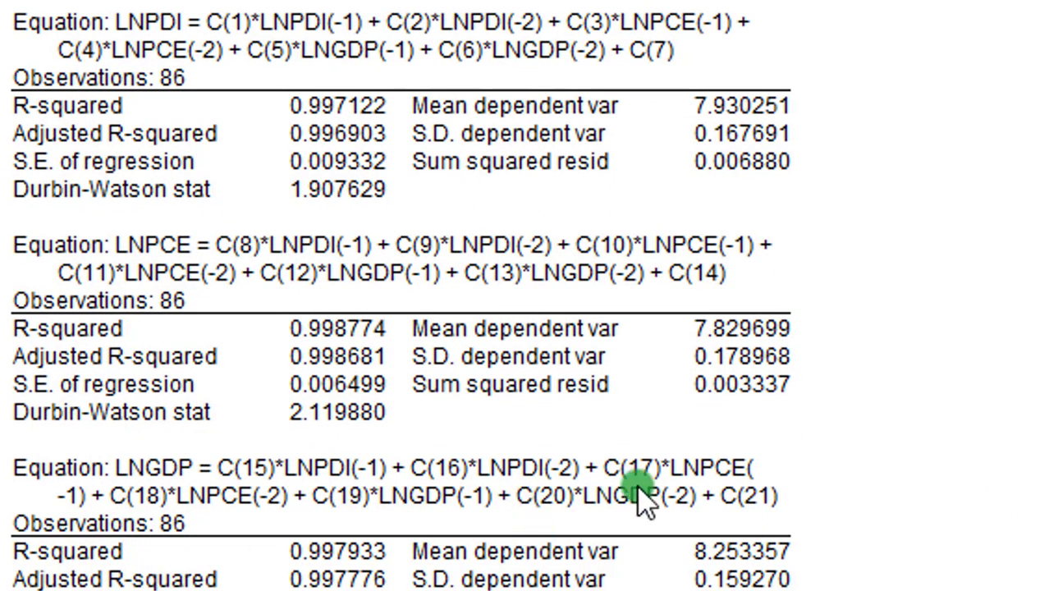
pyautogui.scroll(3)
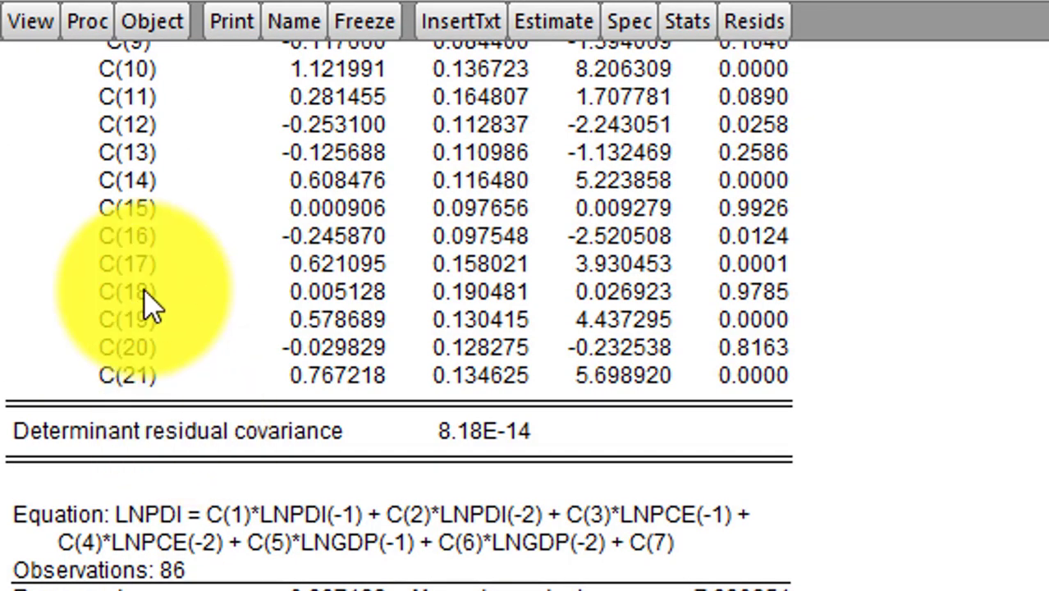
pyautogui.moveTo(801, 309)
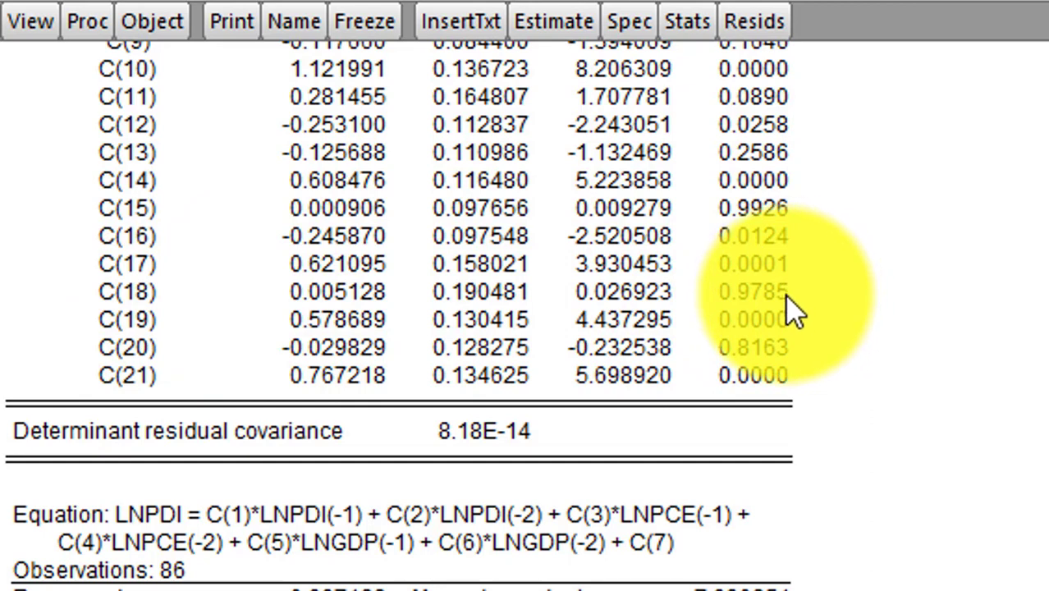
pyautogui.moveTo(797, 337)
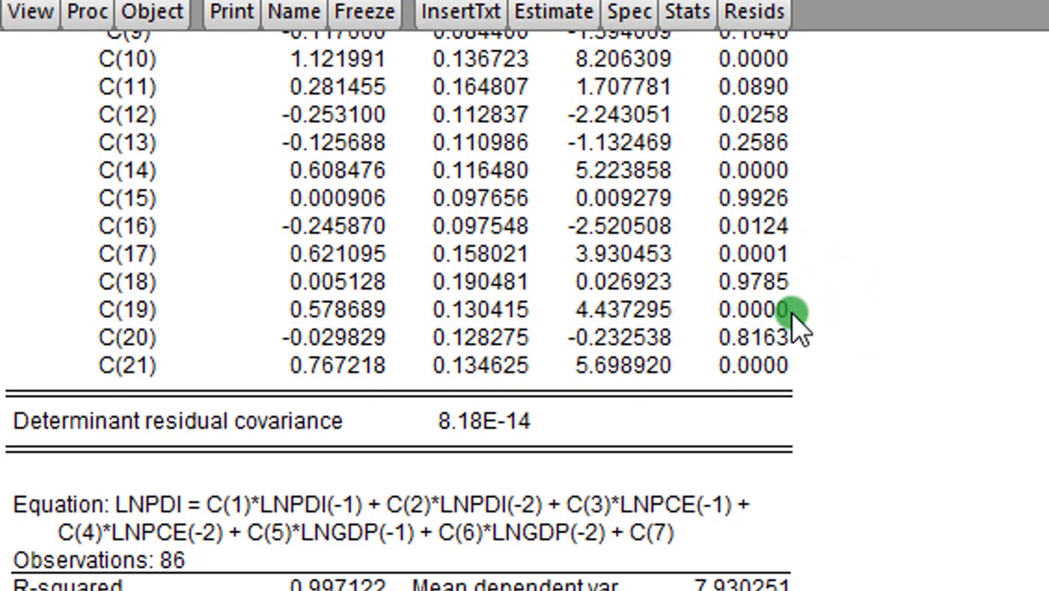
pyautogui.moveTo(79, 57)
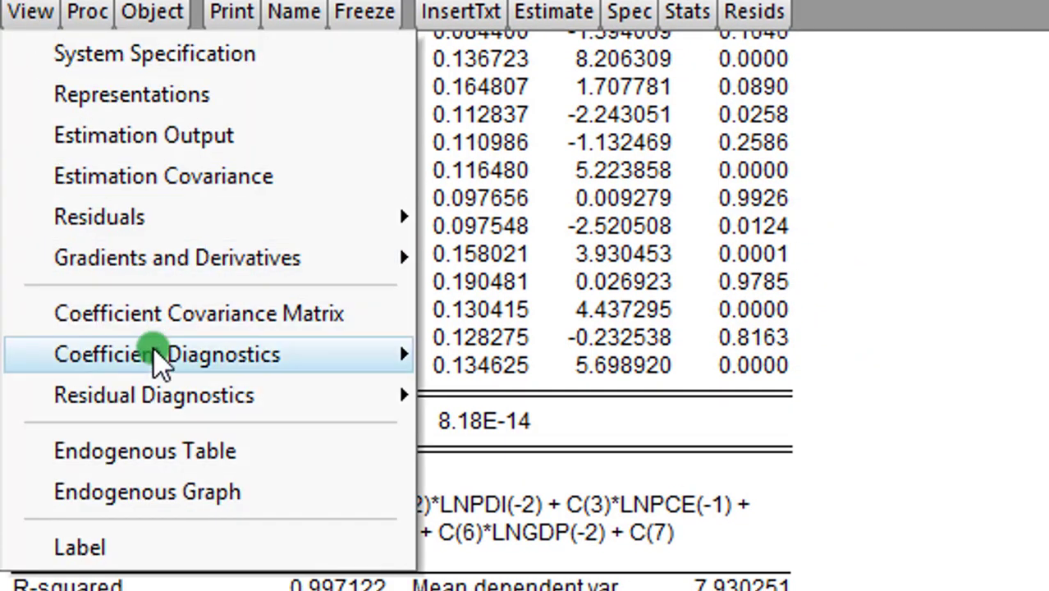
pyautogui.click(169, 354)
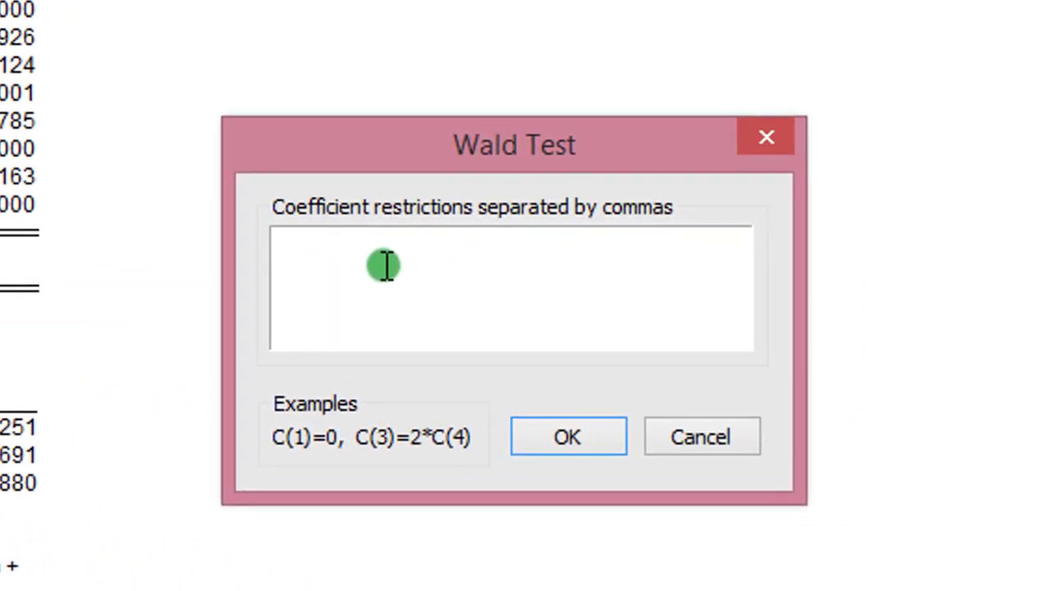
pyautogui.write('c(17)=c(18)=0')
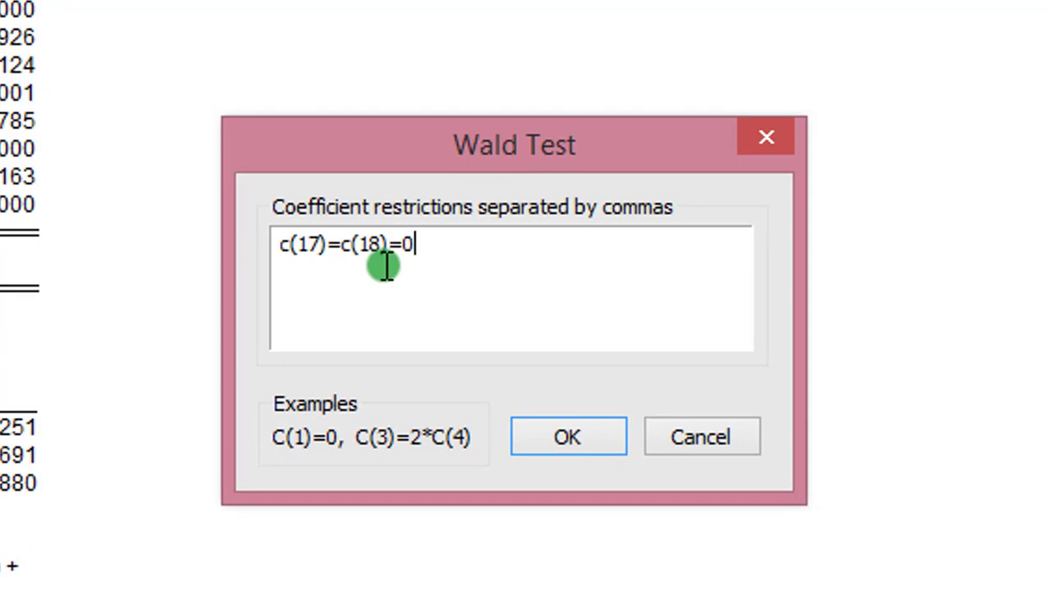
pyautogui.click(568, 437)
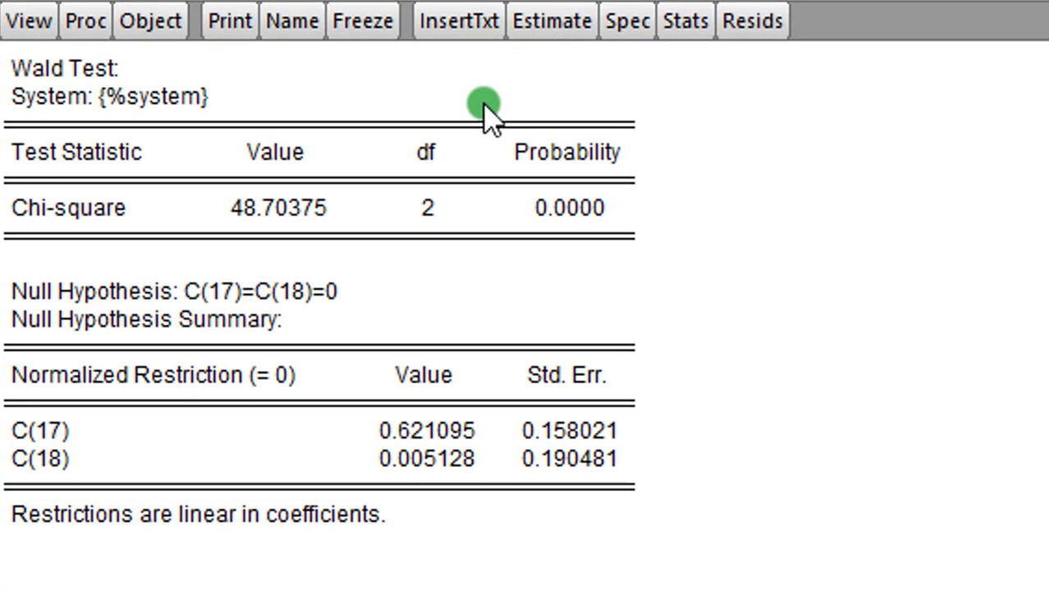
pyautogui.moveTo(562, 123)
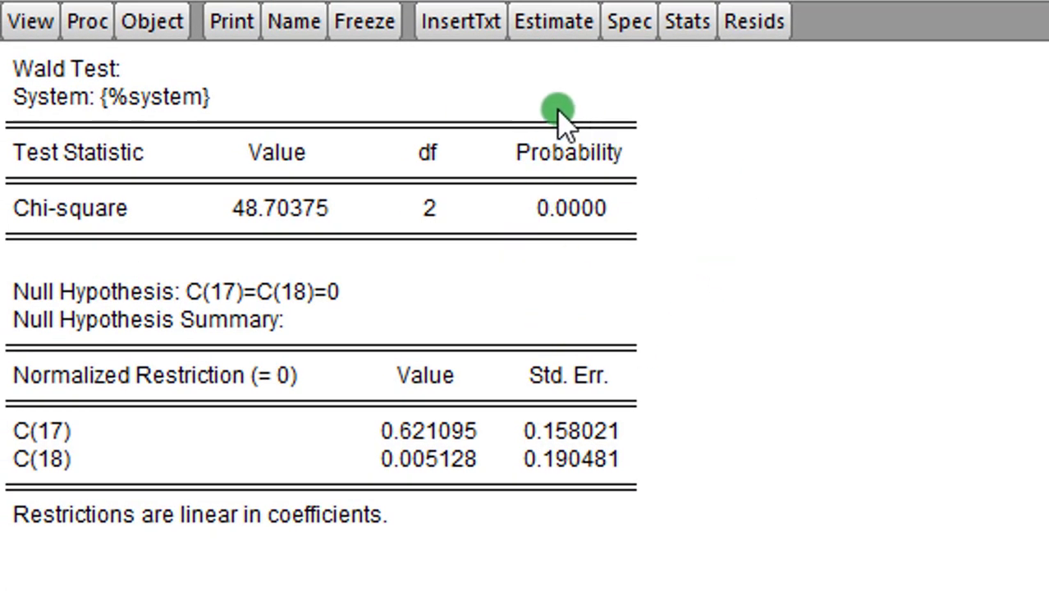
pyautogui.moveTo(604, 164)
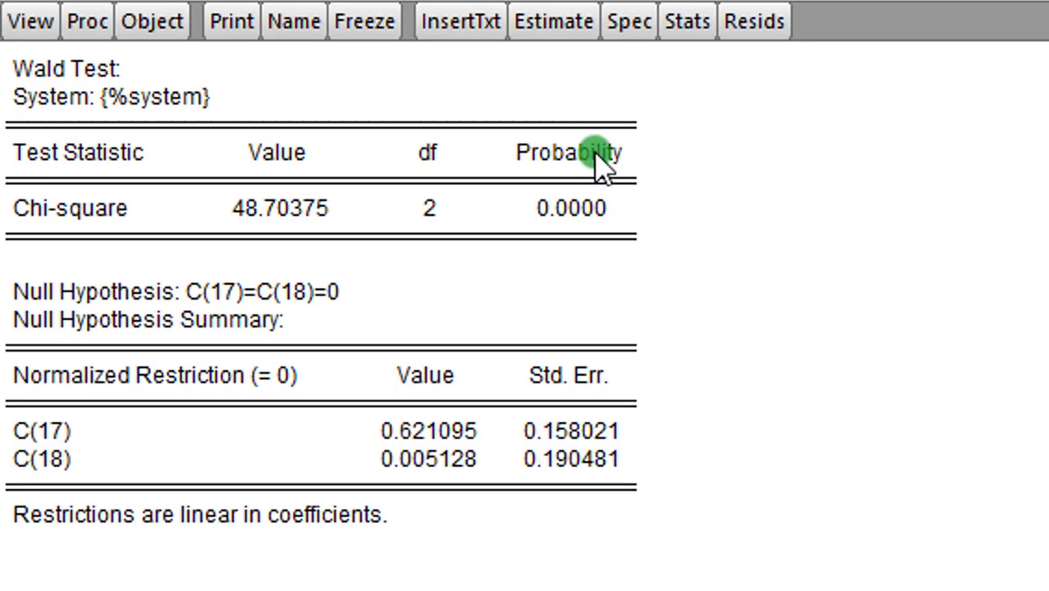
pyautogui.moveTo(653, 215)
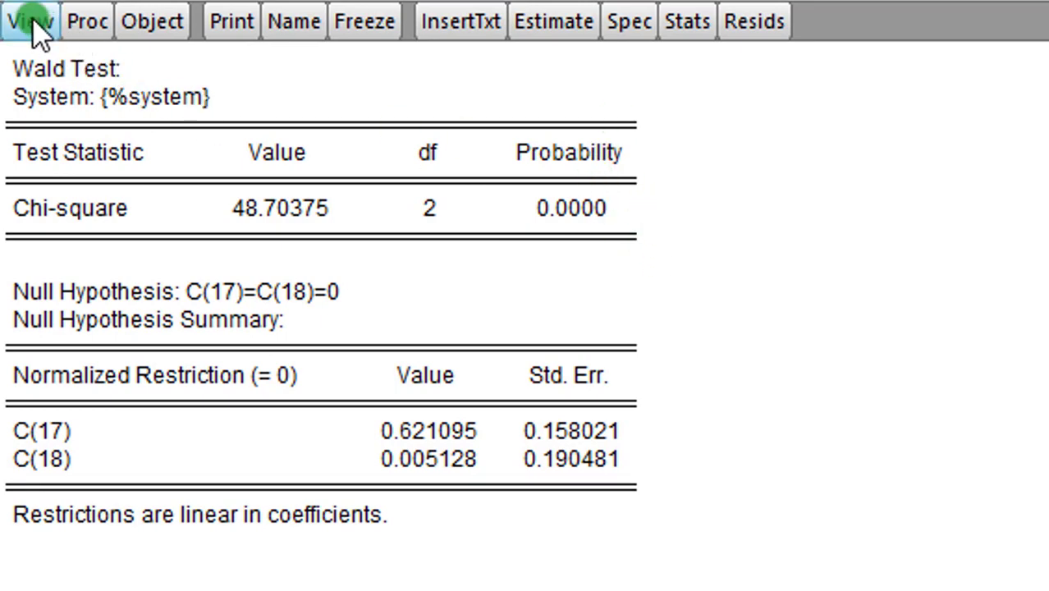
pyautogui.click(30, 20)
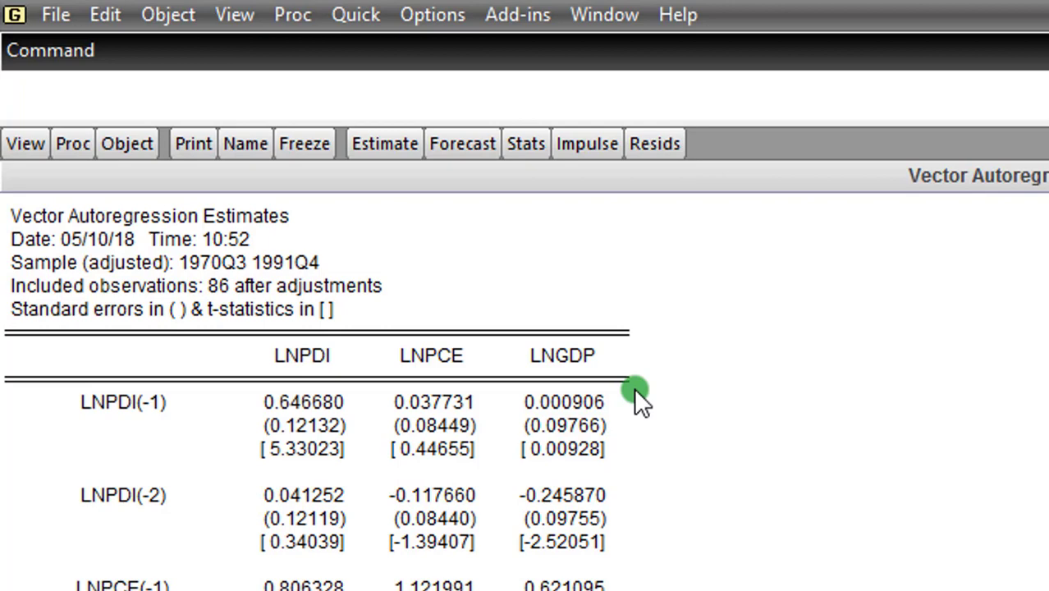
pyautogui.moveTo(354, 15)
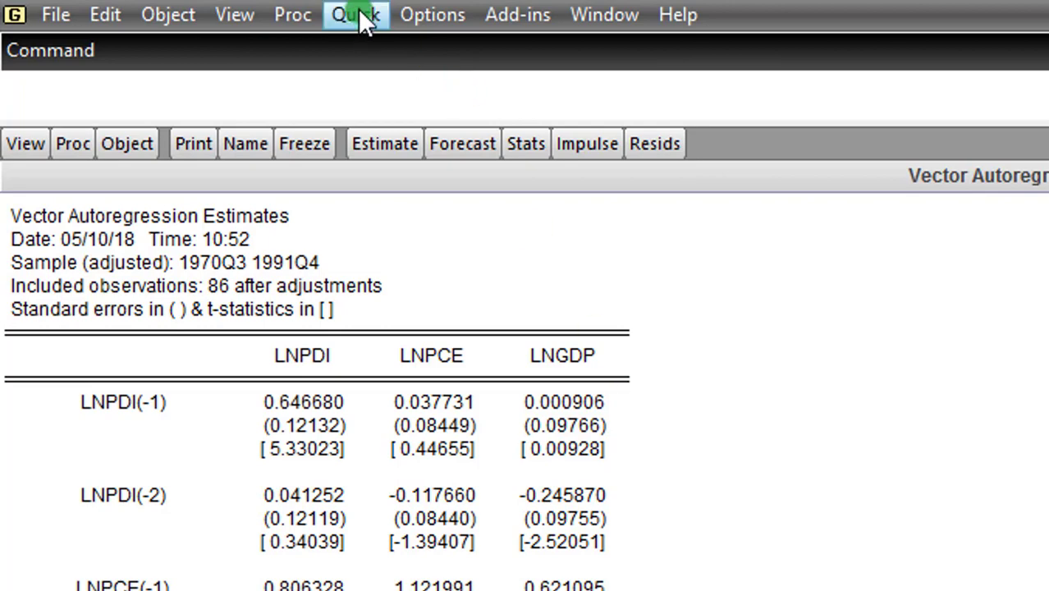
# Run pairwise Granger causality tests on group_data with 2 lags via Quick > Group Statistics.
pyautogui.click(355, 15)
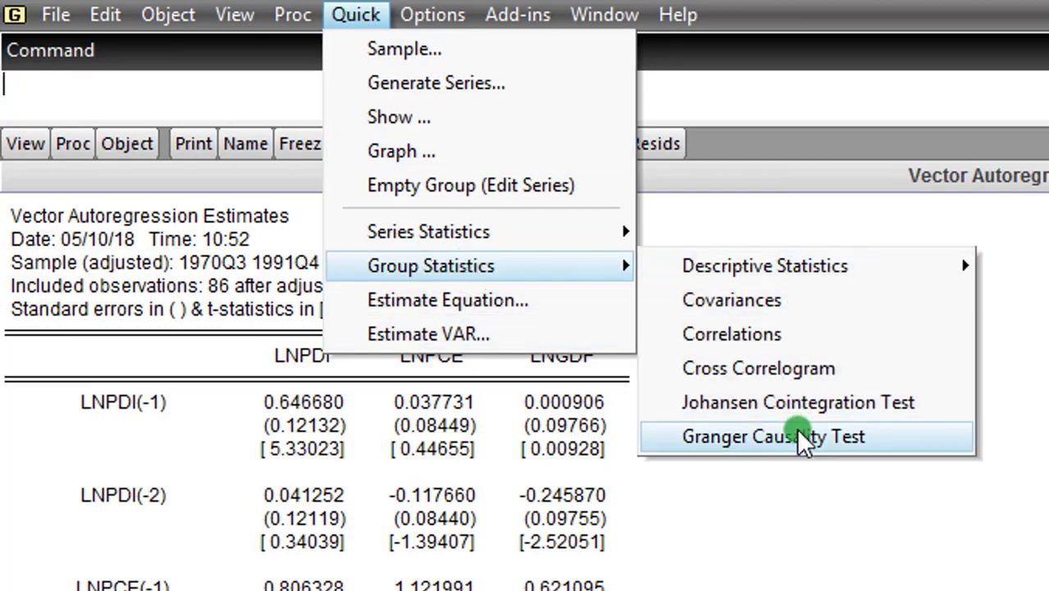
pyautogui.click(771, 437)
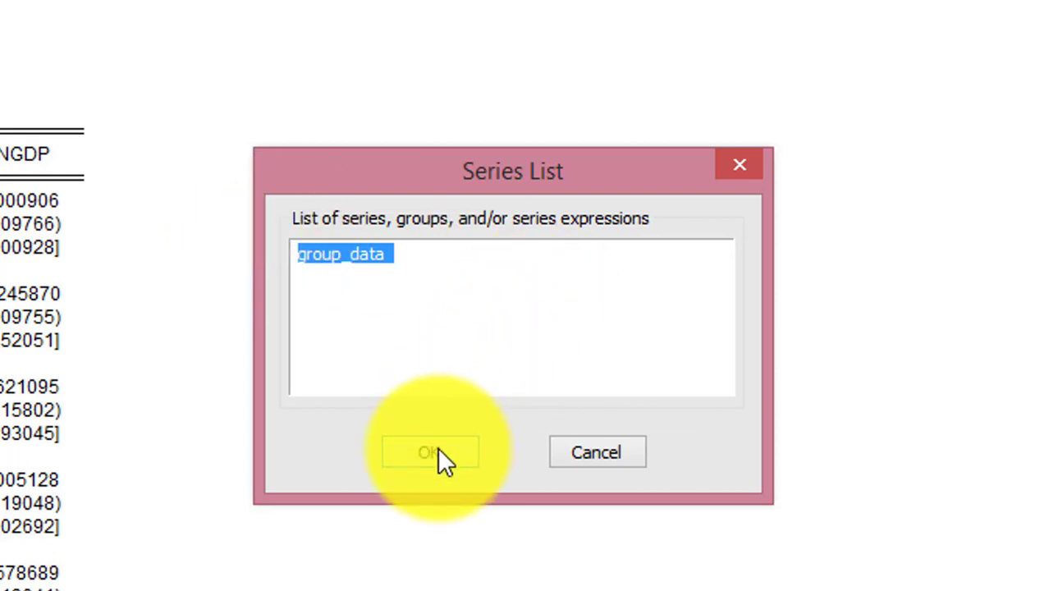
pyautogui.click(429, 453)
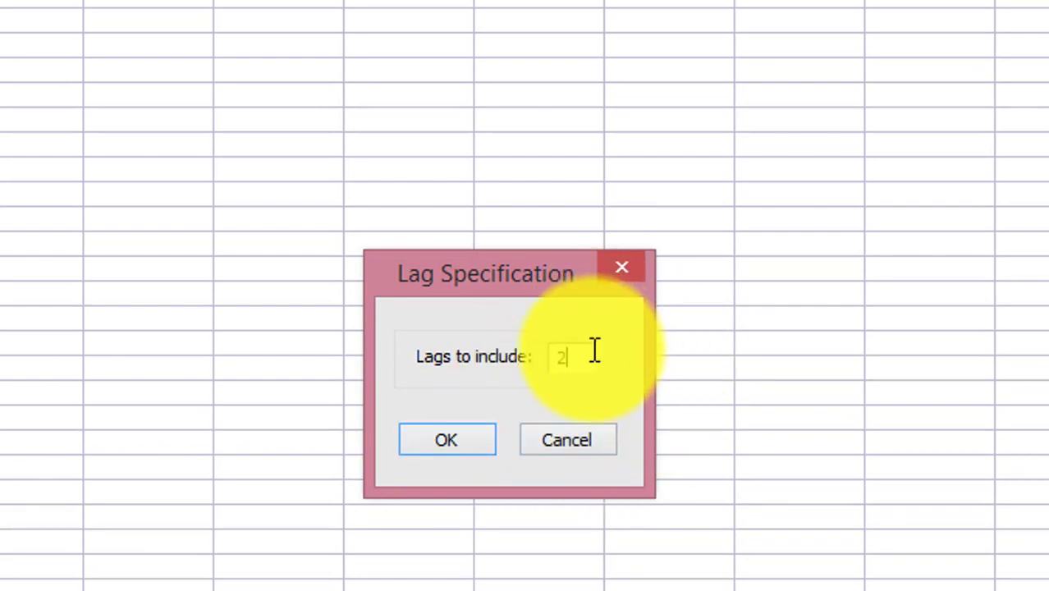
pyautogui.click(446, 439)
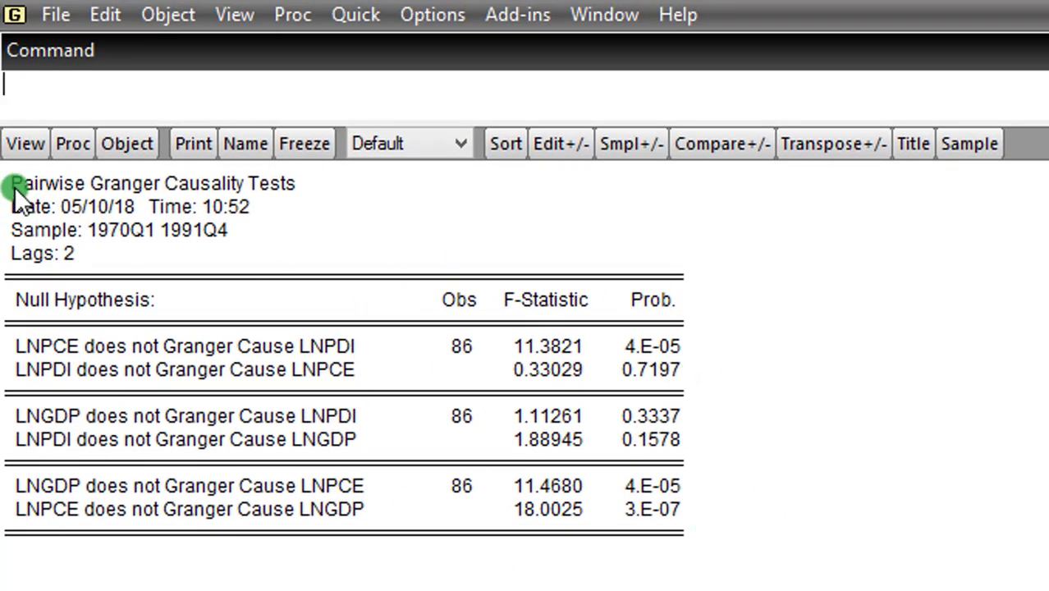
pyautogui.moveTo(458, 246)
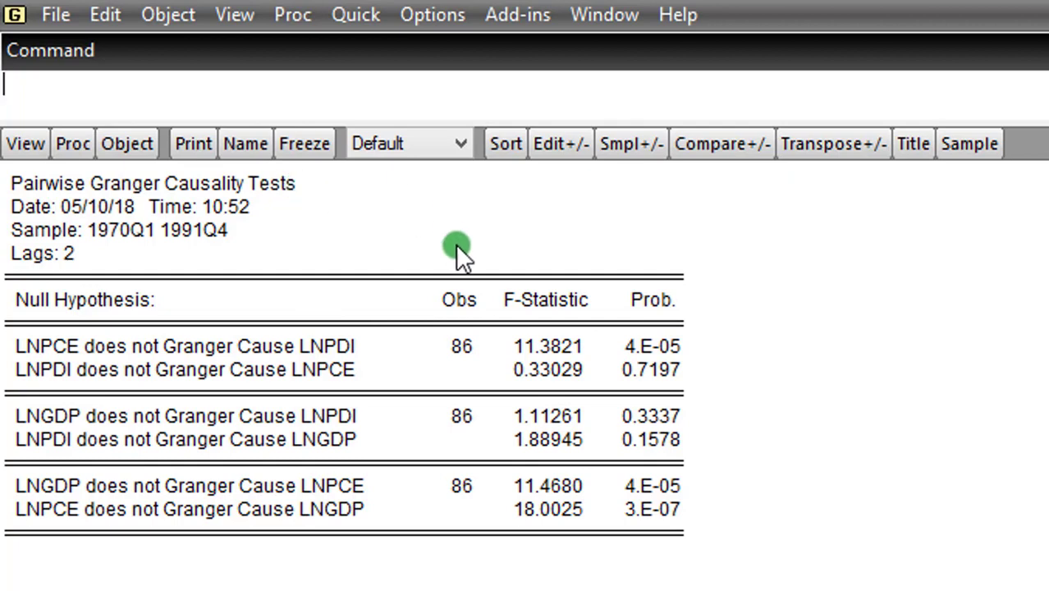
pyautogui.moveTo(714, 451)
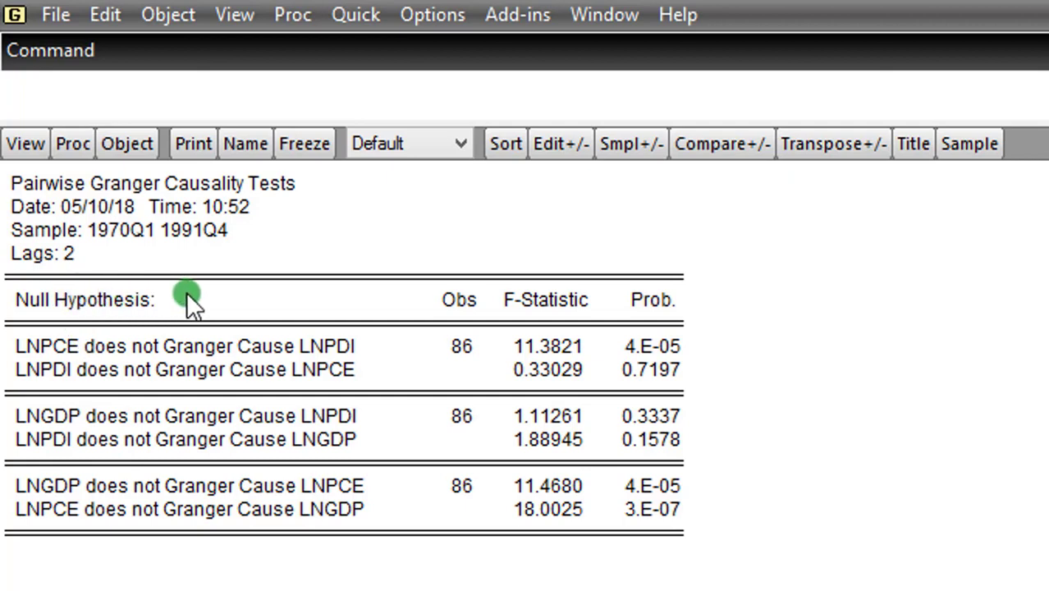
pyautogui.moveTo(364, 377)
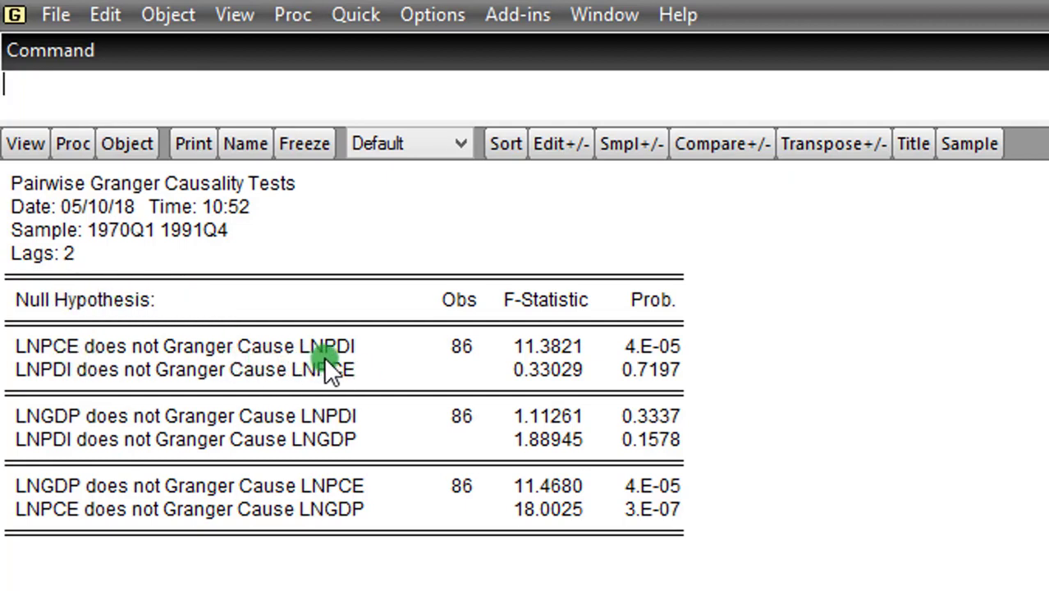
pyautogui.moveTo(681, 358)
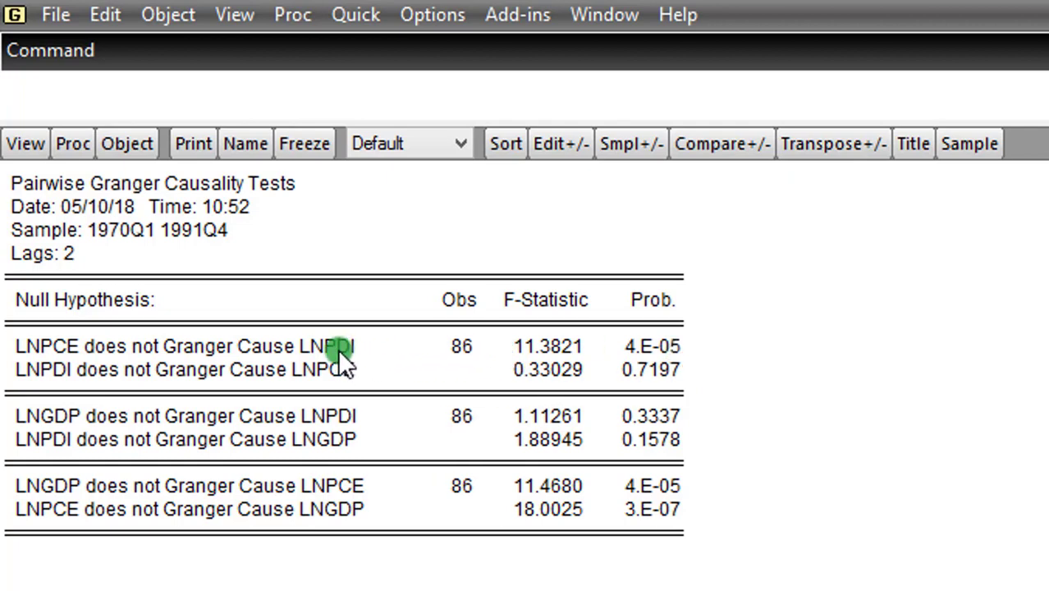
pyautogui.moveTo(358, 353)
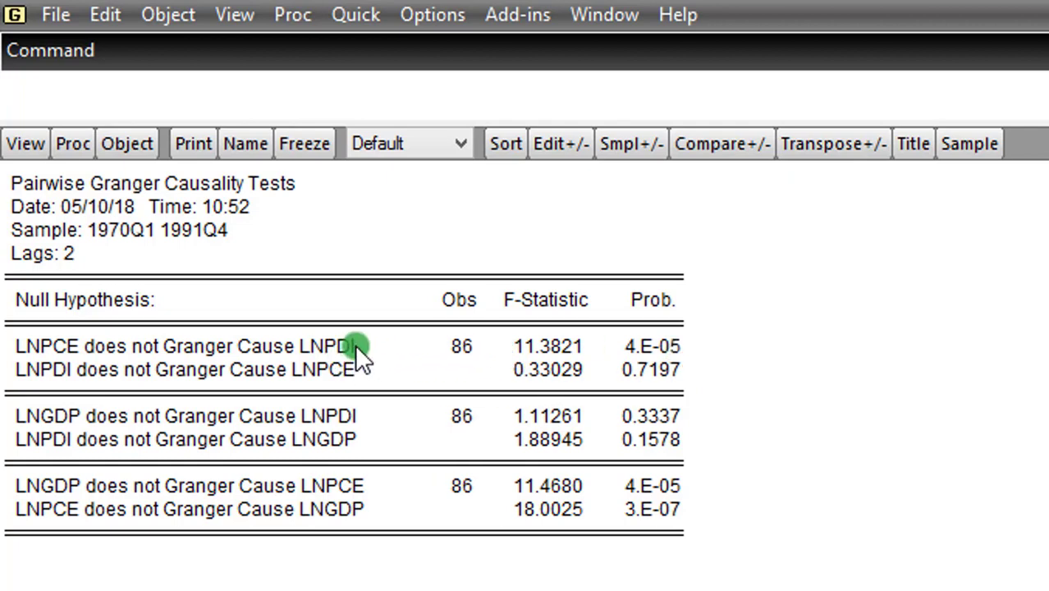
pyautogui.moveTo(17, 369)
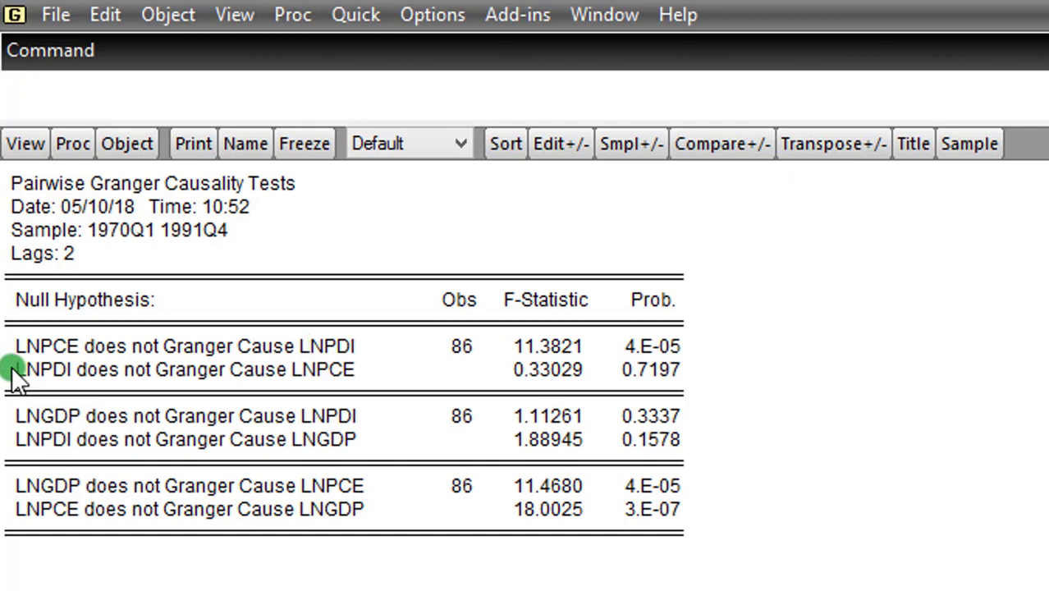
pyautogui.moveTo(272, 398)
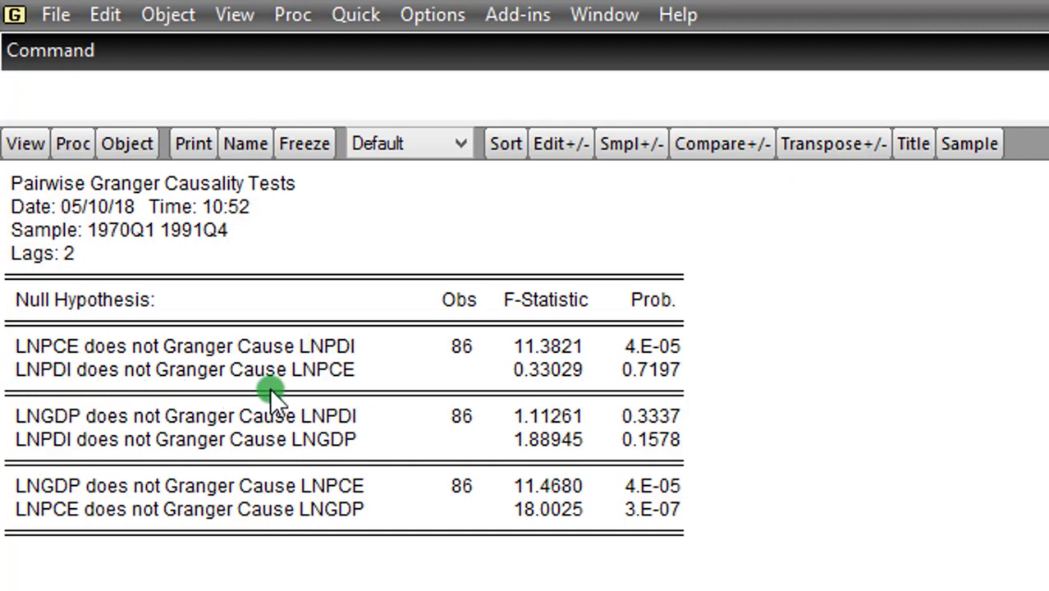
pyautogui.moveTo(351, 391)
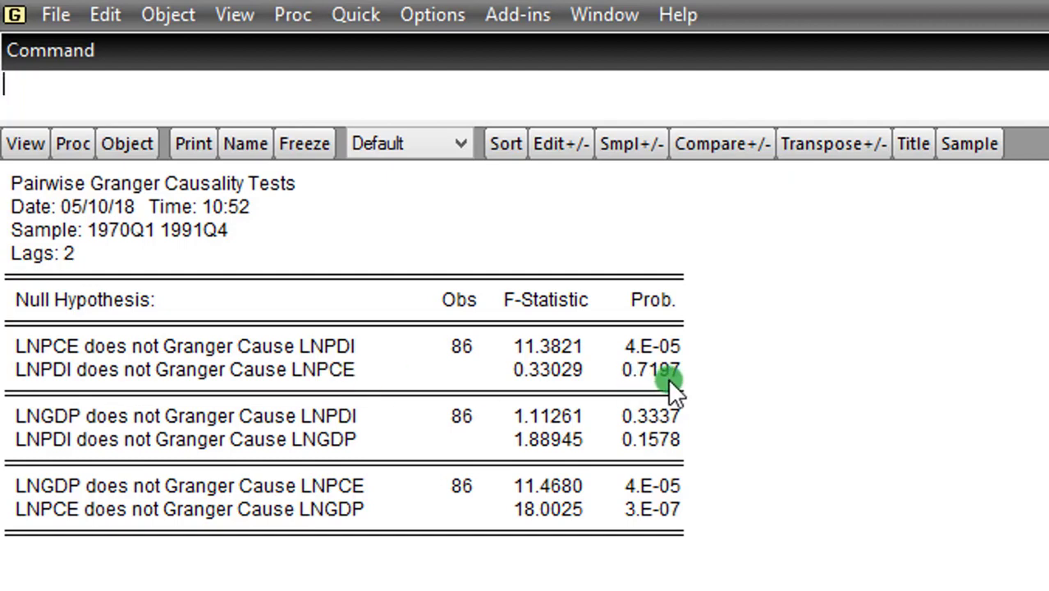
pyautogui.moveTo(357, 385)
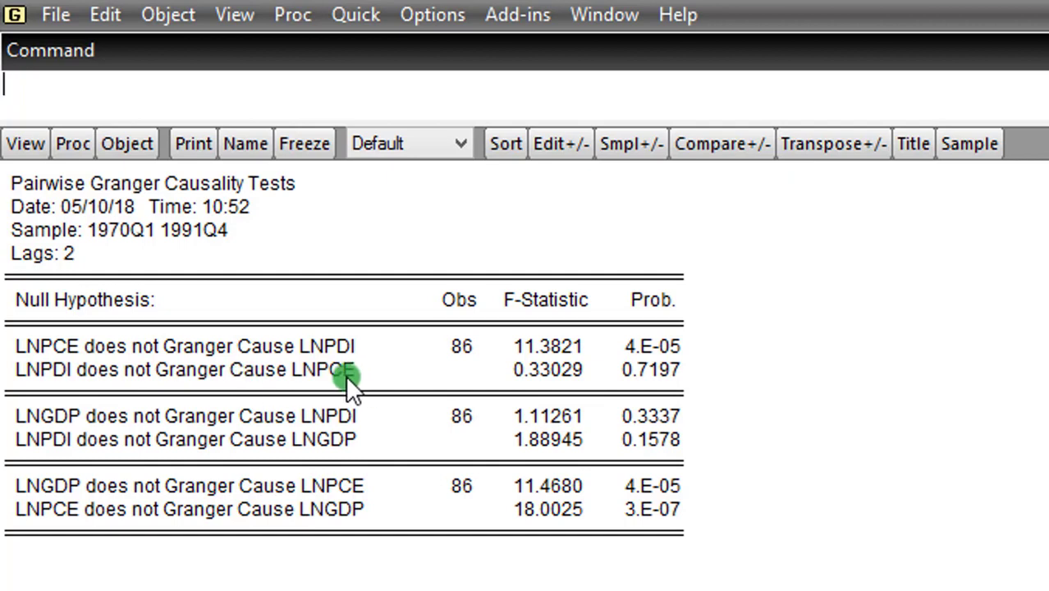
pyautogui.moveTo(688, 340)
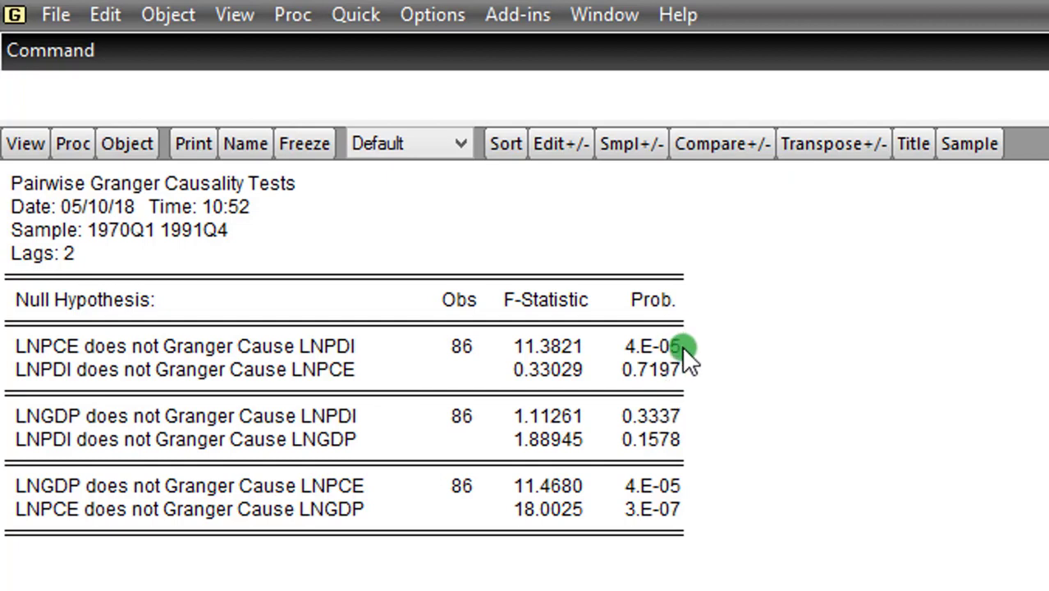
pyautogui.moveTo(261, 353)
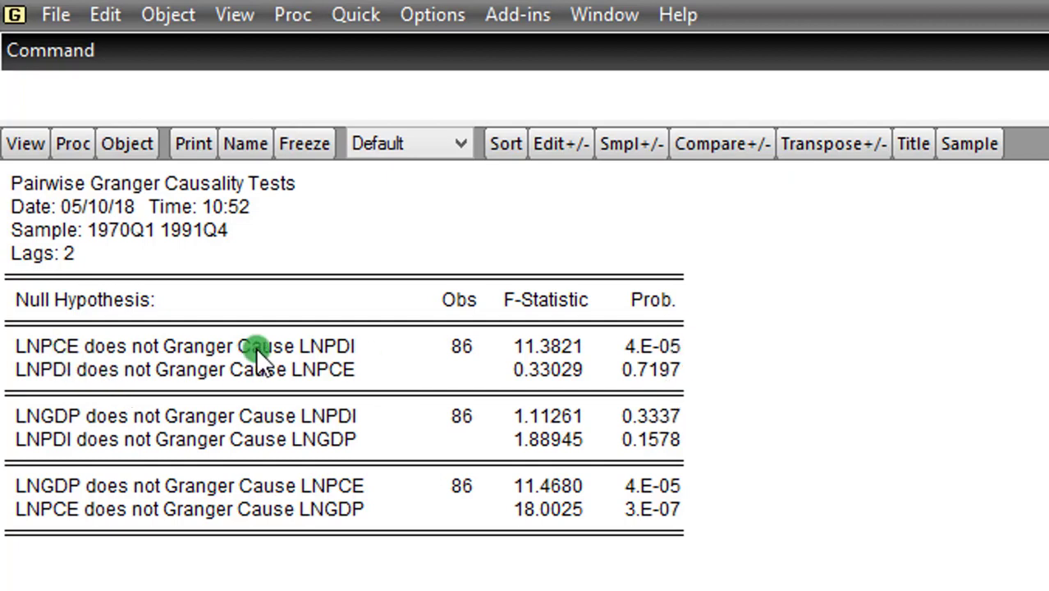
pyautogui.moveTo(693, 358)
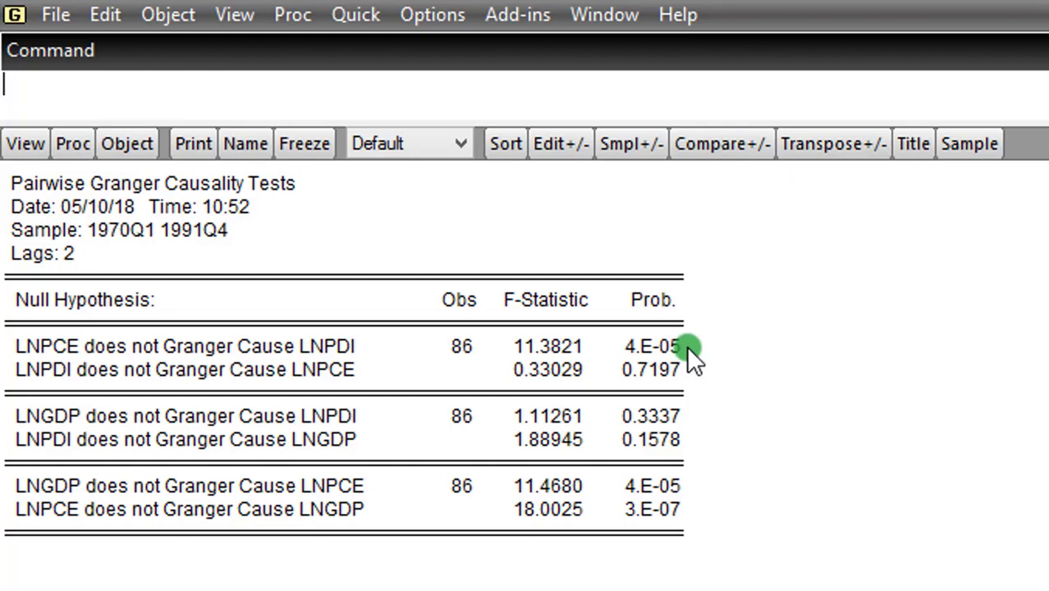
pyautogui.moveTo(402, 410)
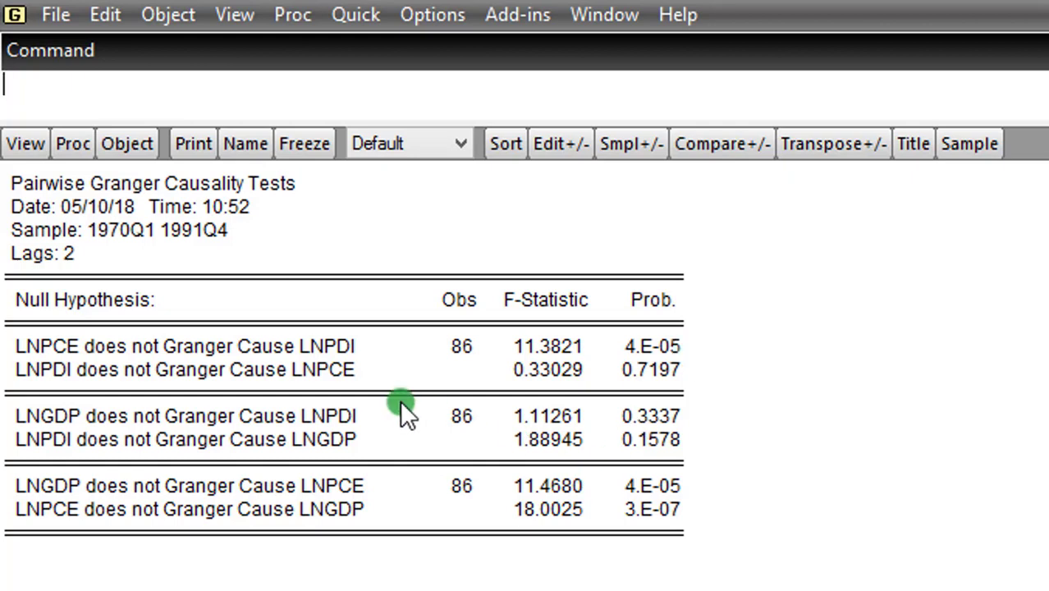
pyautogui.moveTo(128, 430)
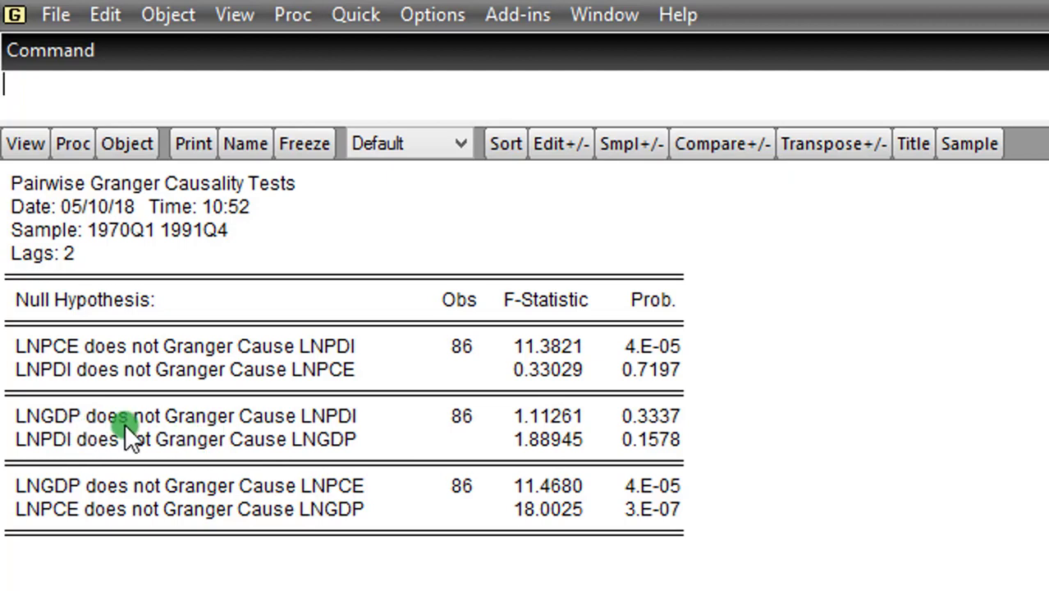
pyautogui.moveTo(368, 430)
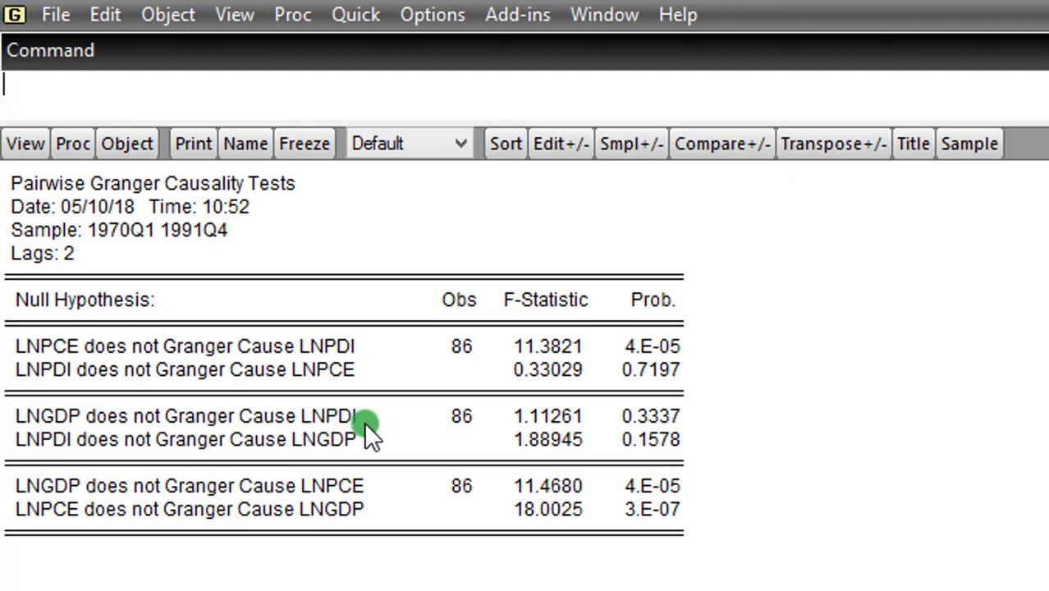
pyautogui.moveTo(693, 423)
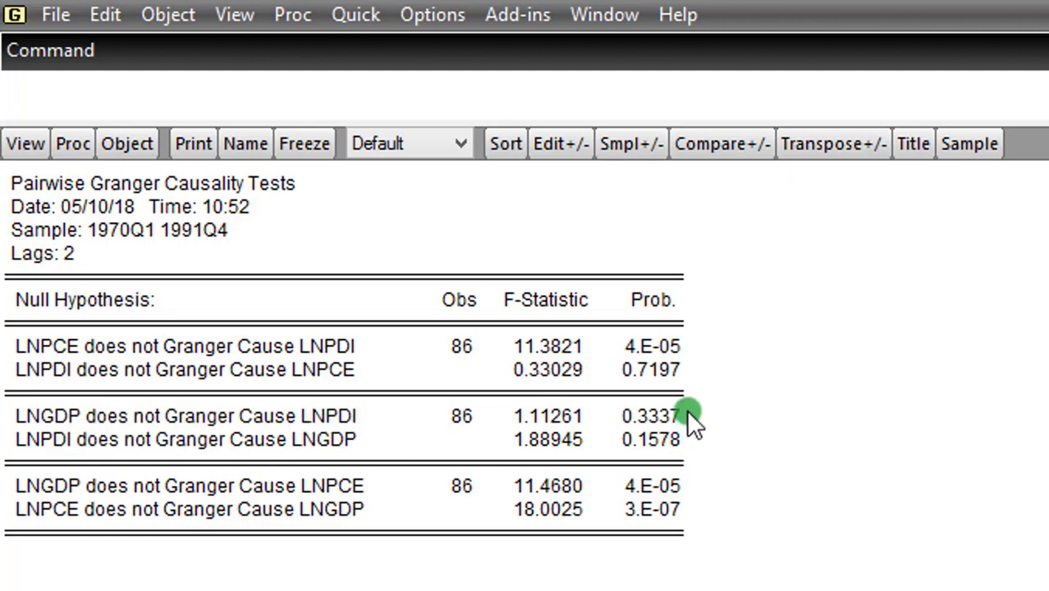
pyautogui.moveTo(215, 417)
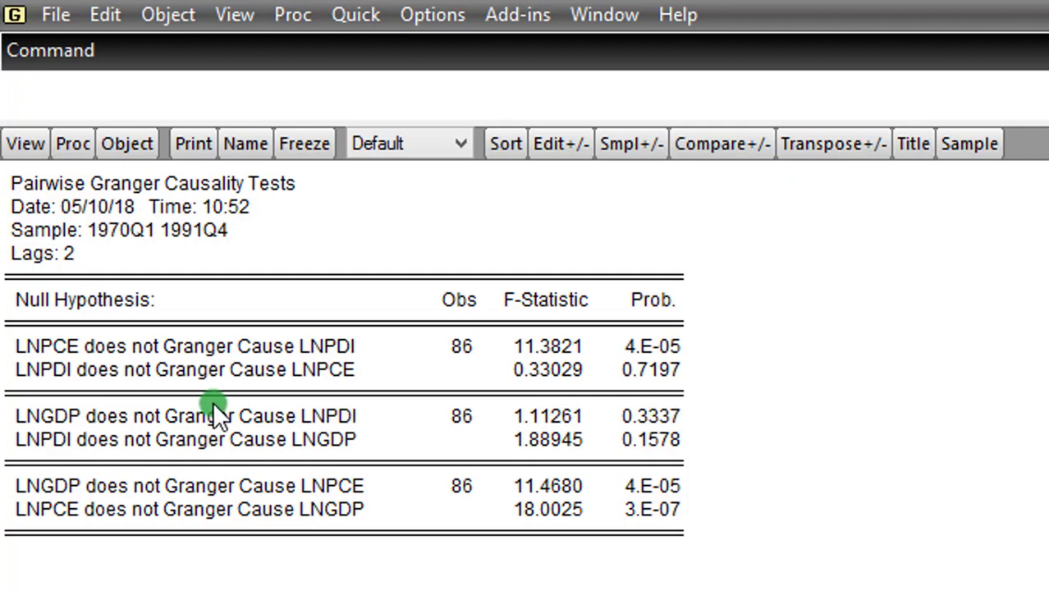
pyautogui.moveTo(320, 427)
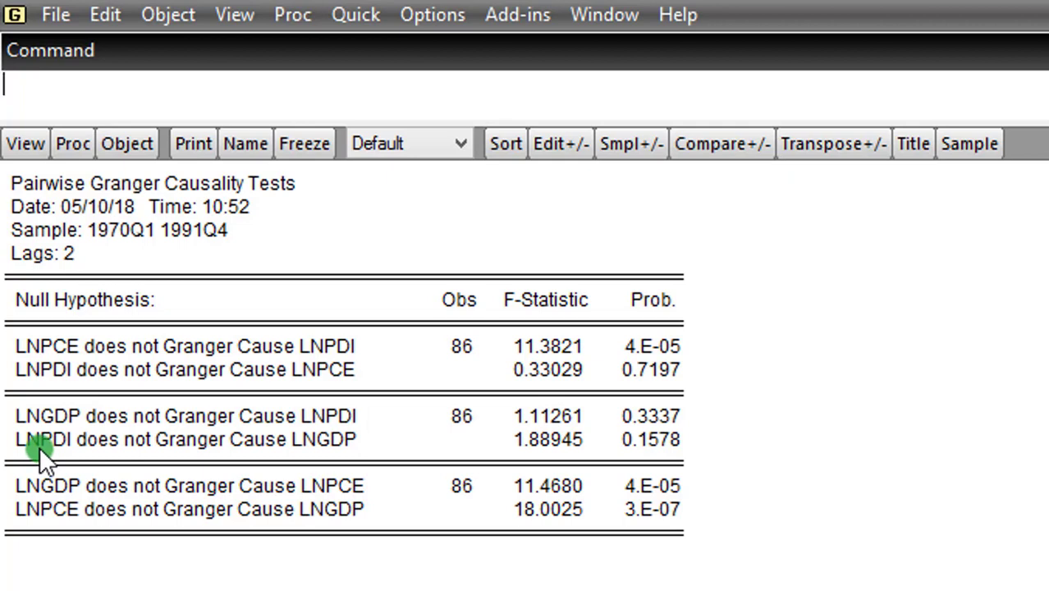
pyautogui.moveTo(730, 440)
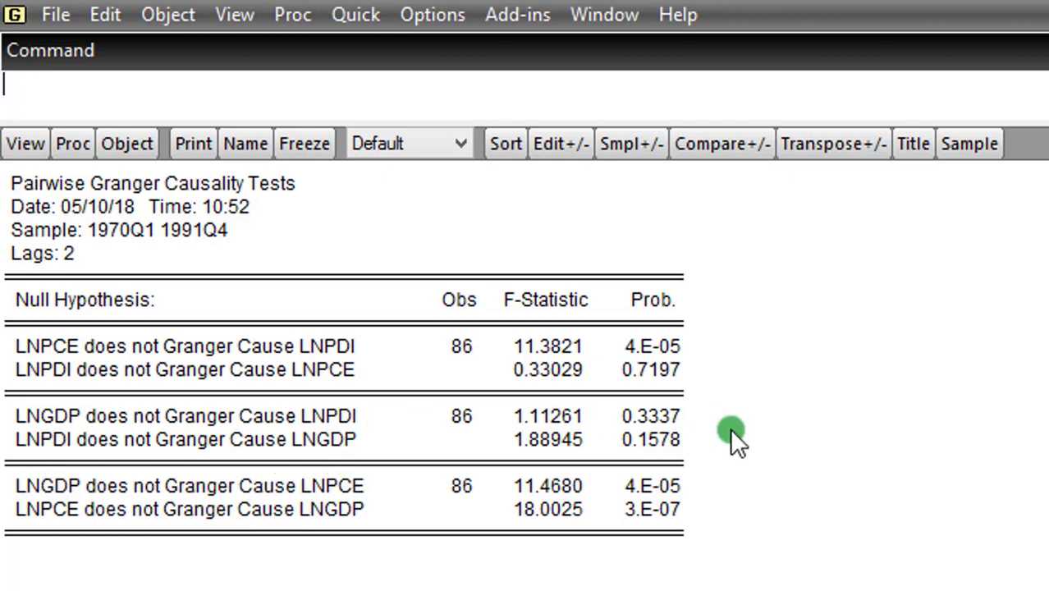
pyautogui.moveTo(692, 446)
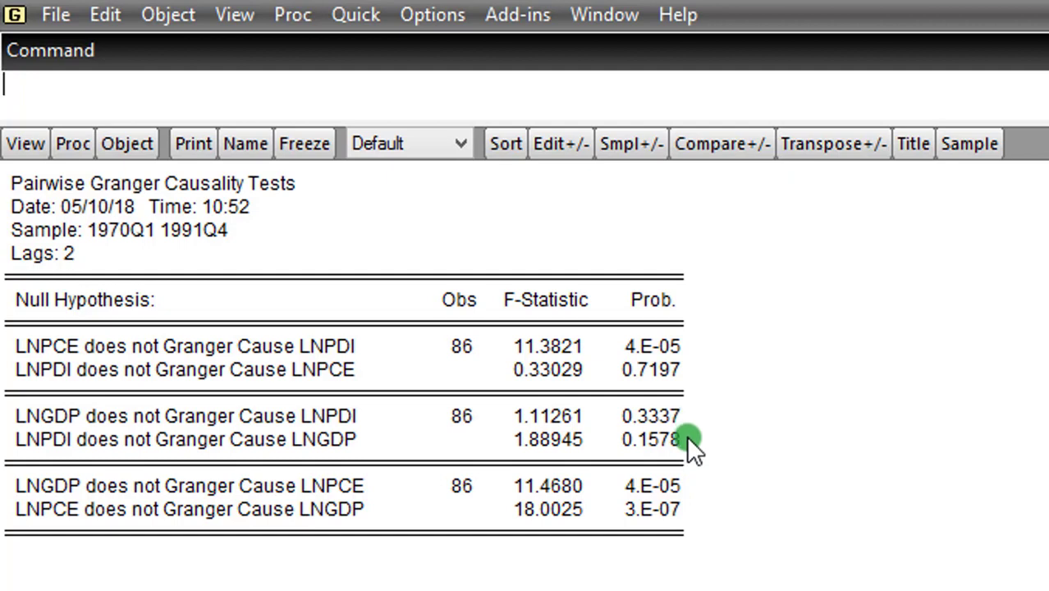
pyautogui.moveTo(693, 411)
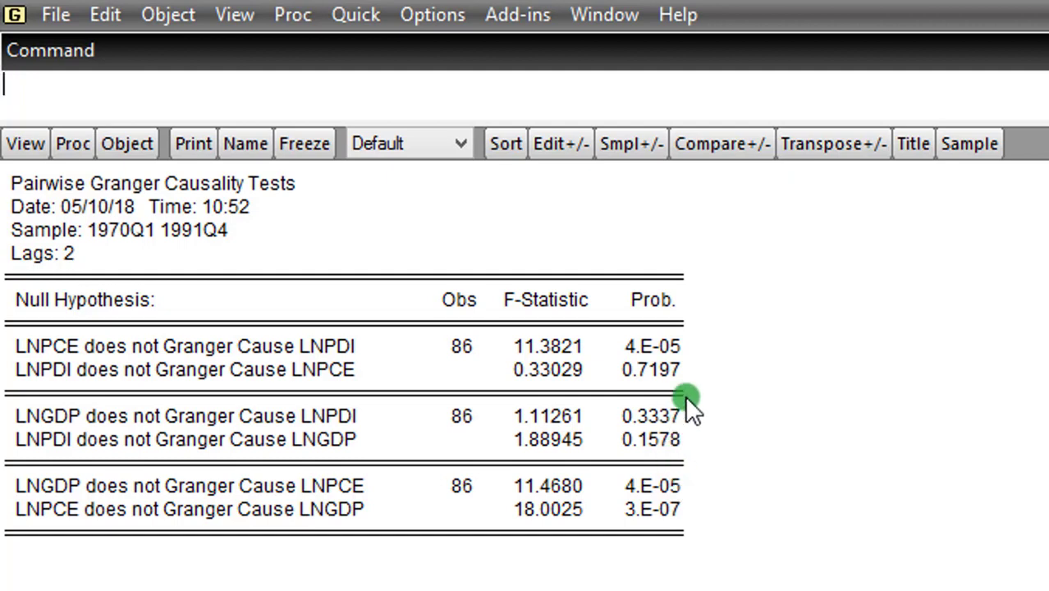
pyautogui.moveTo(688, 423)
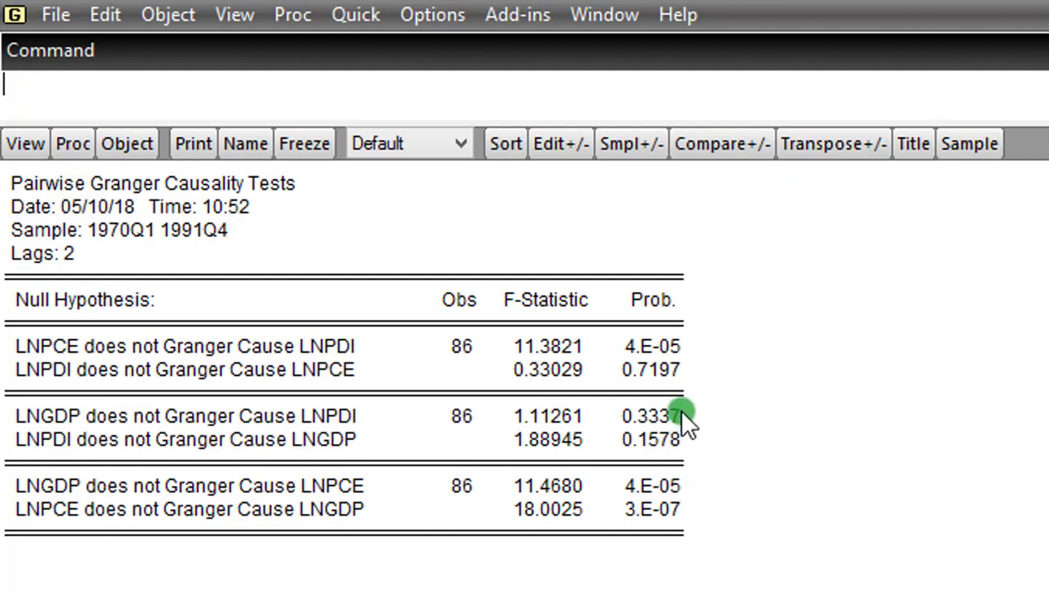
pyautogui.moveTo(686, 399)
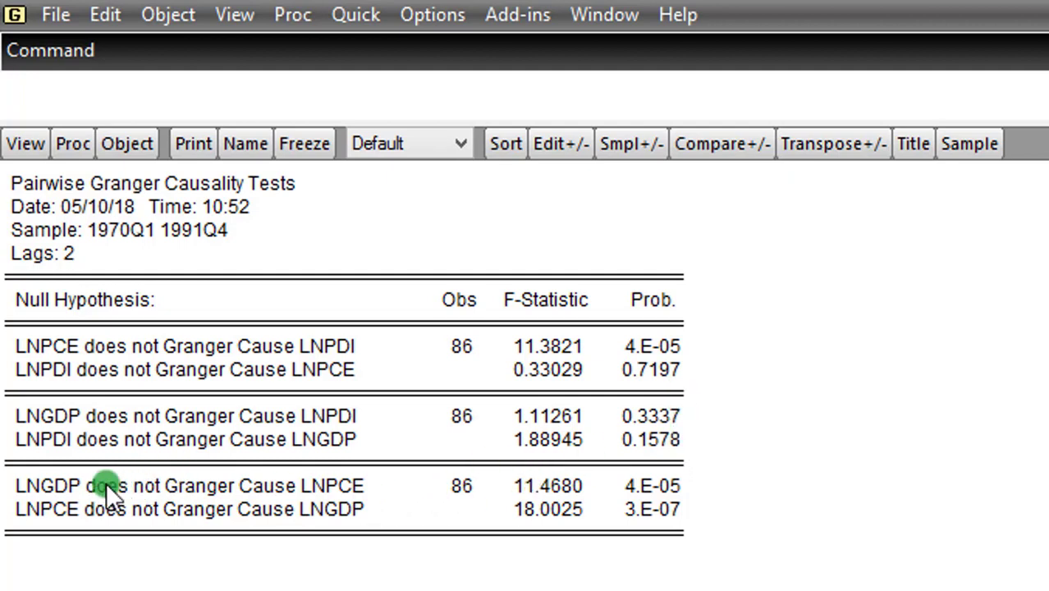
pyautogui.moveTo(369, 496)
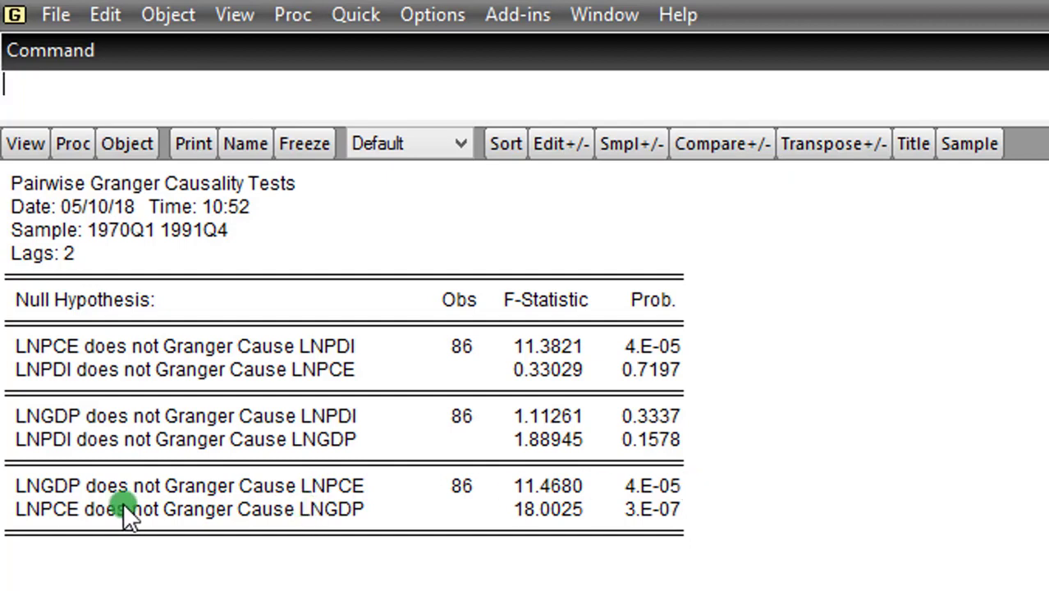
pyautogui.moveTo(233, 559)
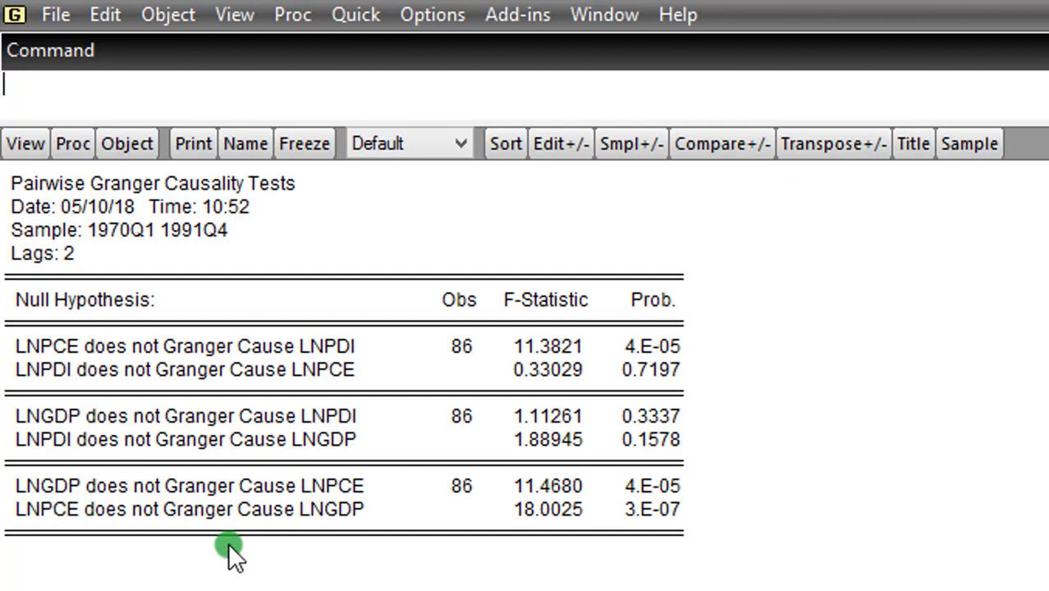
pyautogui.moveTo(677, 538)
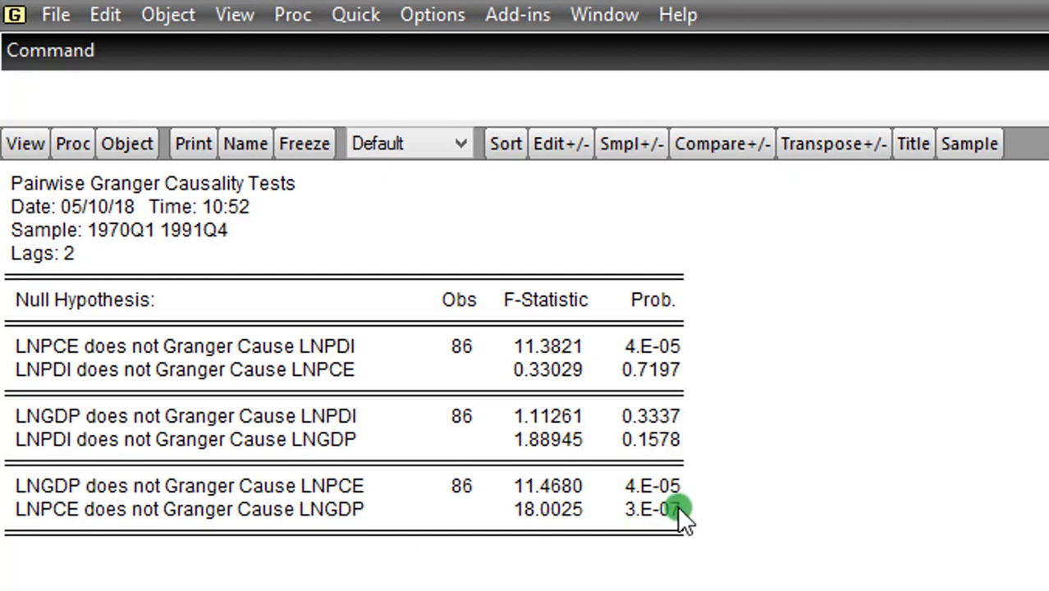
pyautogui.moveTo(401, 505)
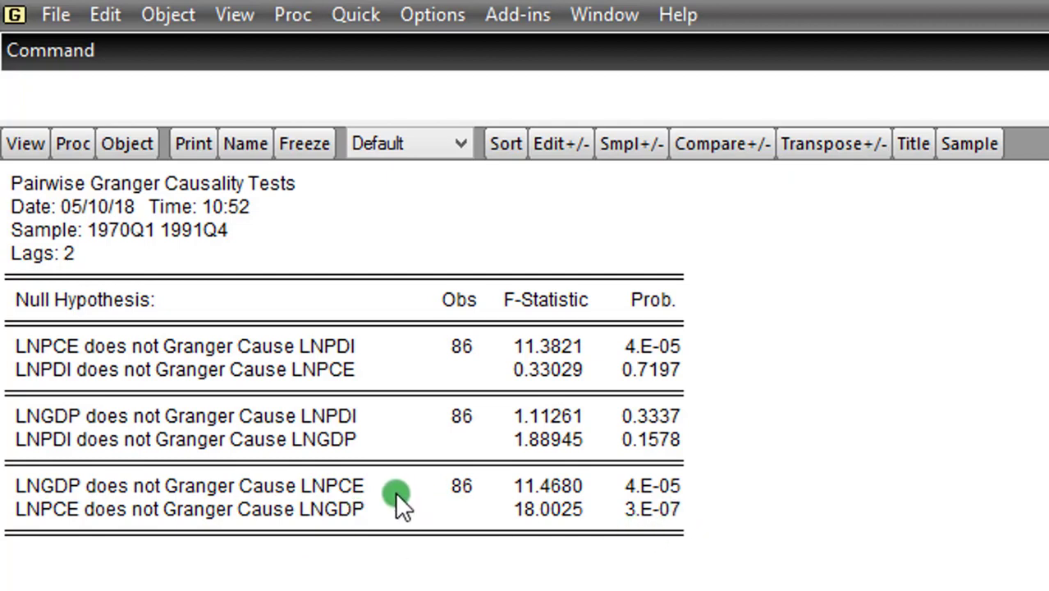
pyautogui.moveTo(380, 499)
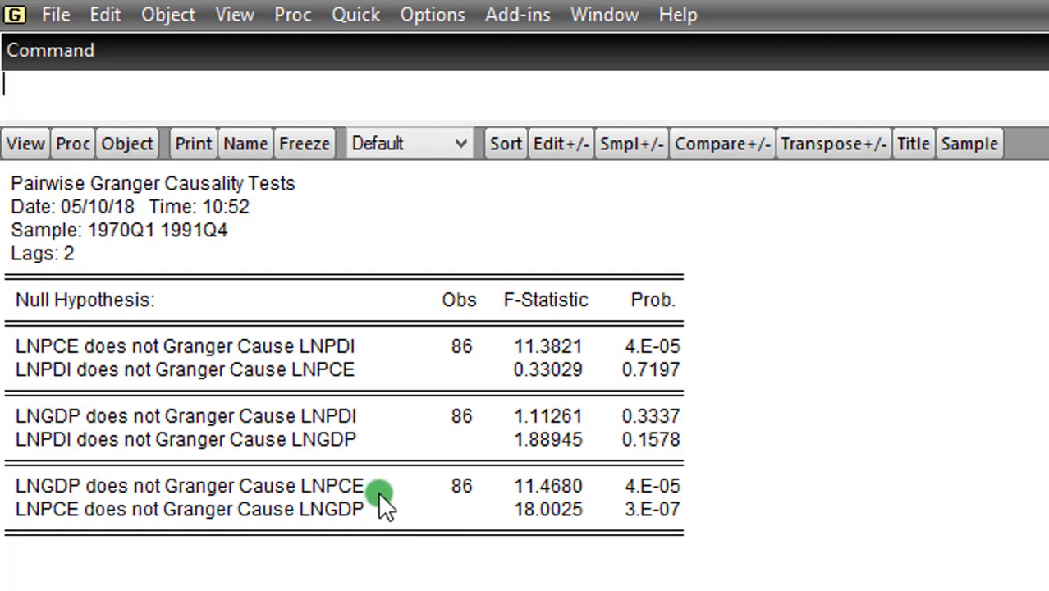
pyautogui.moveTo(698, 343)
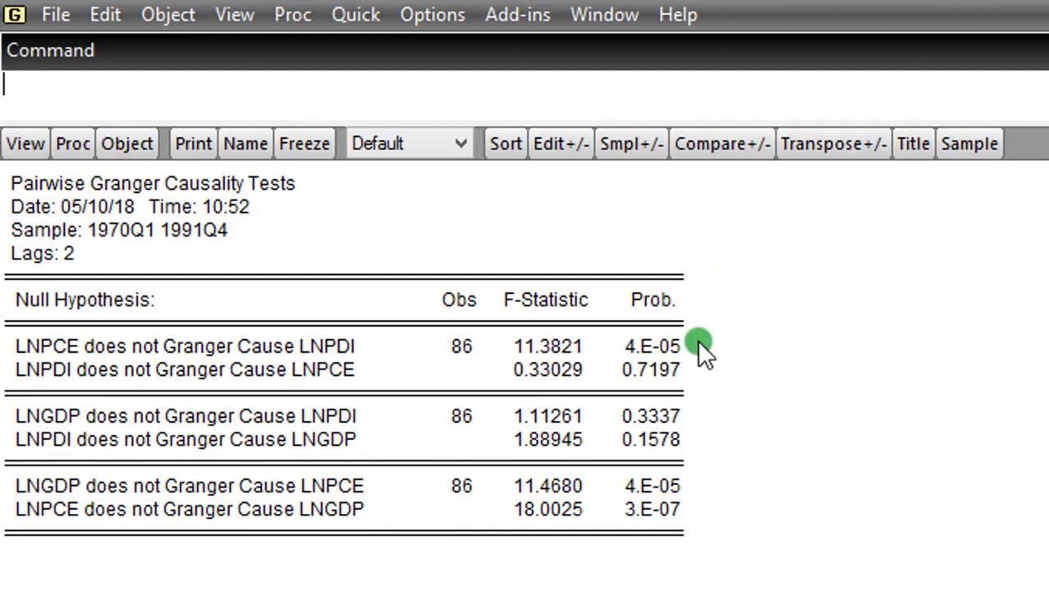
pyautogui.moveTo(710, 344)
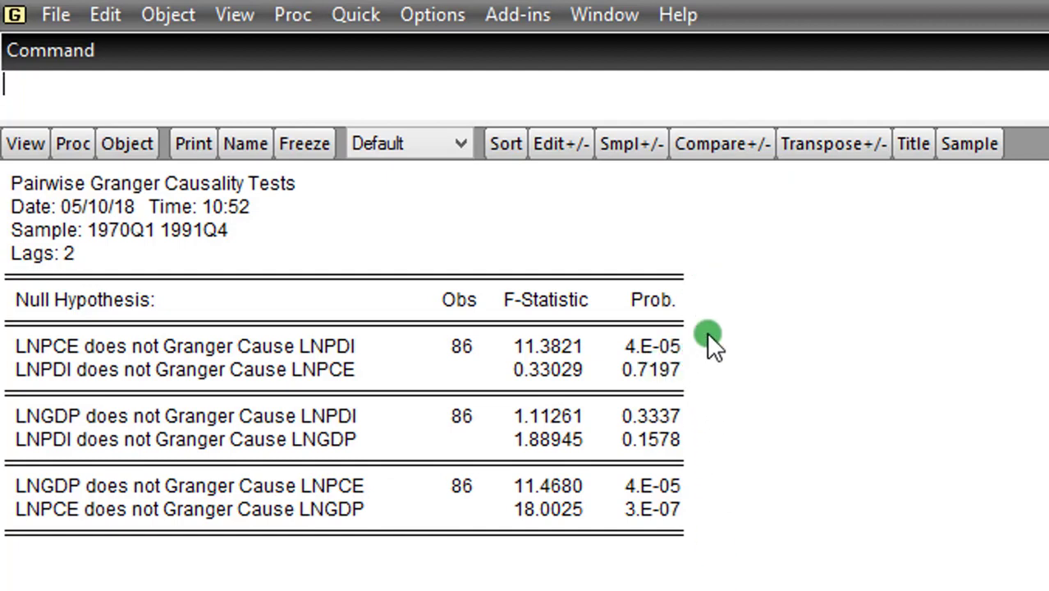
pyautogui.moveTo(660, 439)
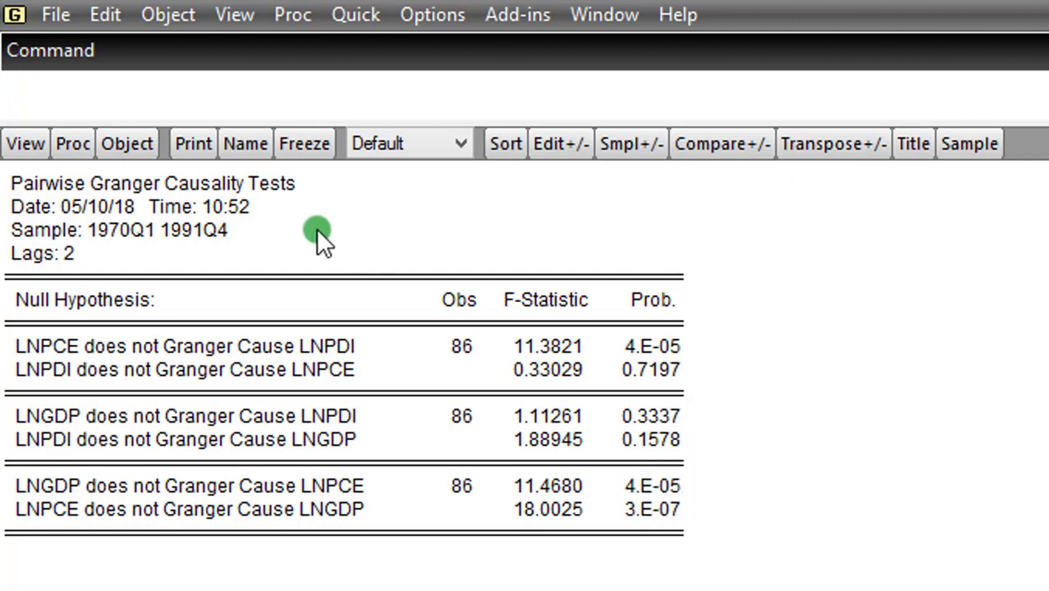
pyautogui.moveTo(368, 200)
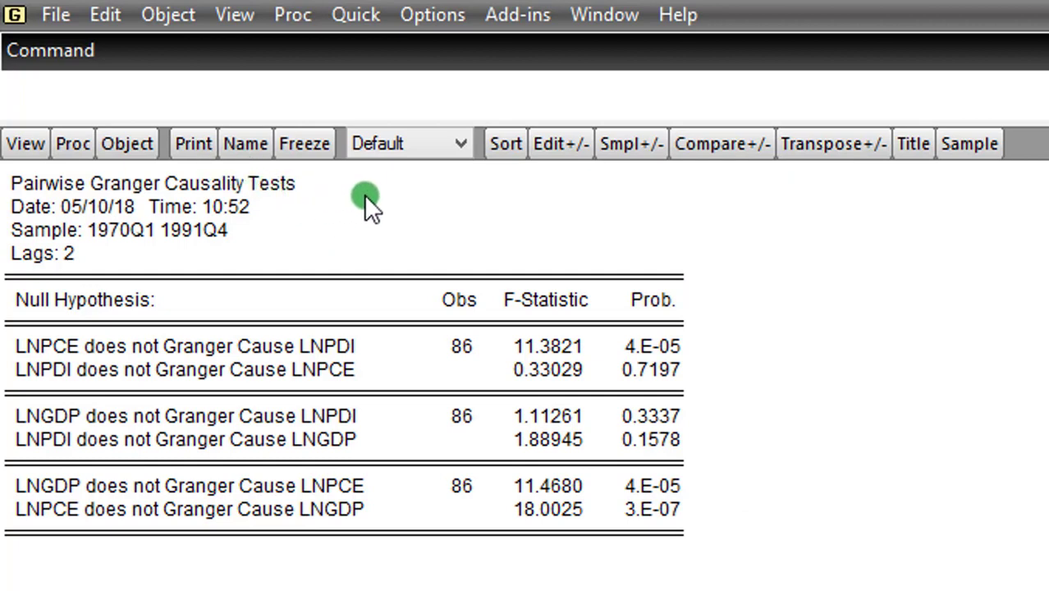
pyautogui.moveTo(803, 282)
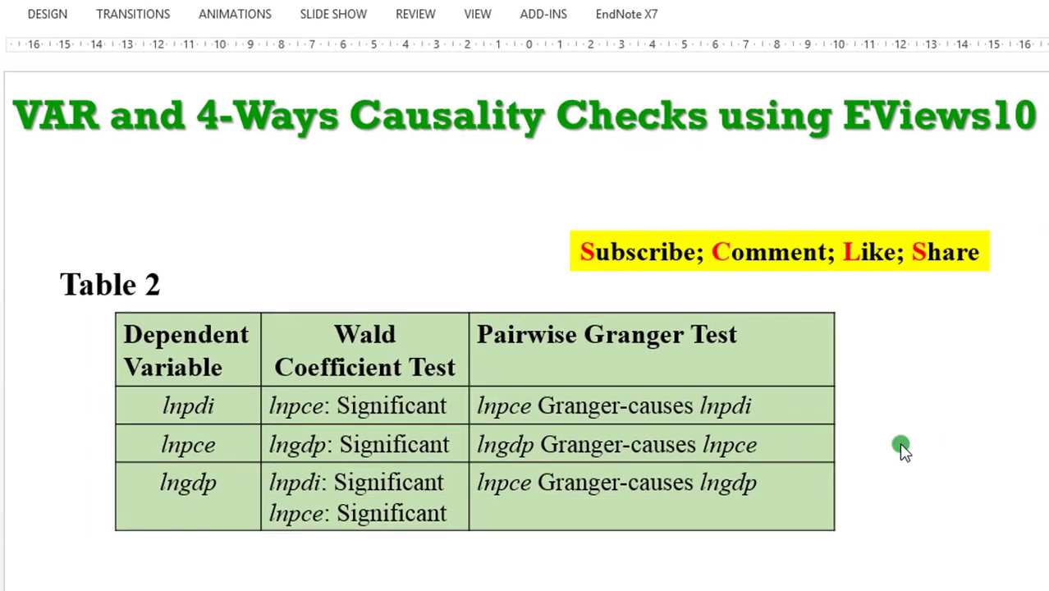
pyautogui.moveTo(738, 425)
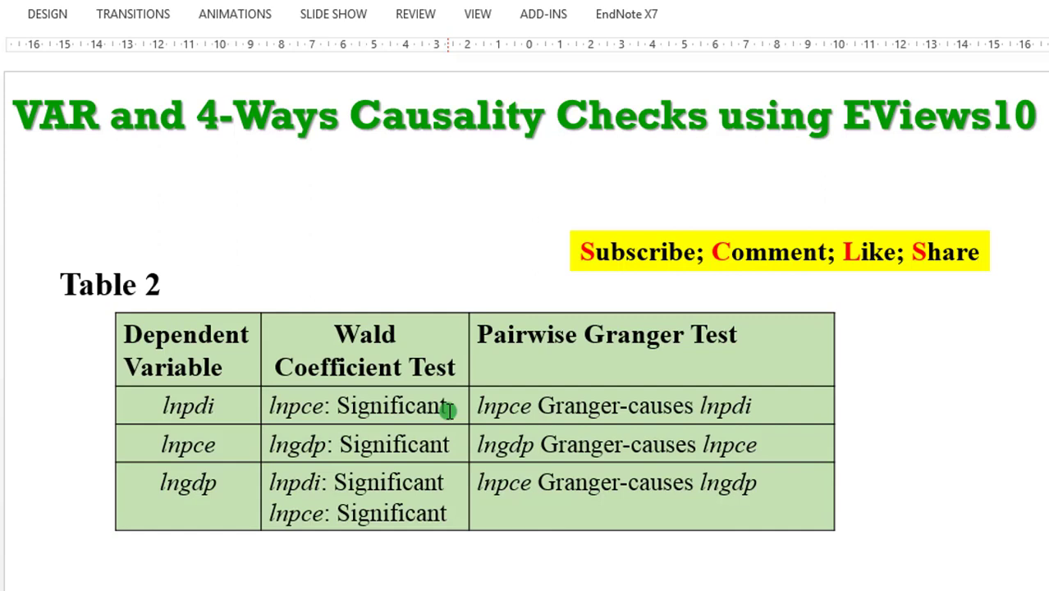
pyautogui.moveTo(765, 409)
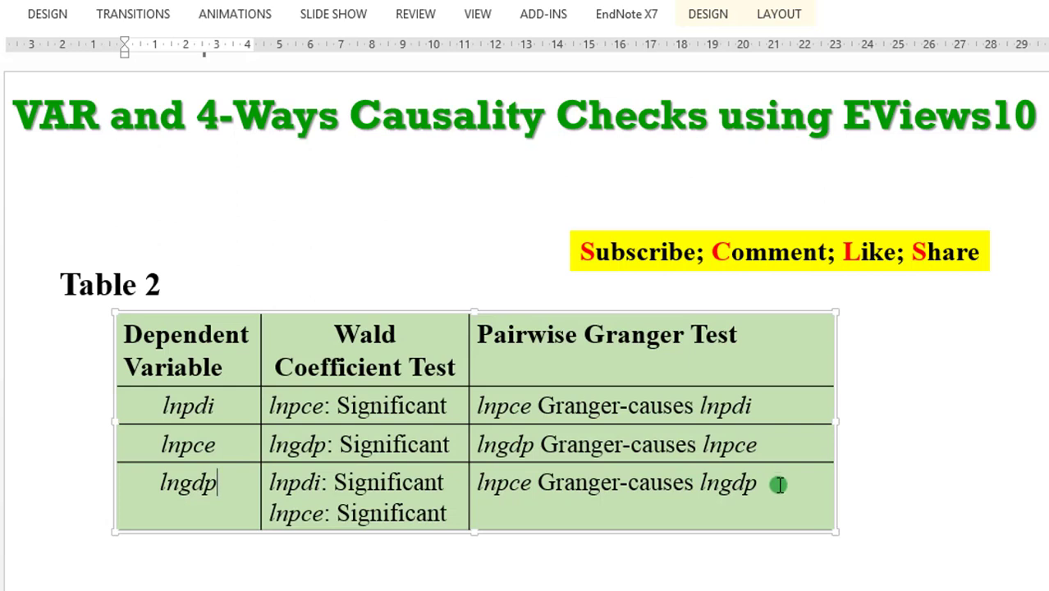
pyautogui.moveTo(757, 494)
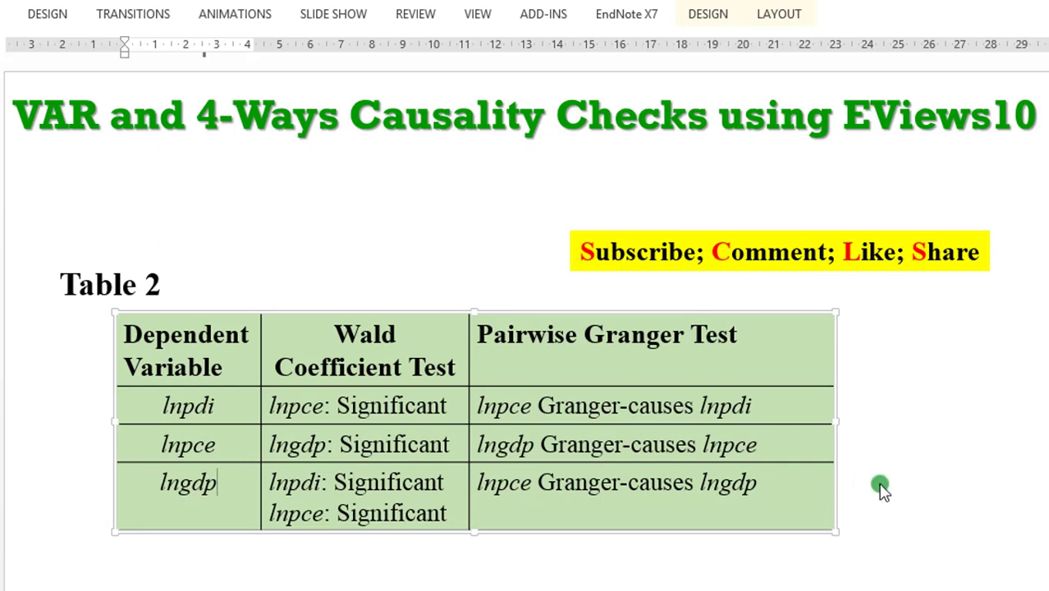
pyautogui.moveTo(916, 551)
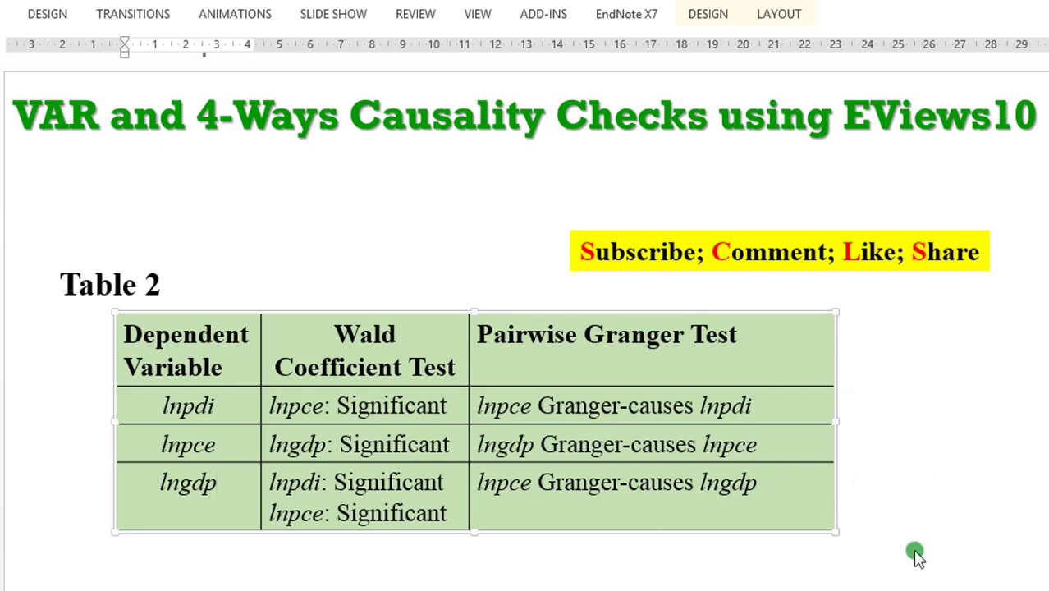
pyautogui.moveTo(781, 474)
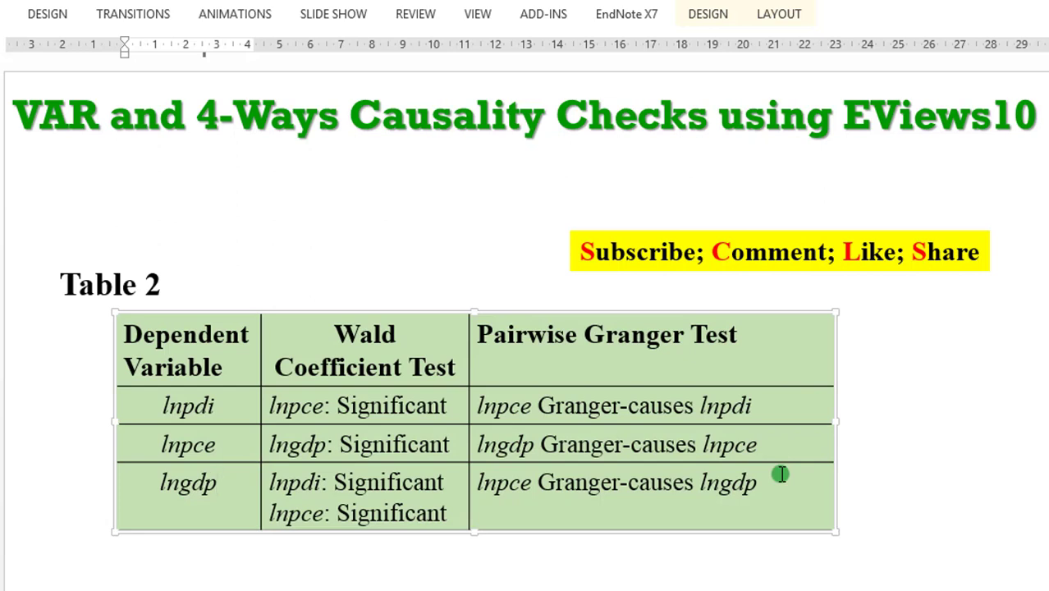